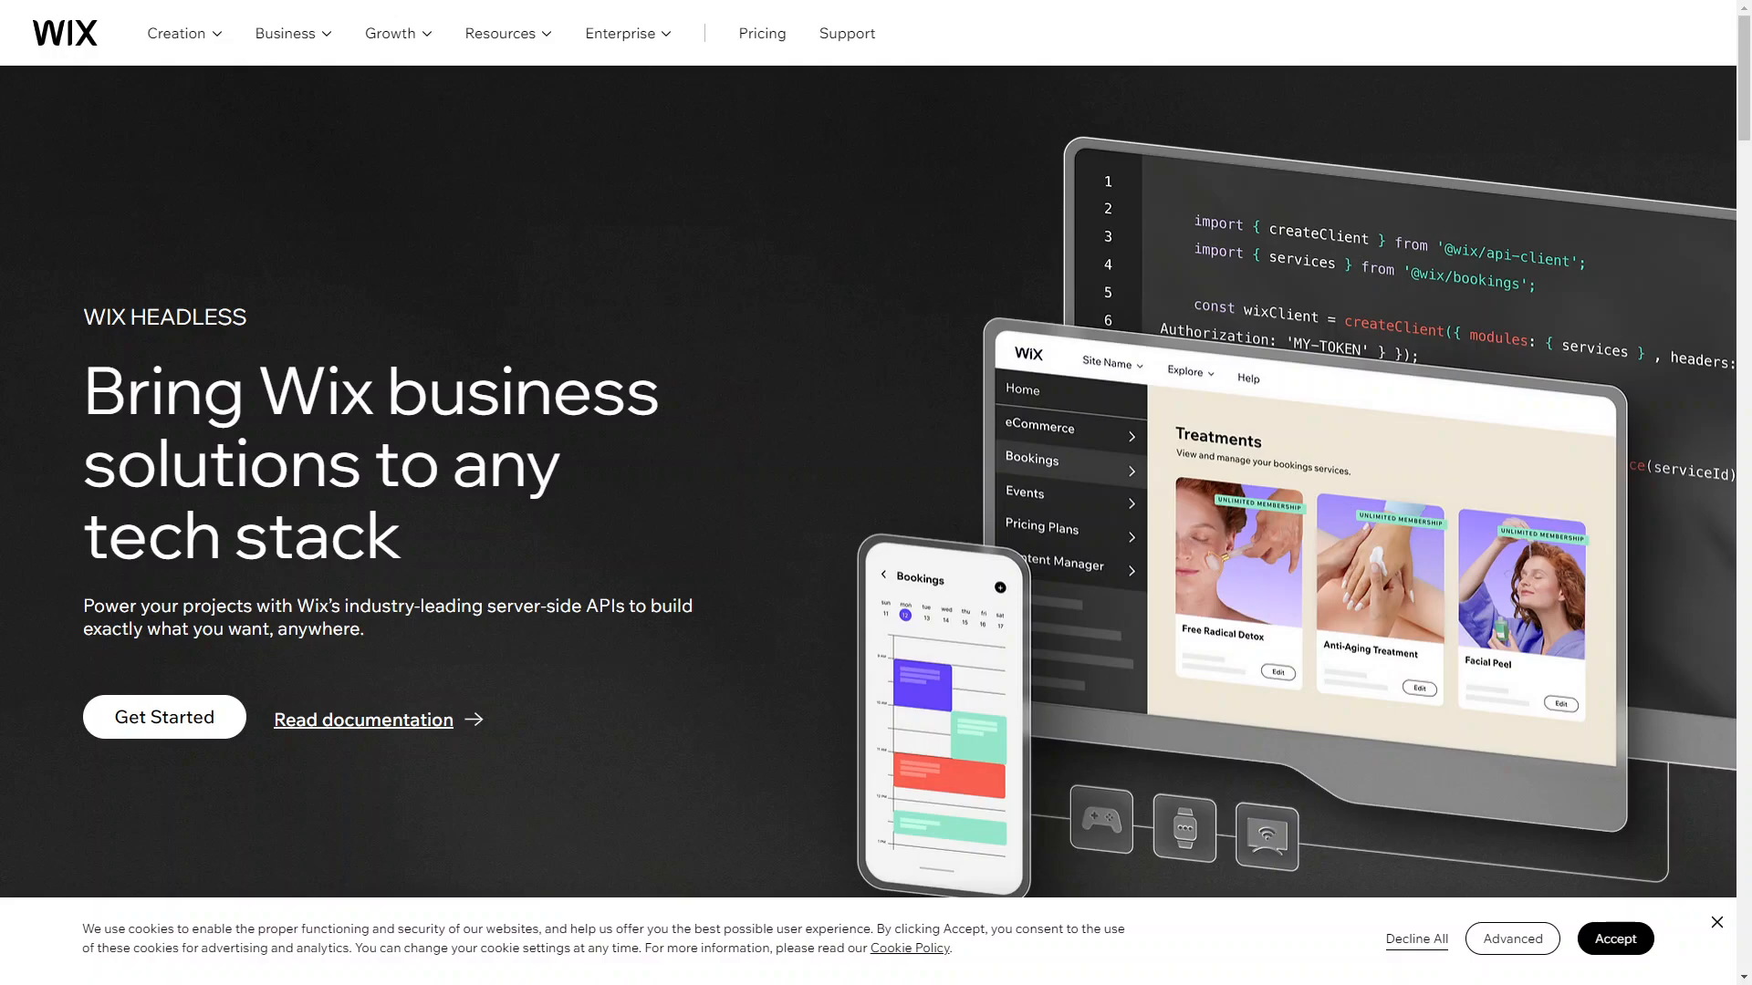
mouse_move(695, 462)
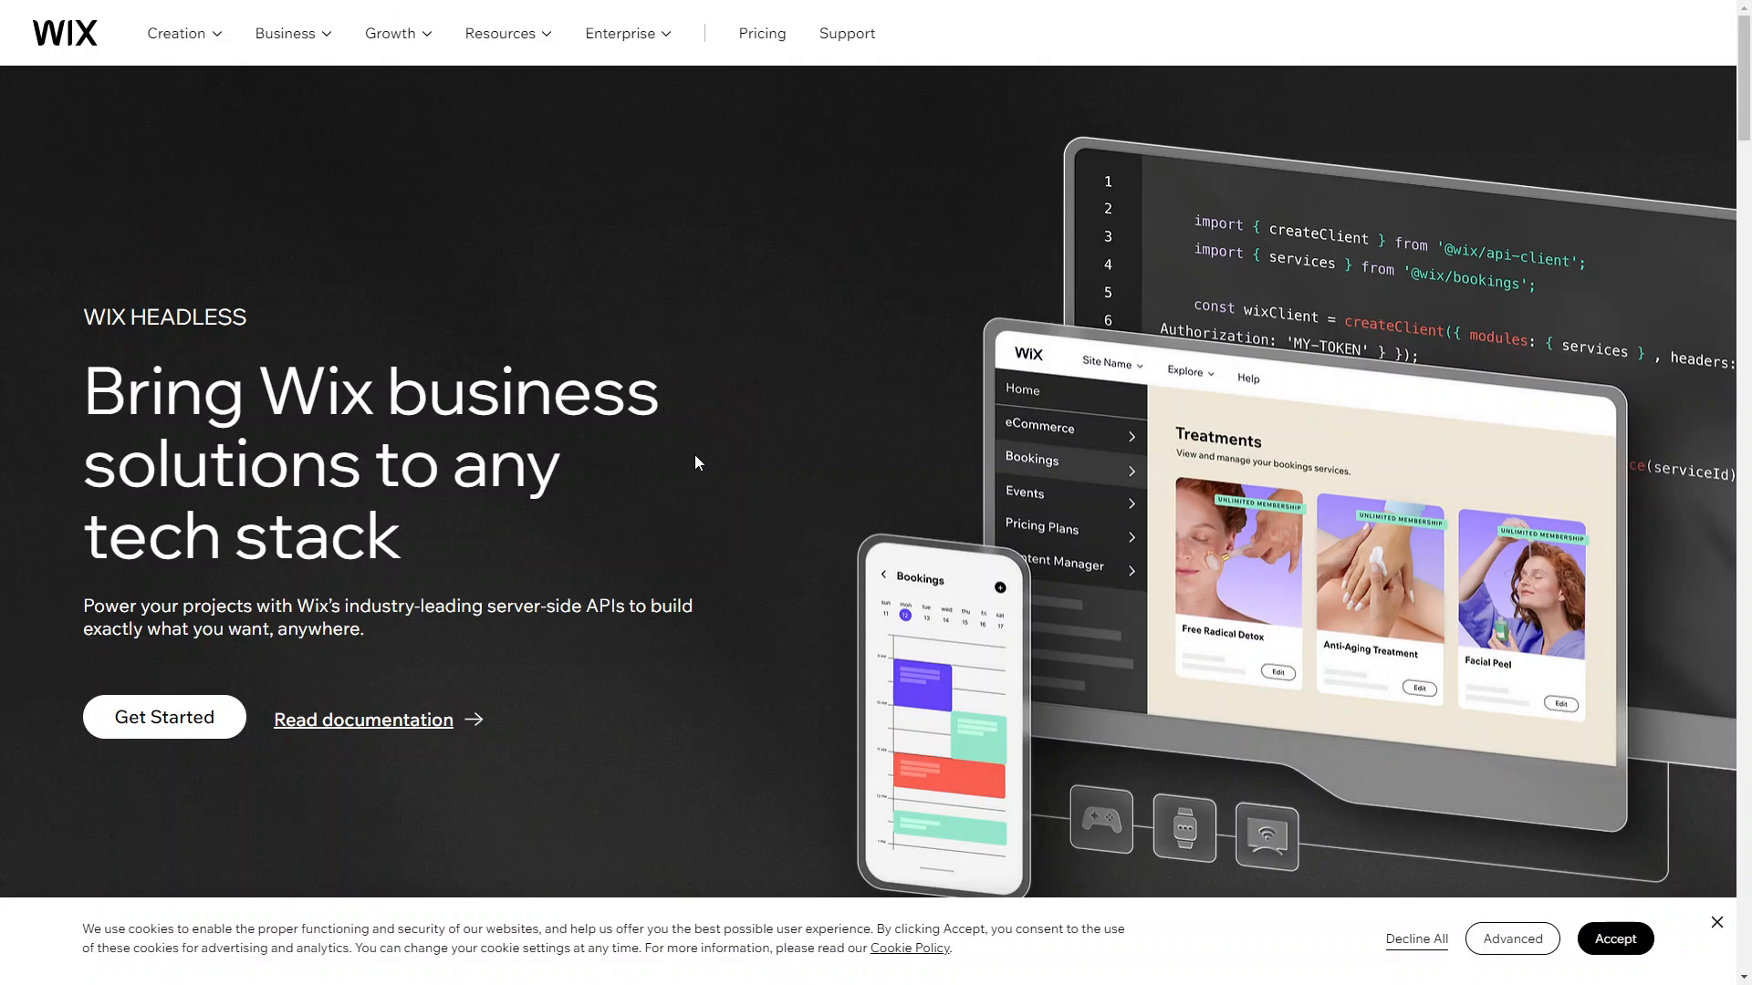
mouse_move(383, 350)
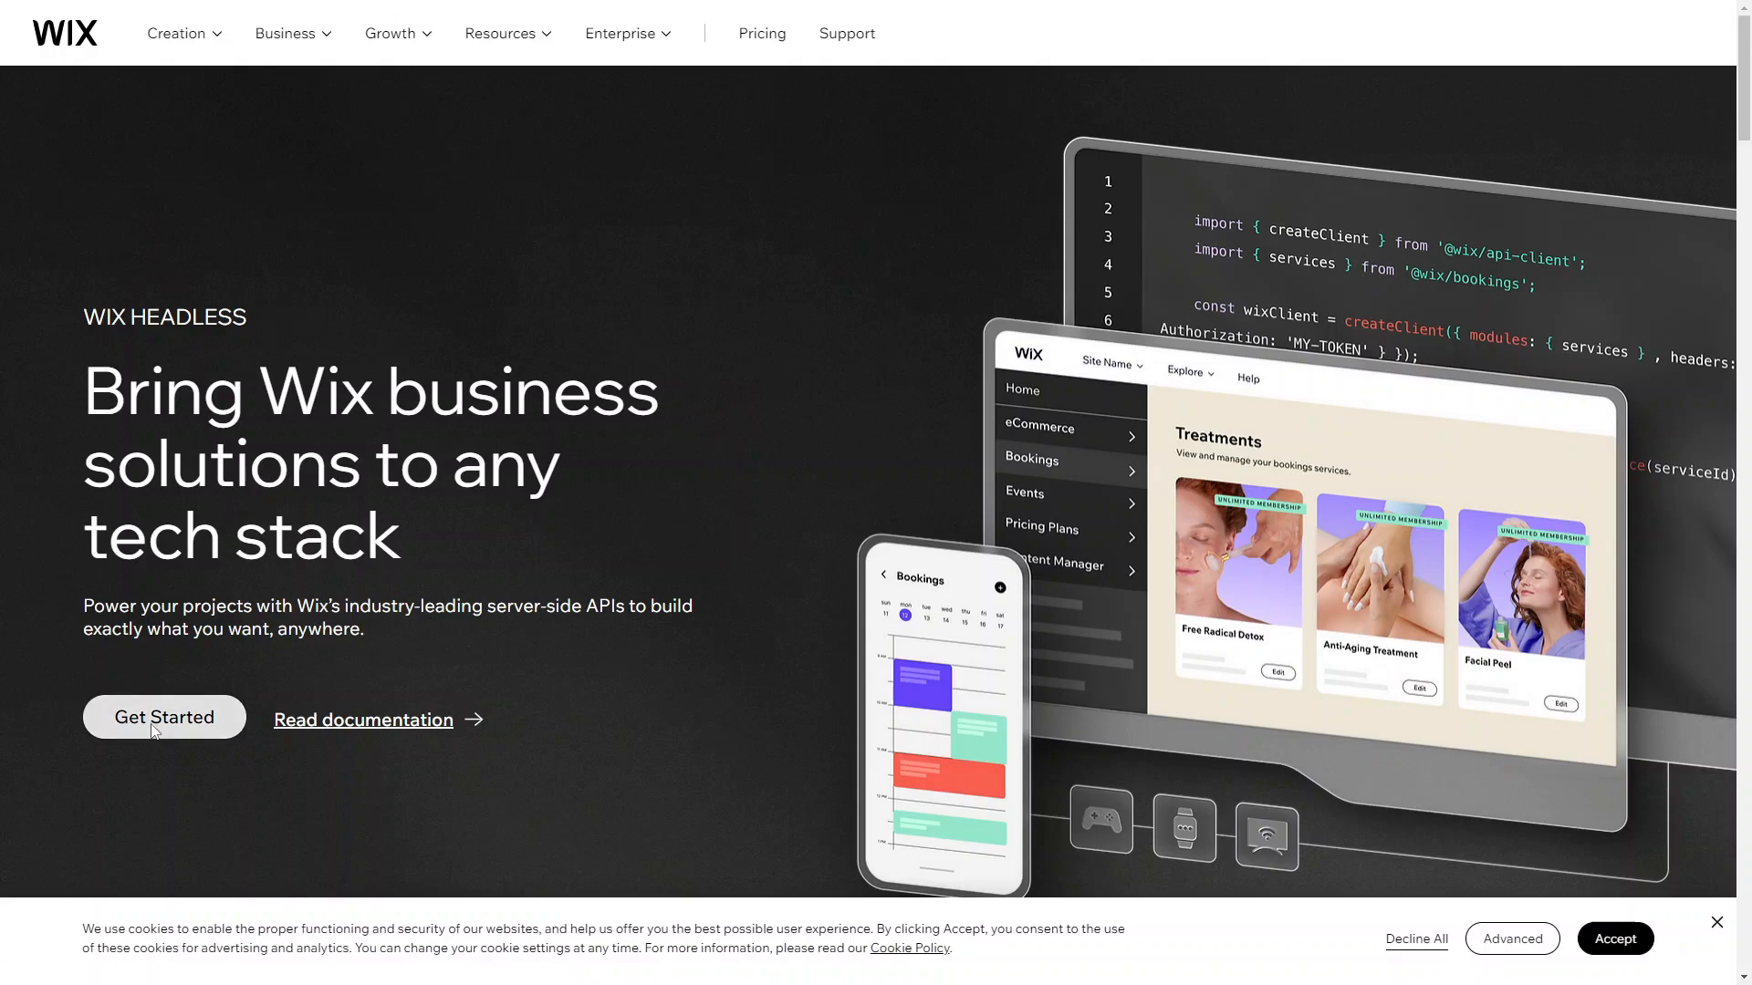
Step: Start the Wix Headless sign-up and put the cursor in the Email field
left_click(164, 717)
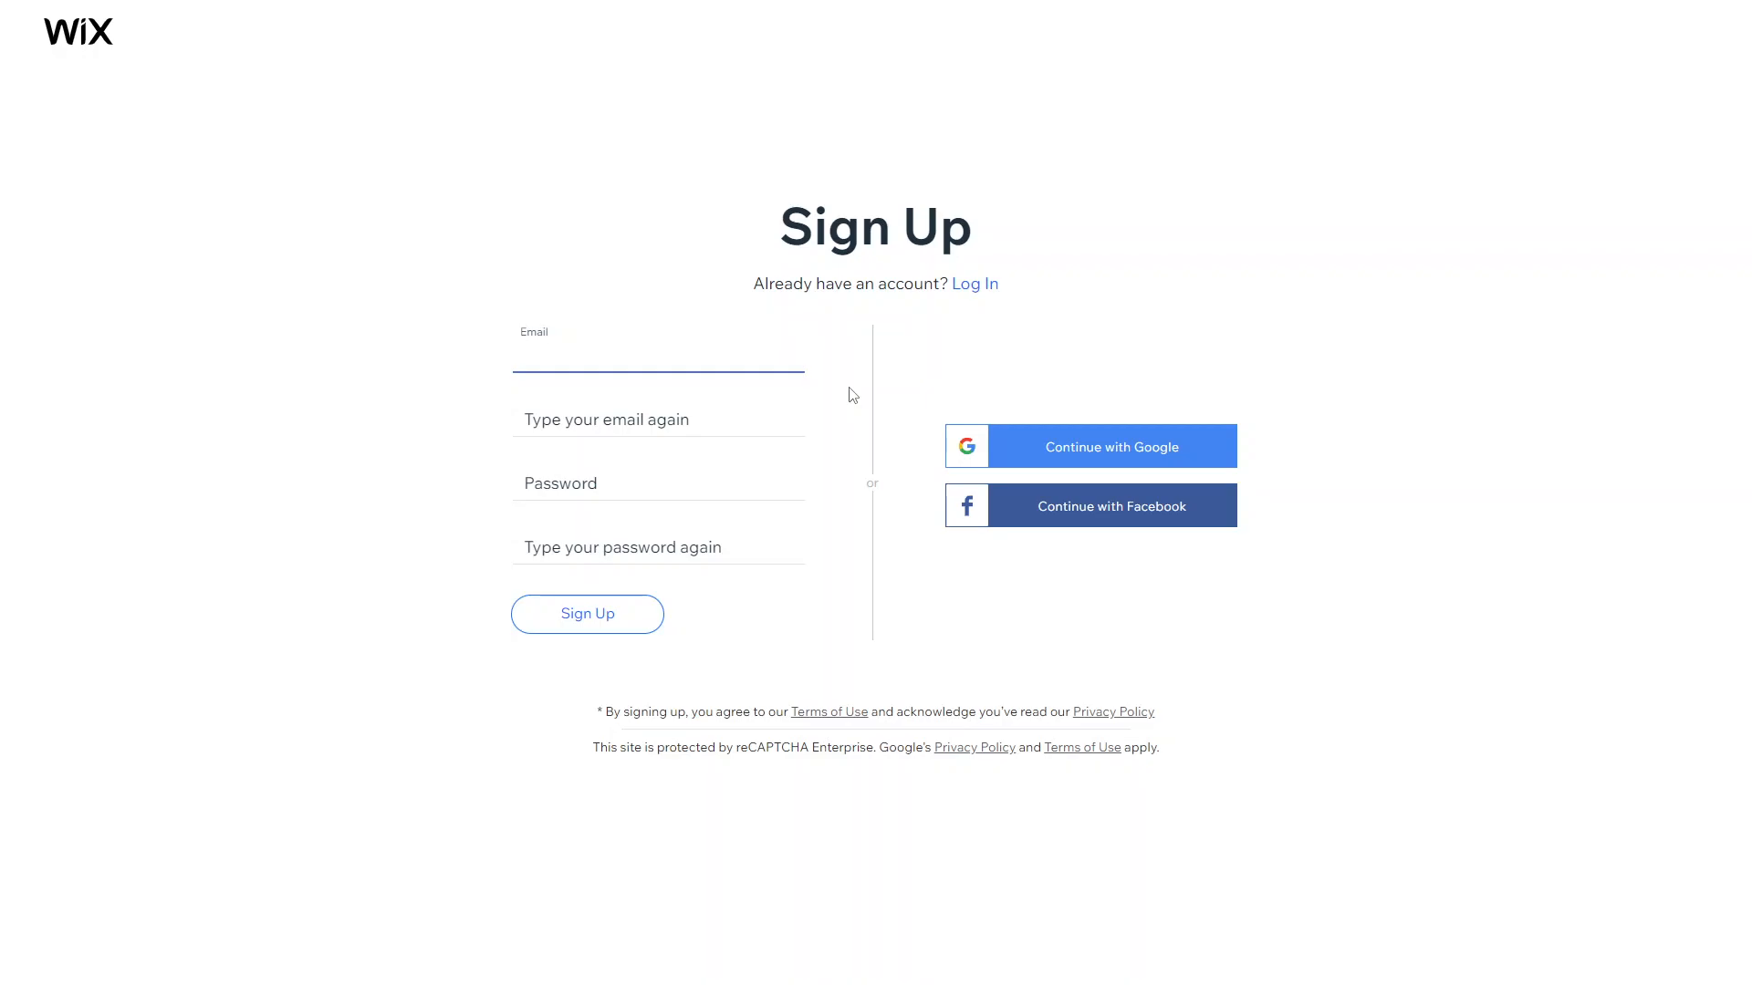
mouse_move(705, 398)
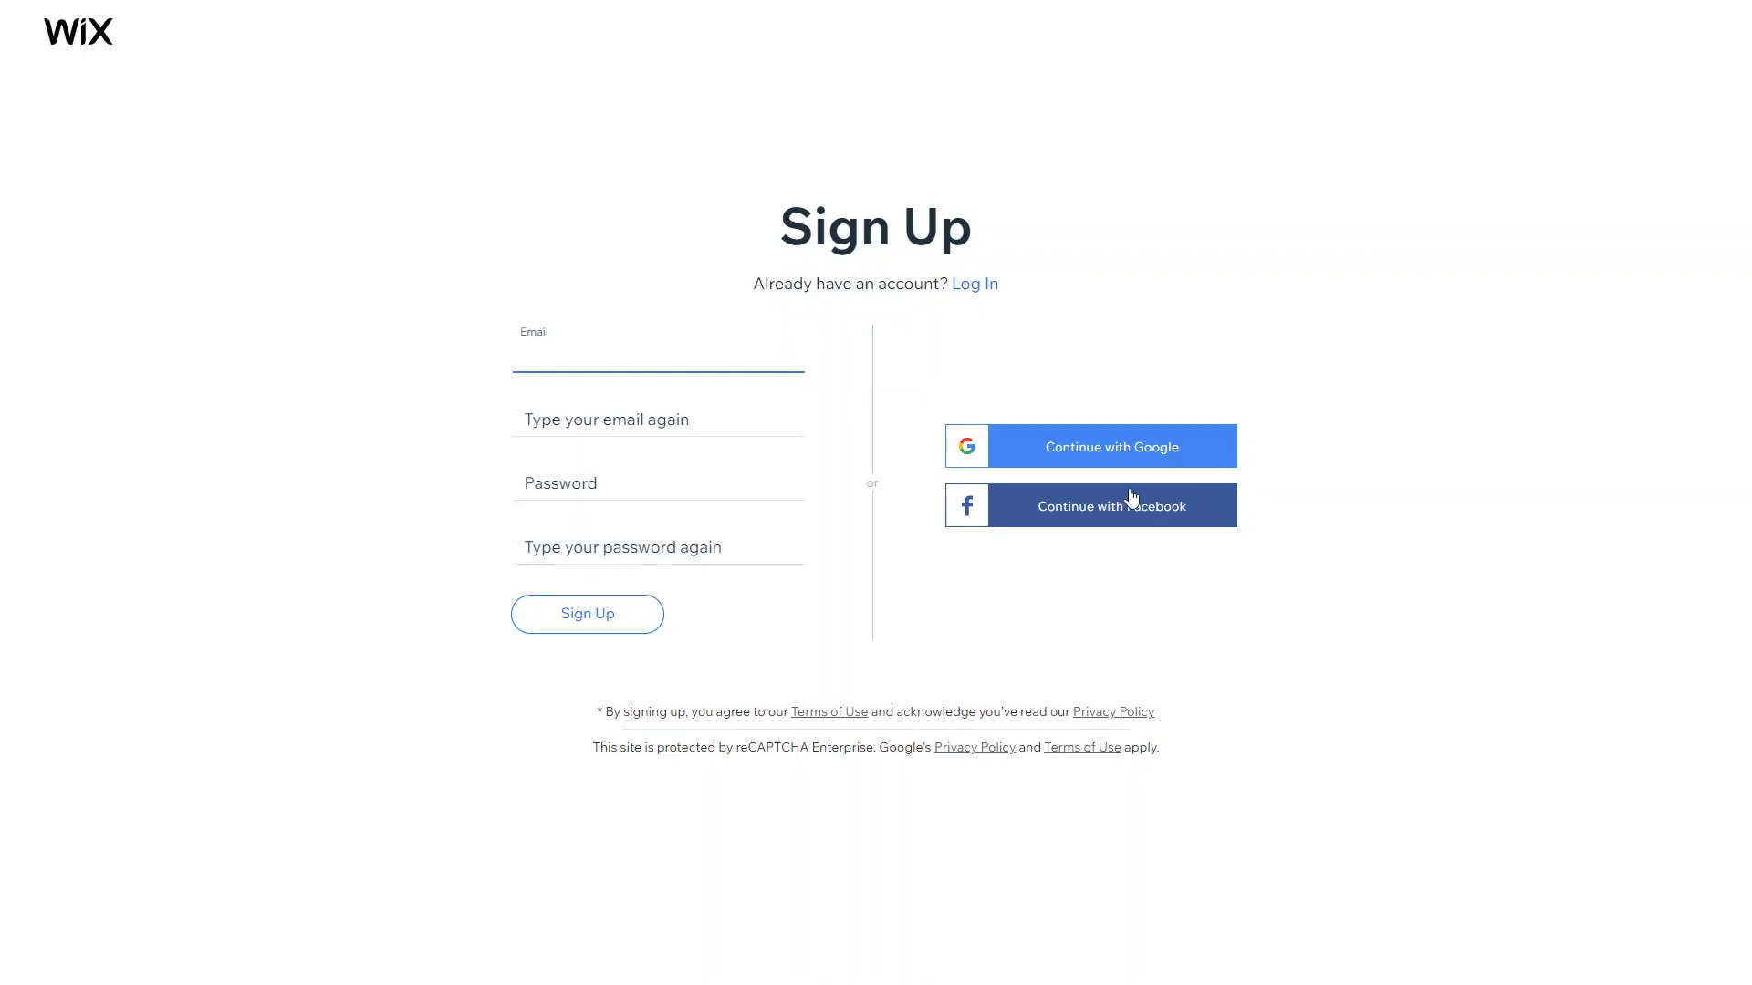
left_click(657, 352)
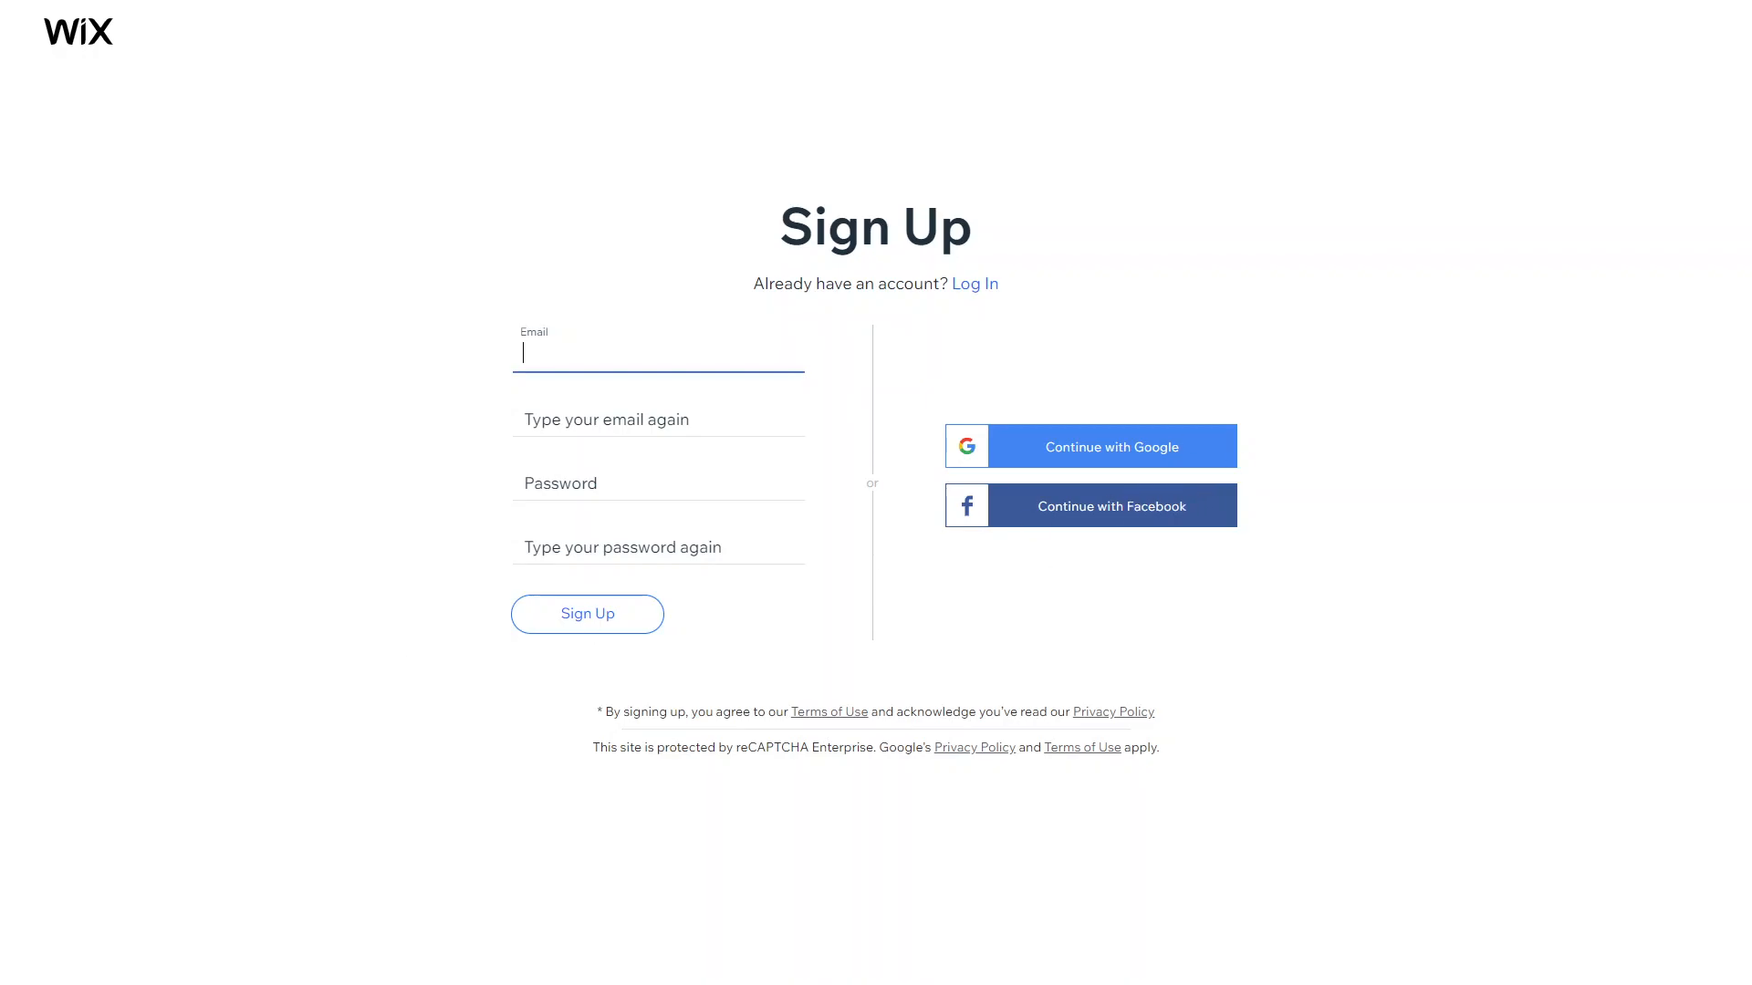
mouse_move(891, 316)
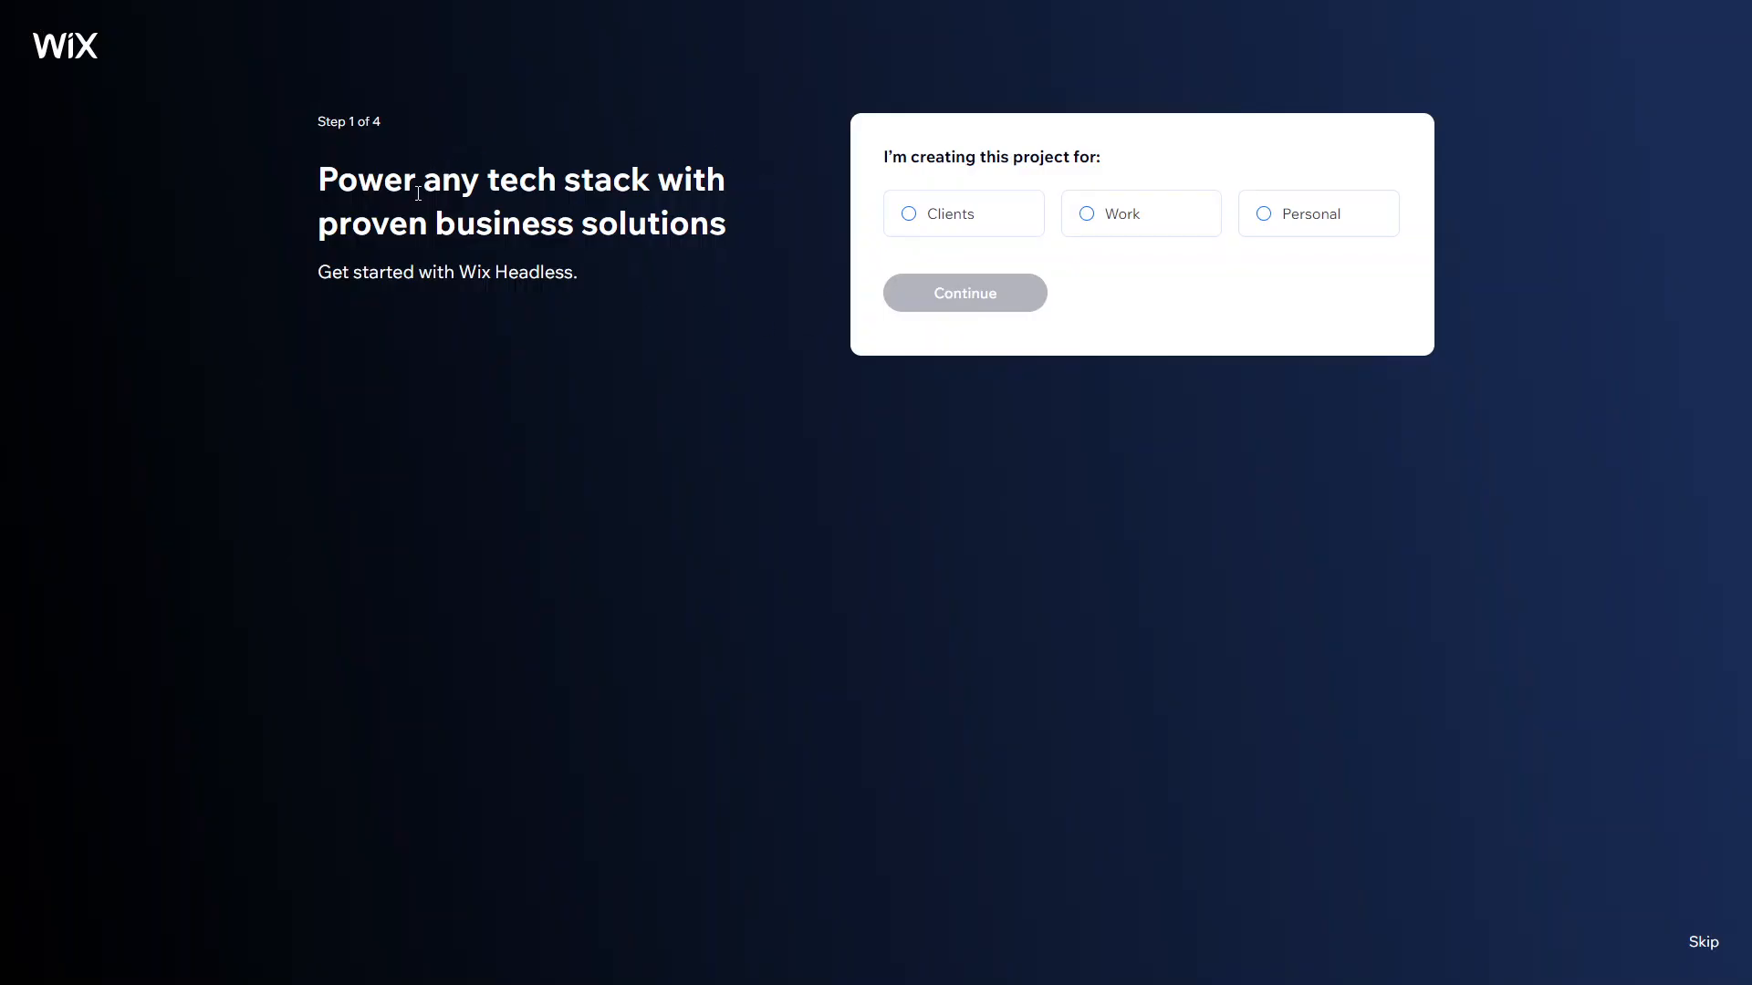
mouse_move(561, 258)
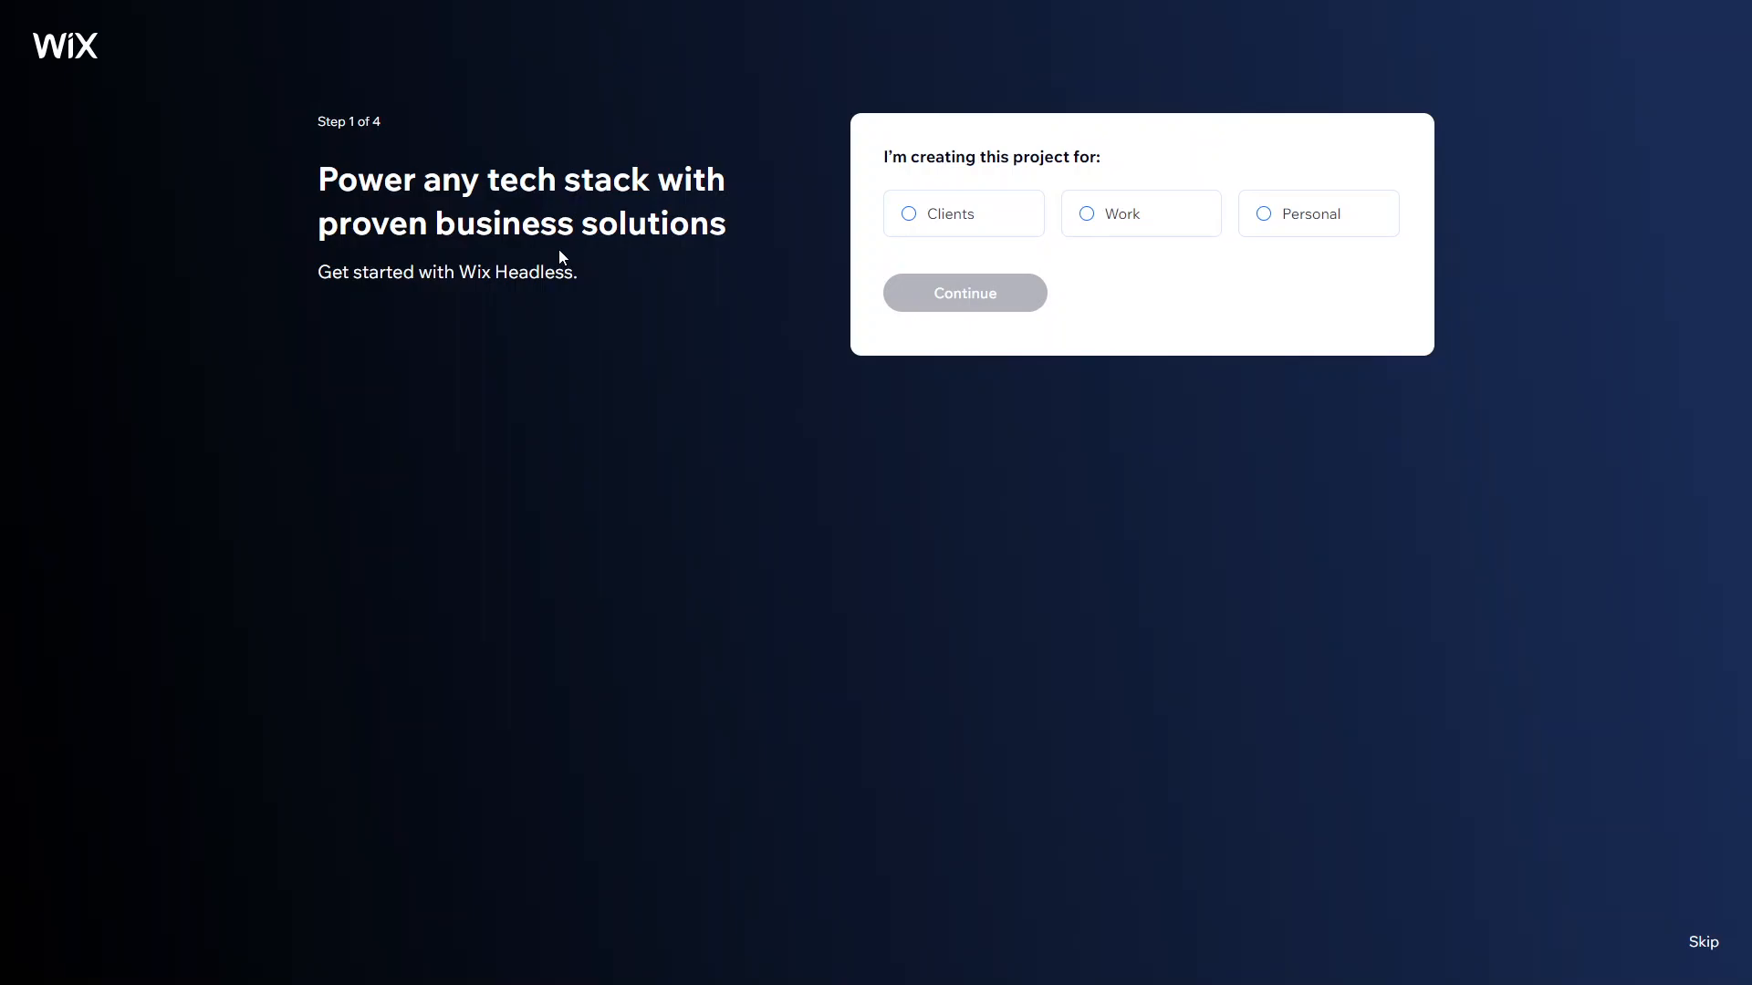
mouse_move(1165, 165)
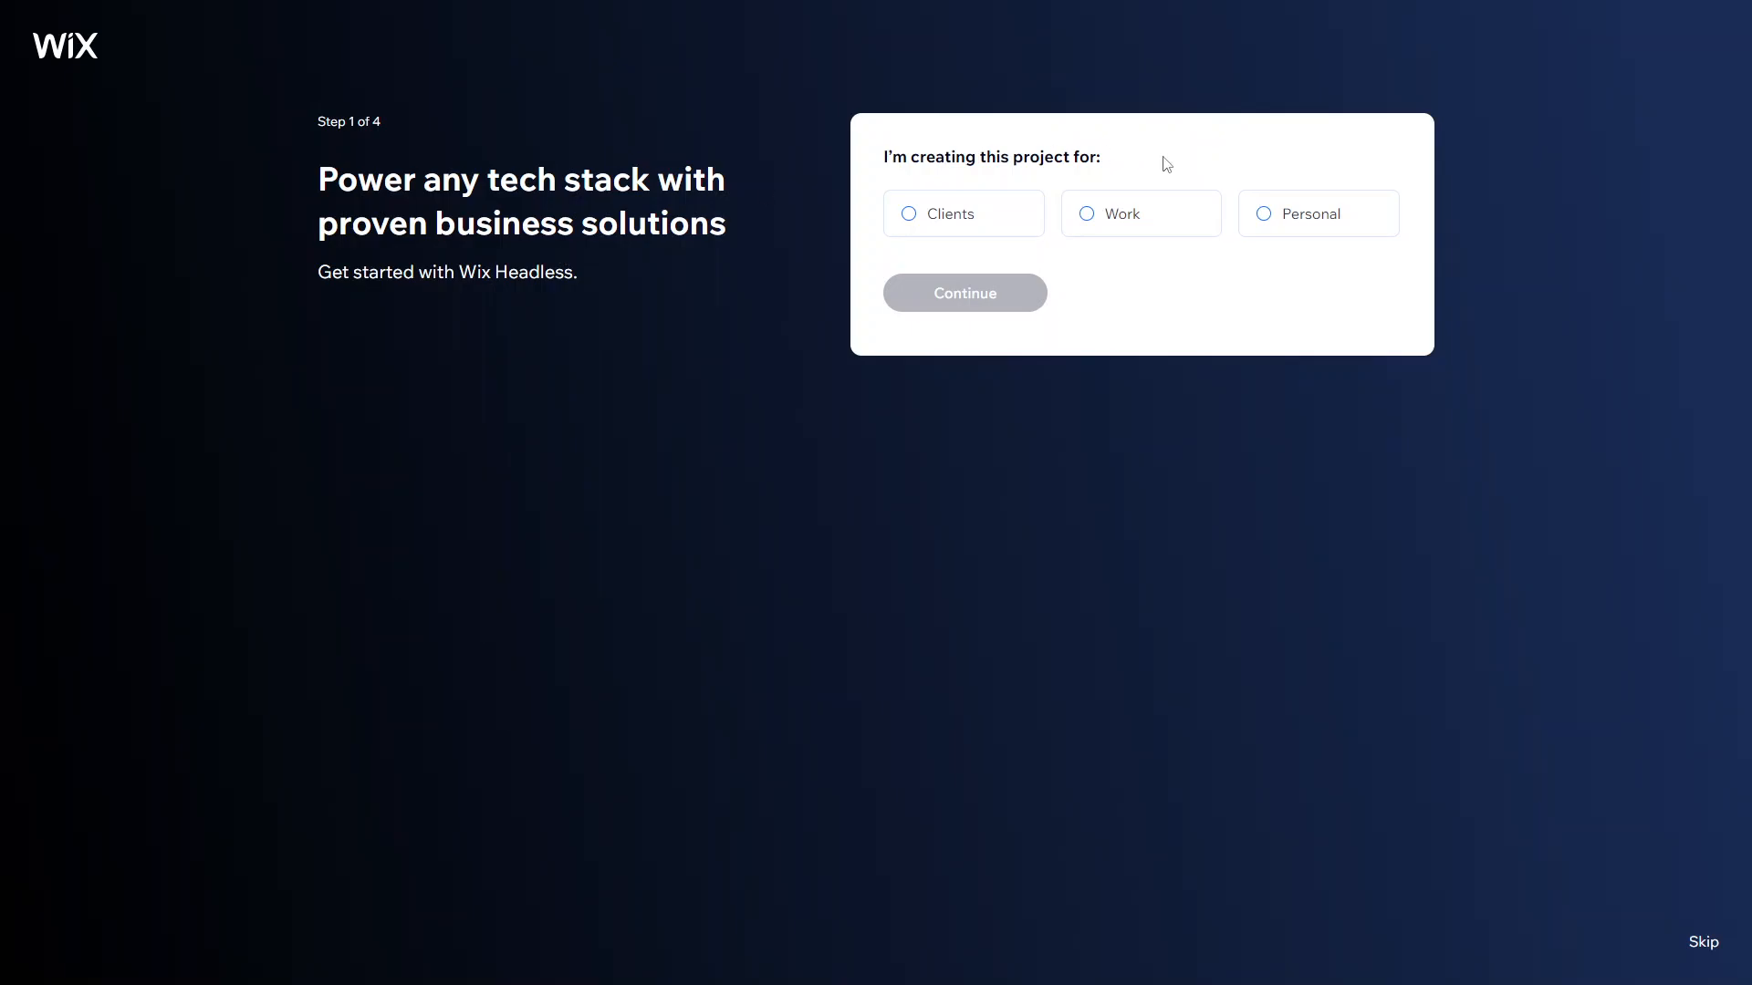
mouse_move(1154, 243)
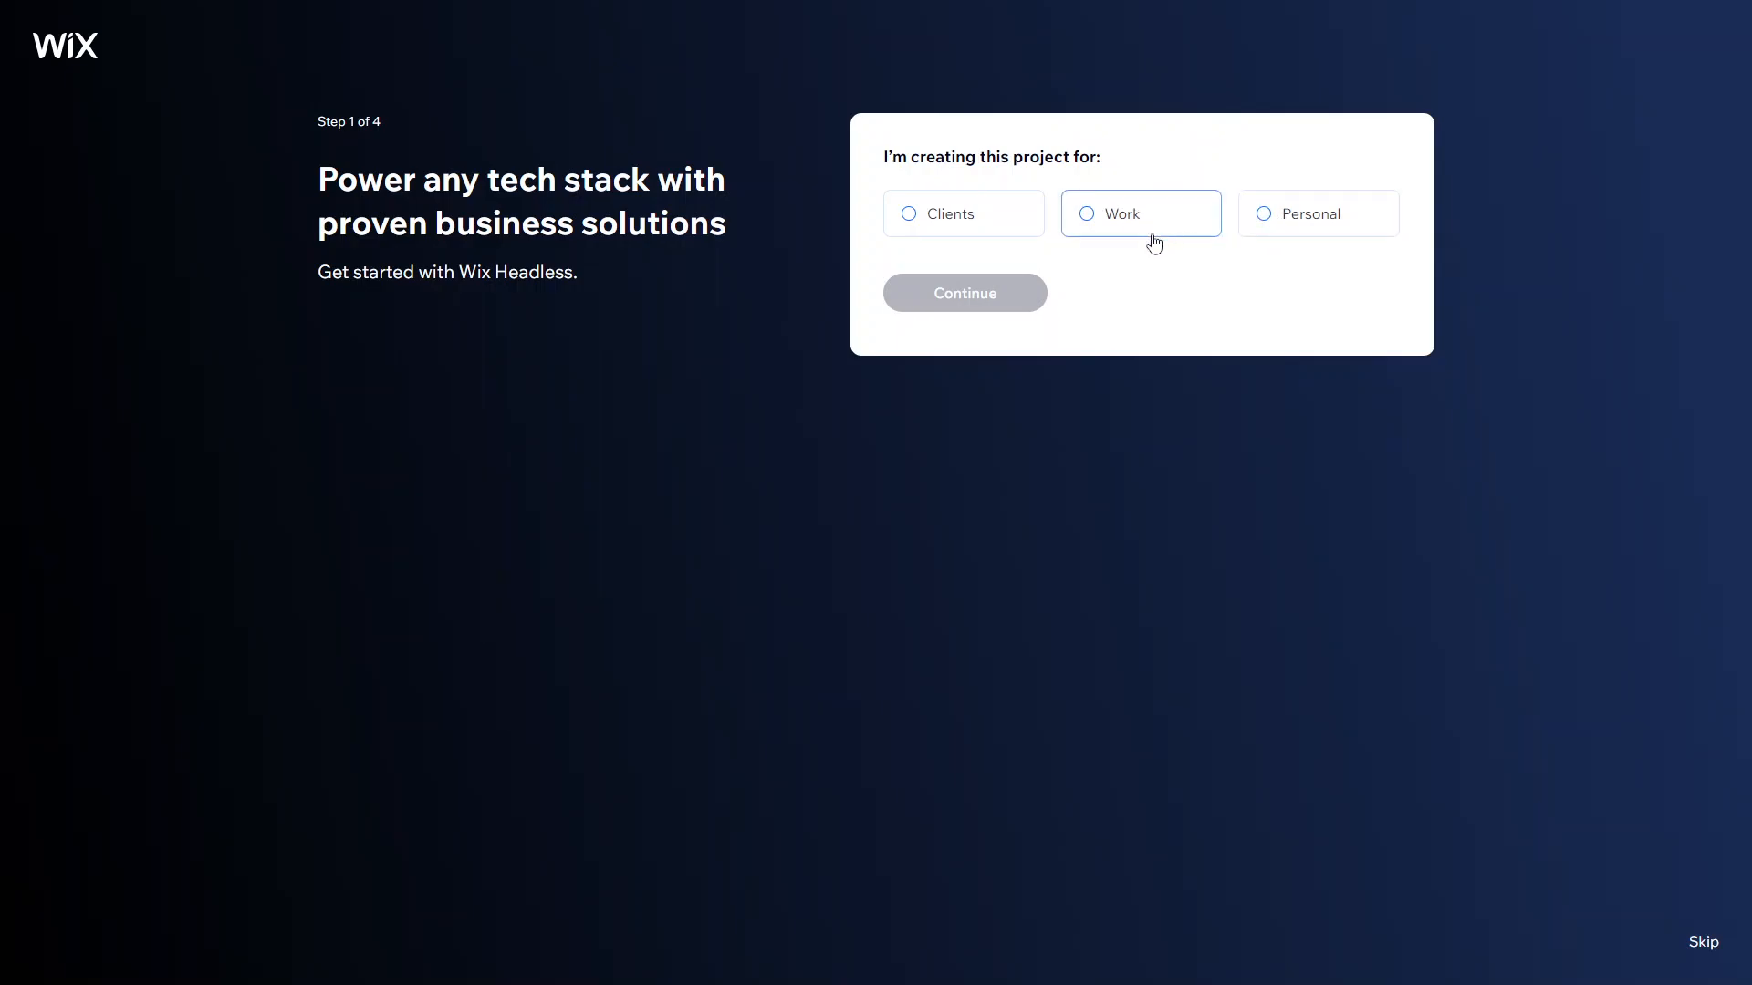
mouse_move(1140, 277)
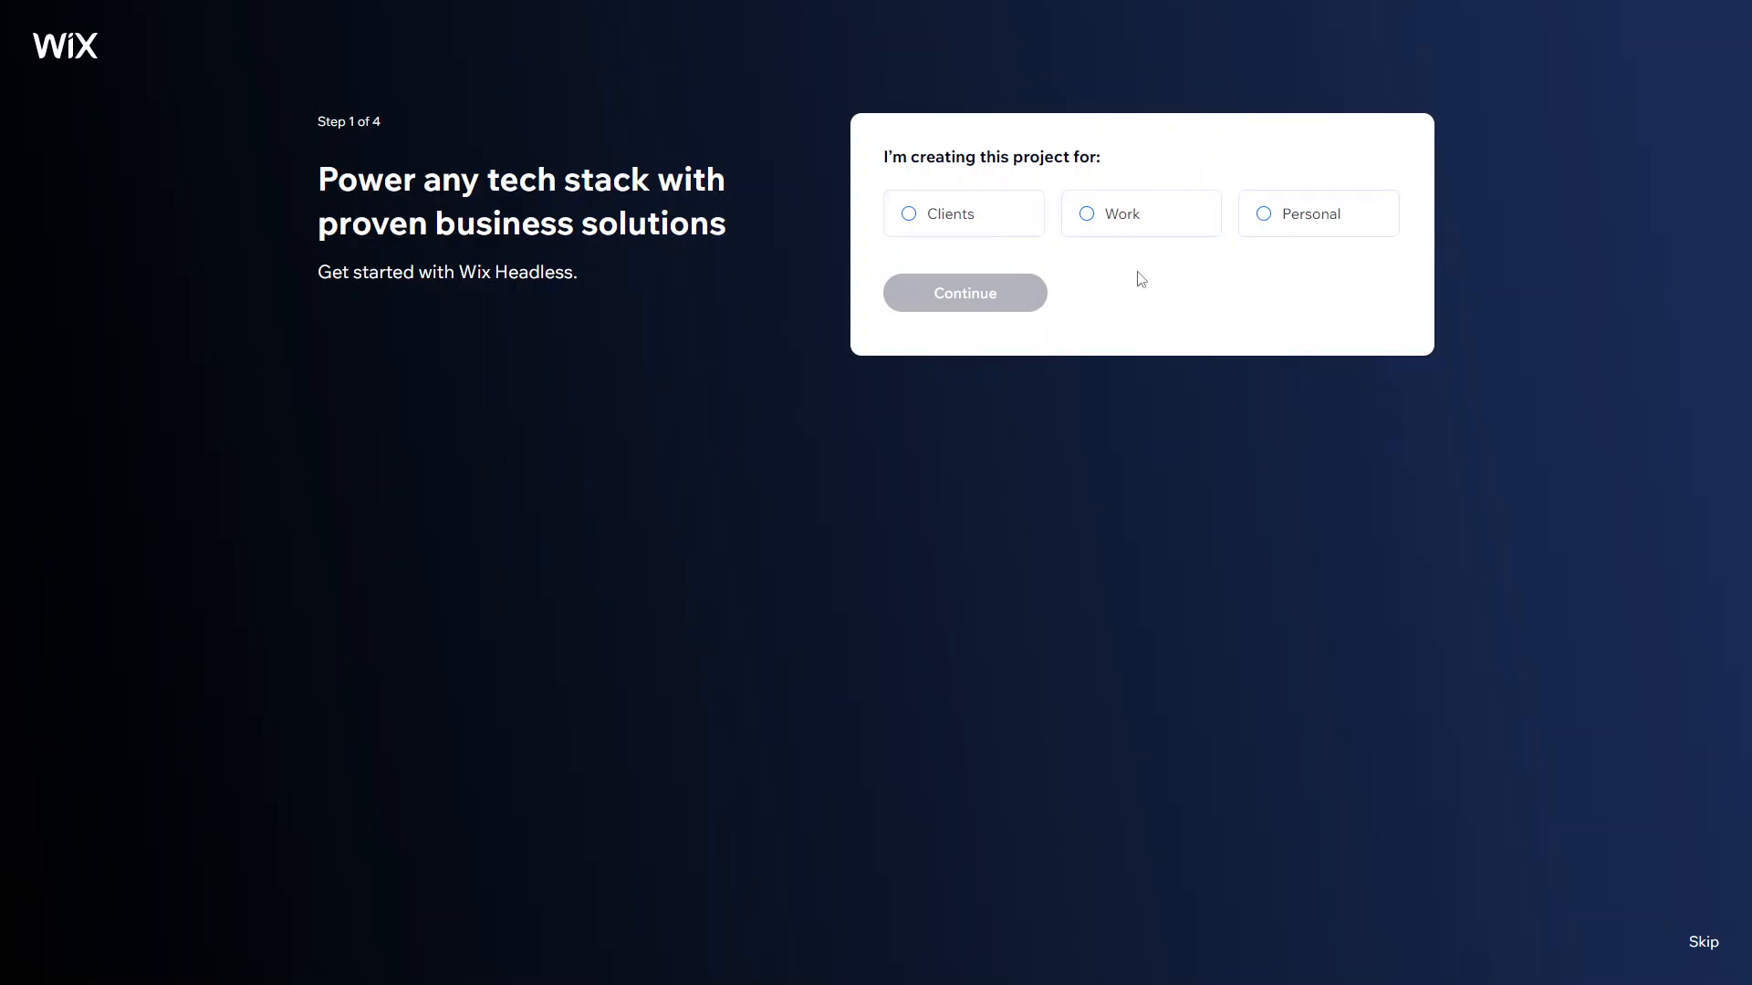
mouse_move(1172, 255)
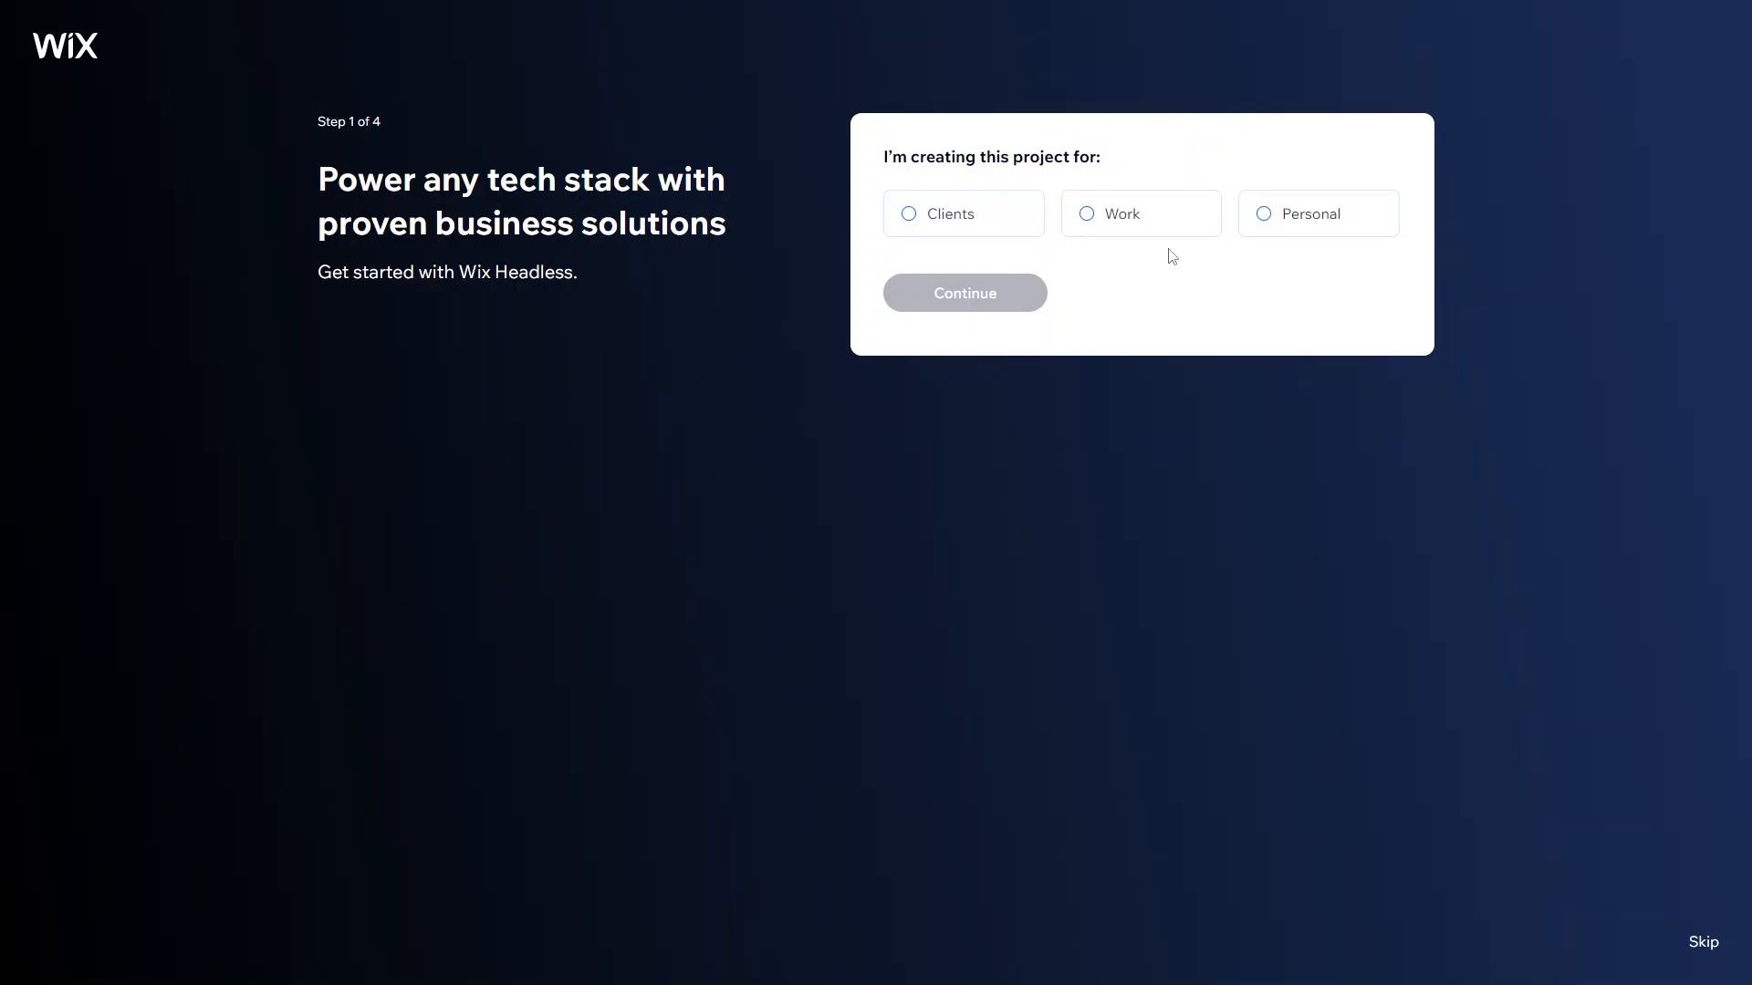
mouse_move(1304, 233)
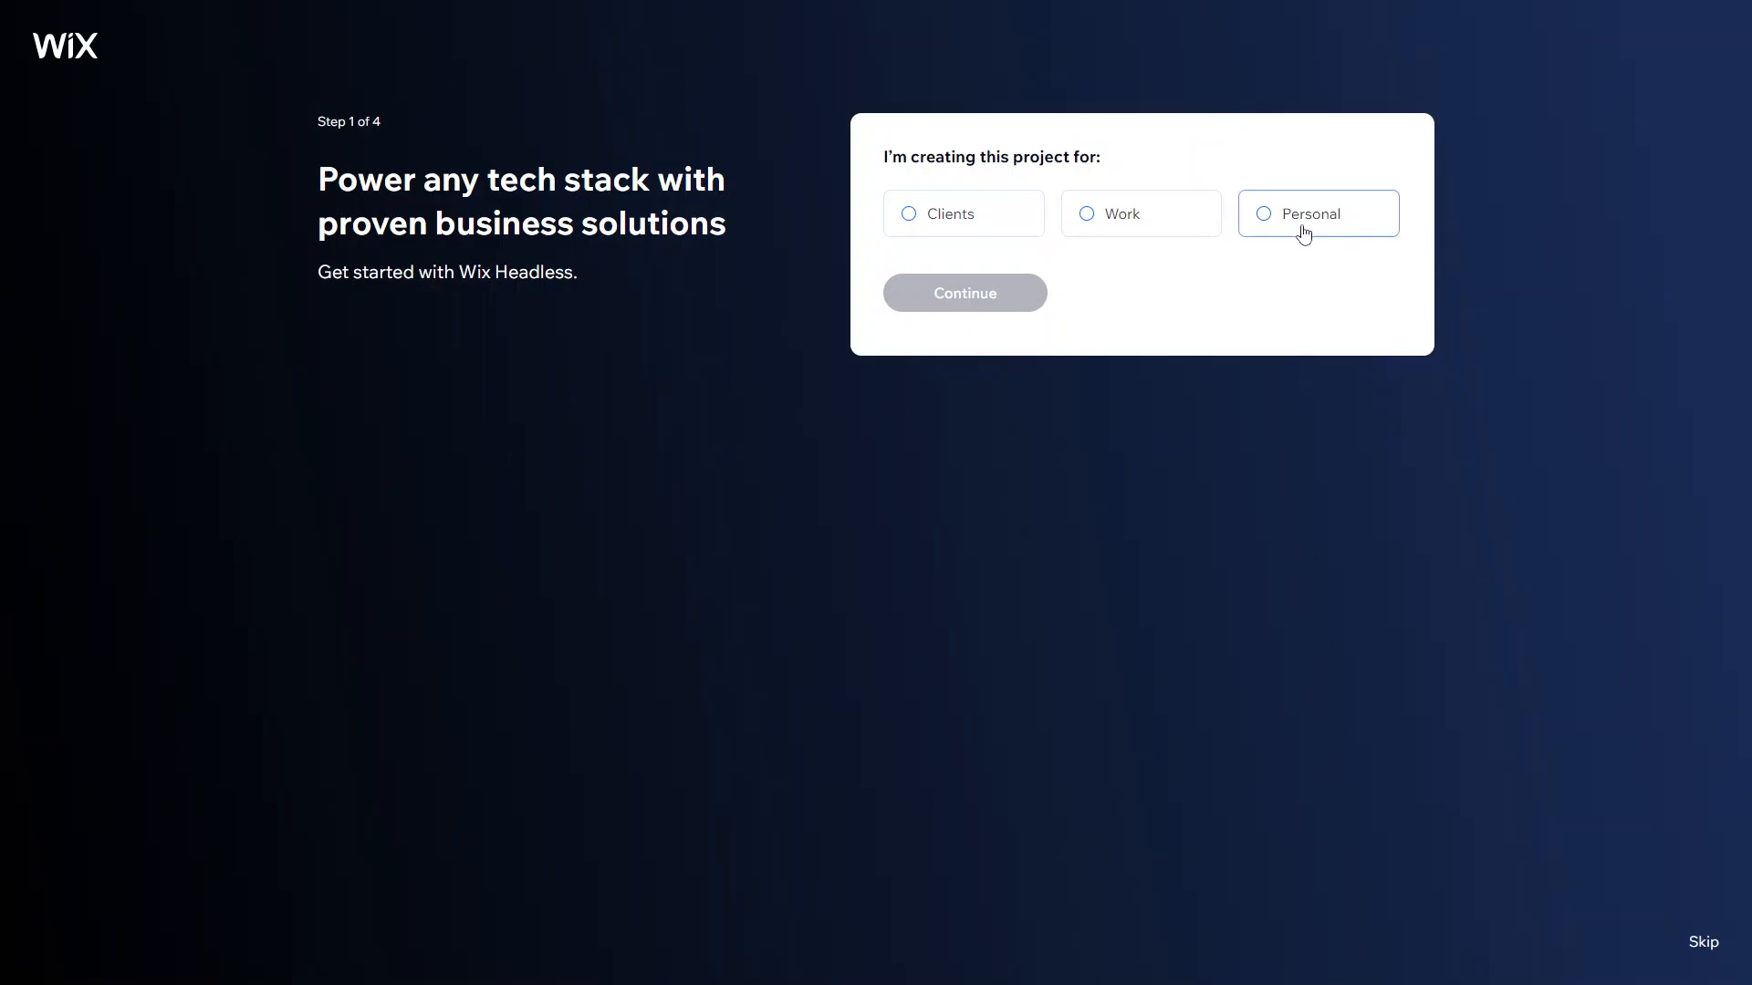
Step: Answer the first onboarding question with 'Personal' and continue to the role question
left_click(964, 293)
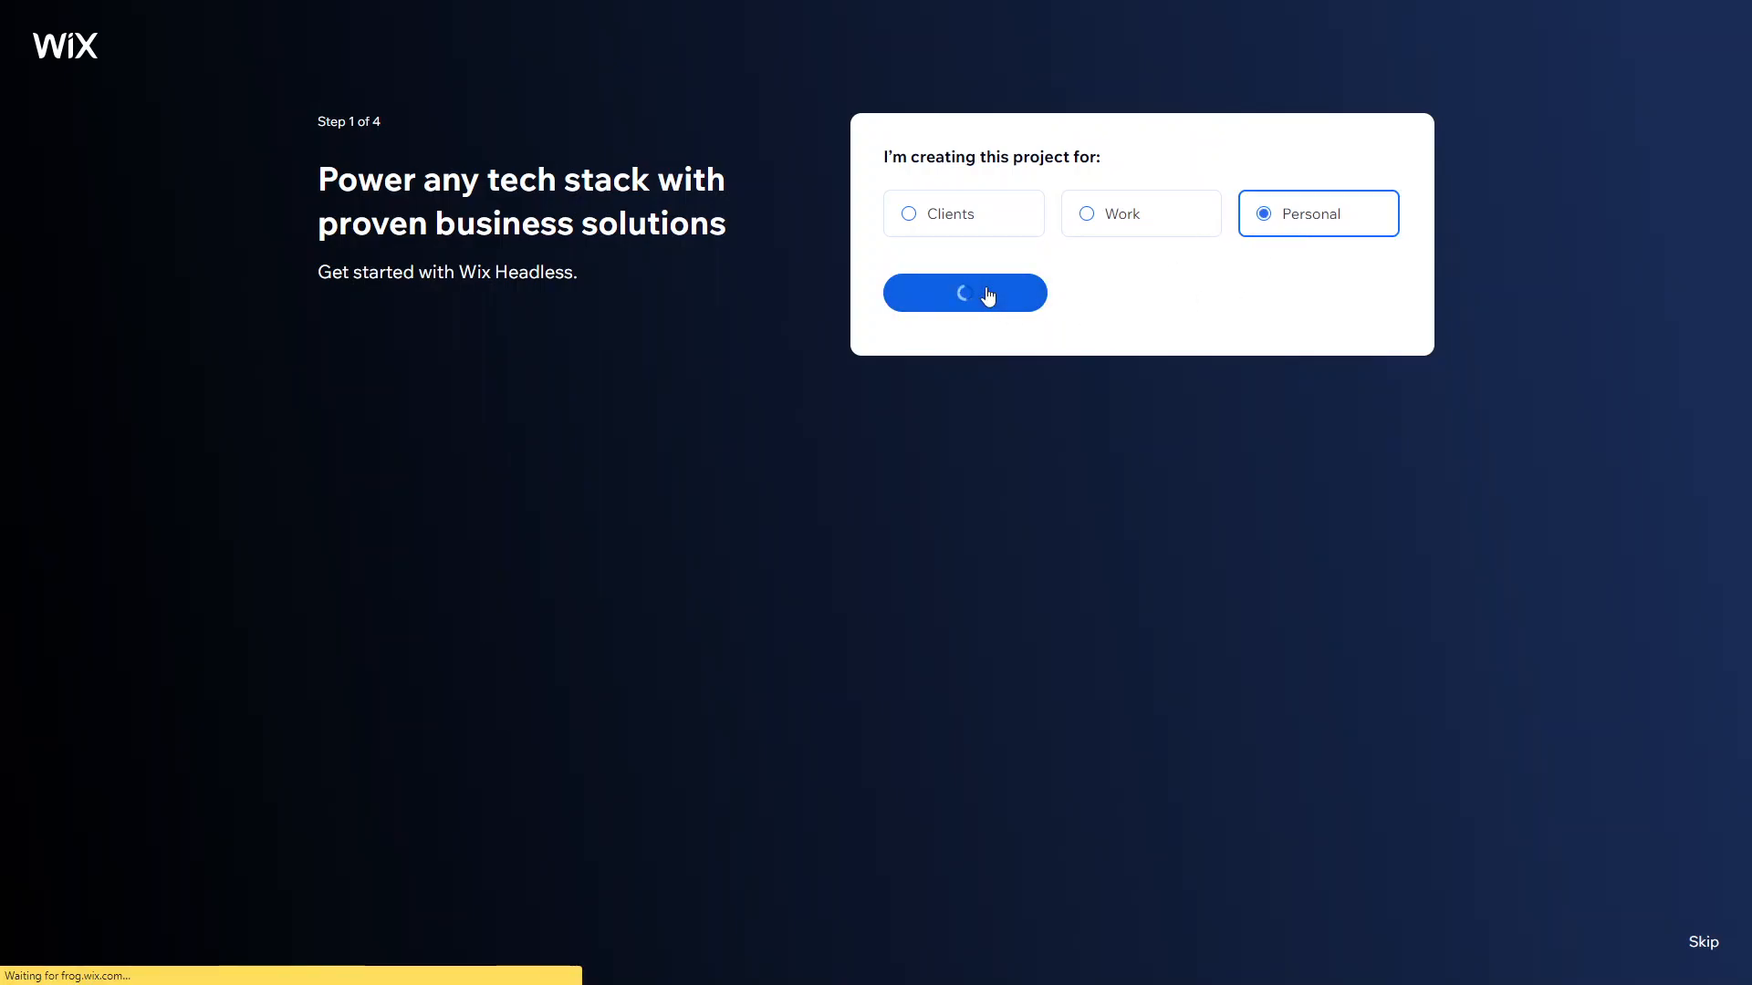
left_click(963, 293)
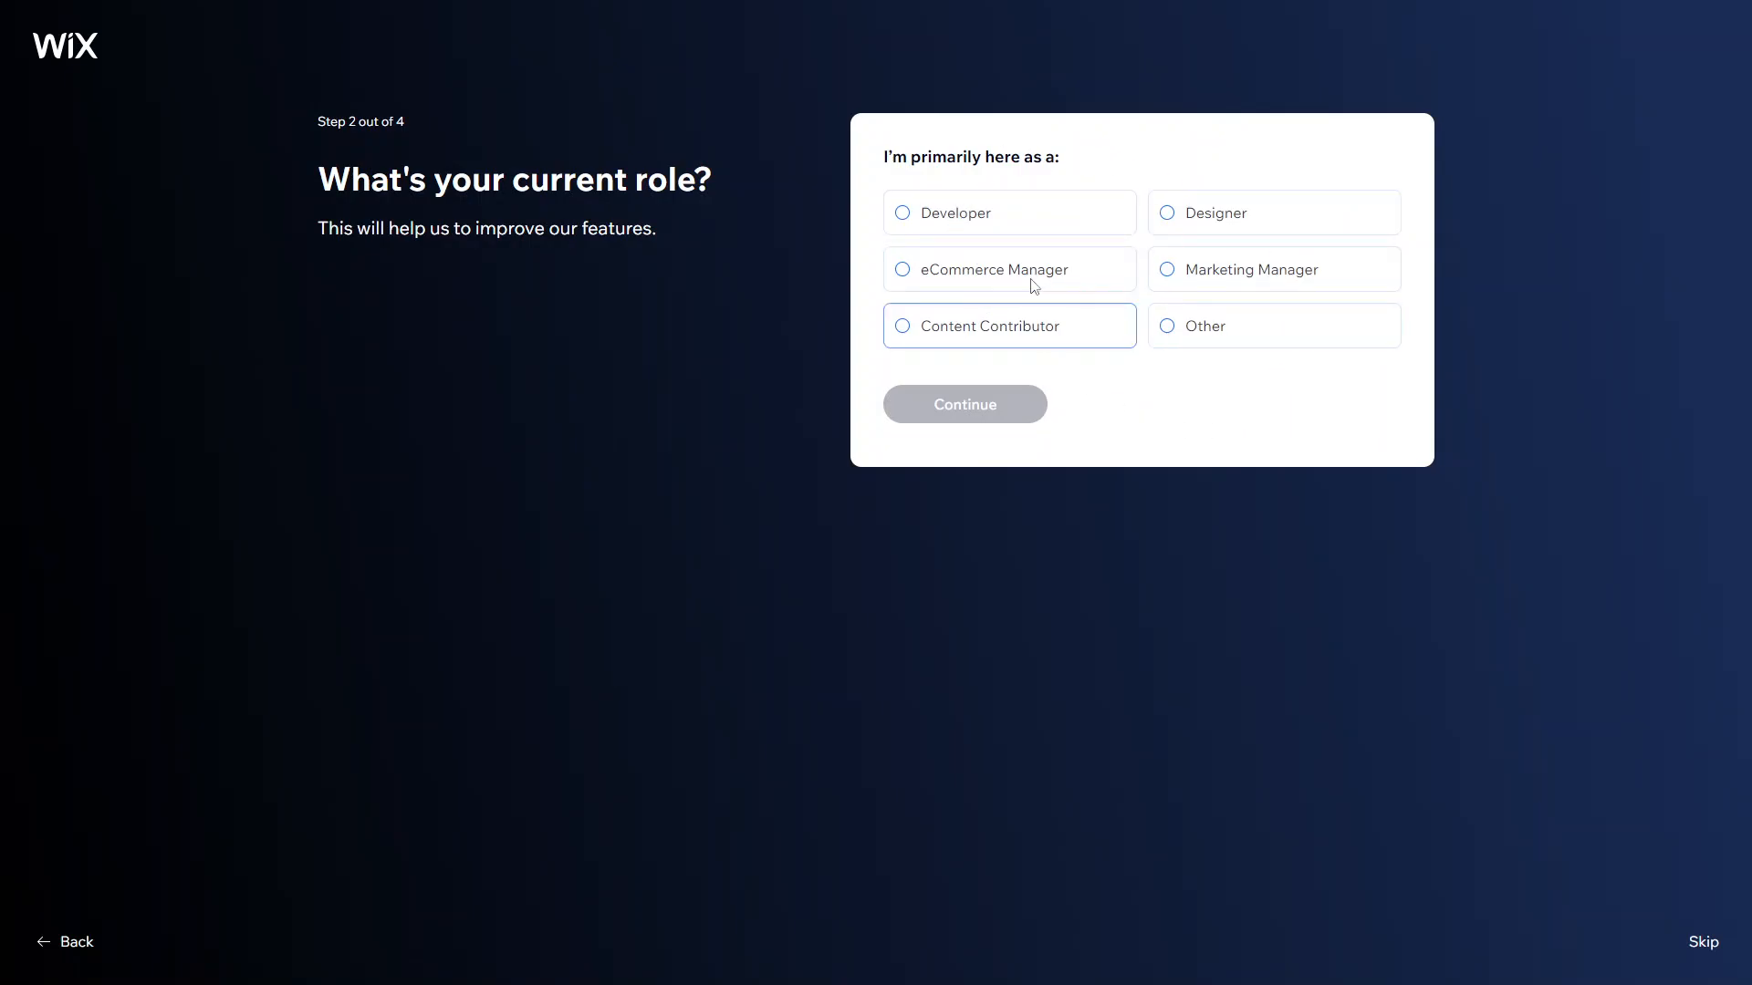
mouse_move(1036, 250)
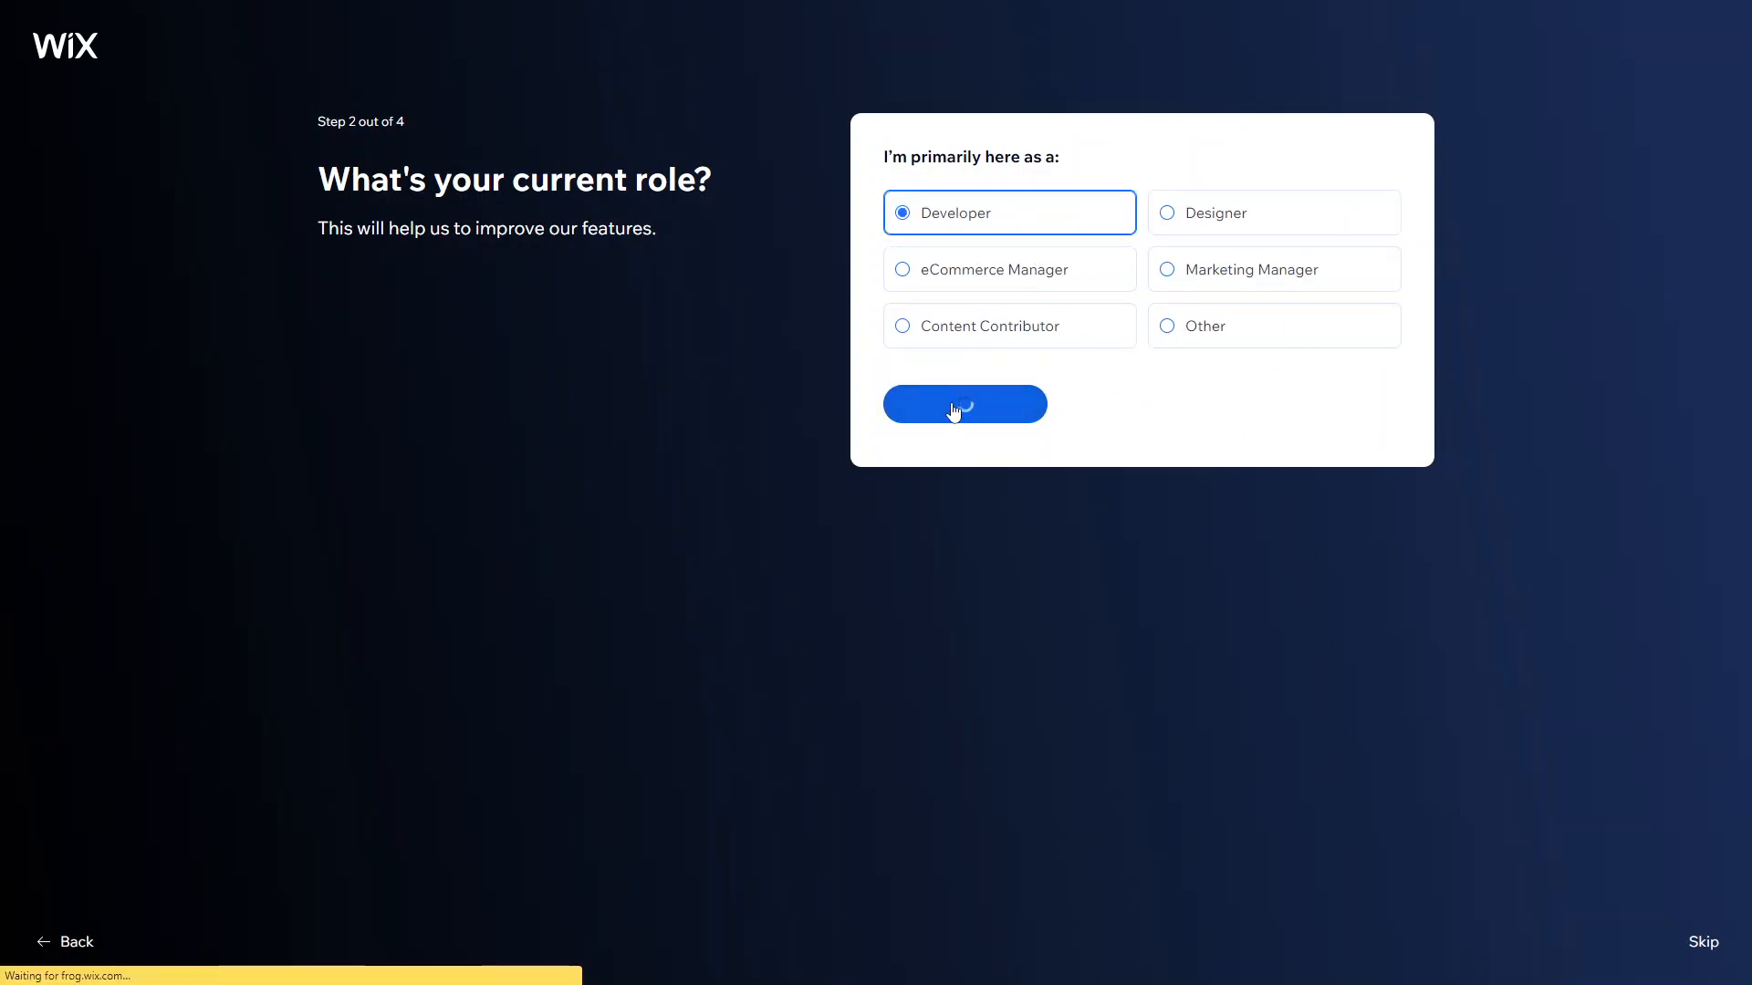
Step: Confirm the Developer role, tick eCommerce as an integration, and submit
left_click(963, 404)
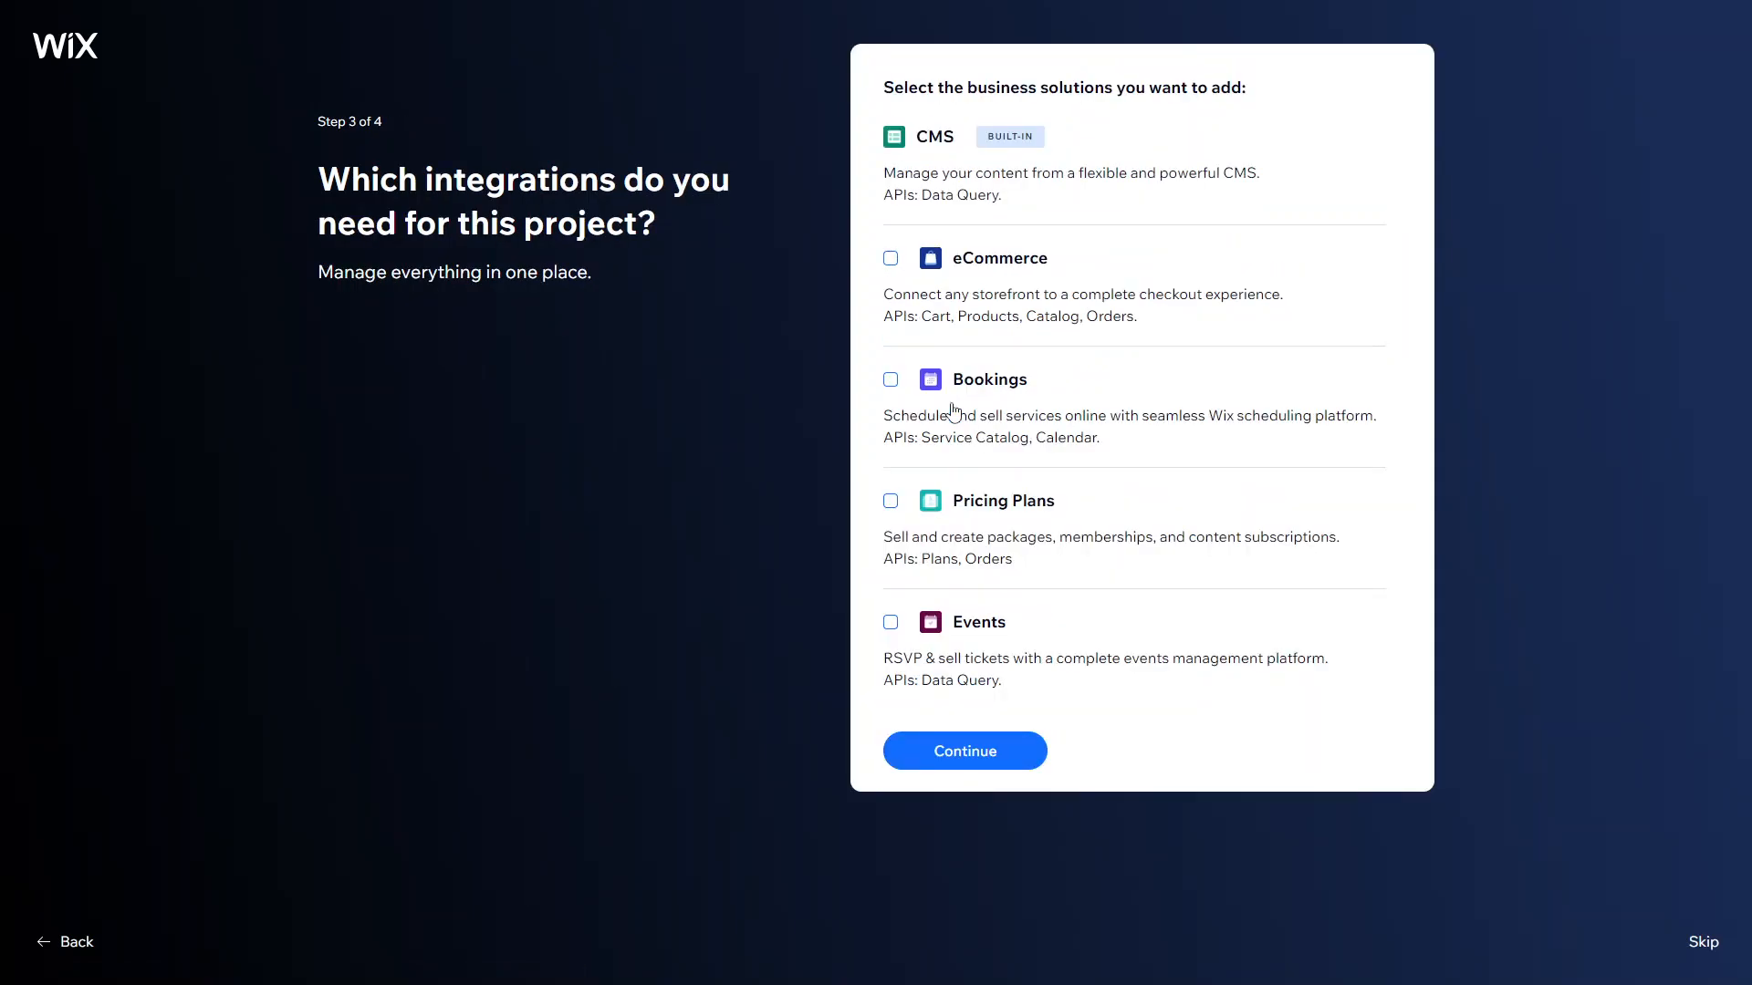
mouse_move(866, 258)
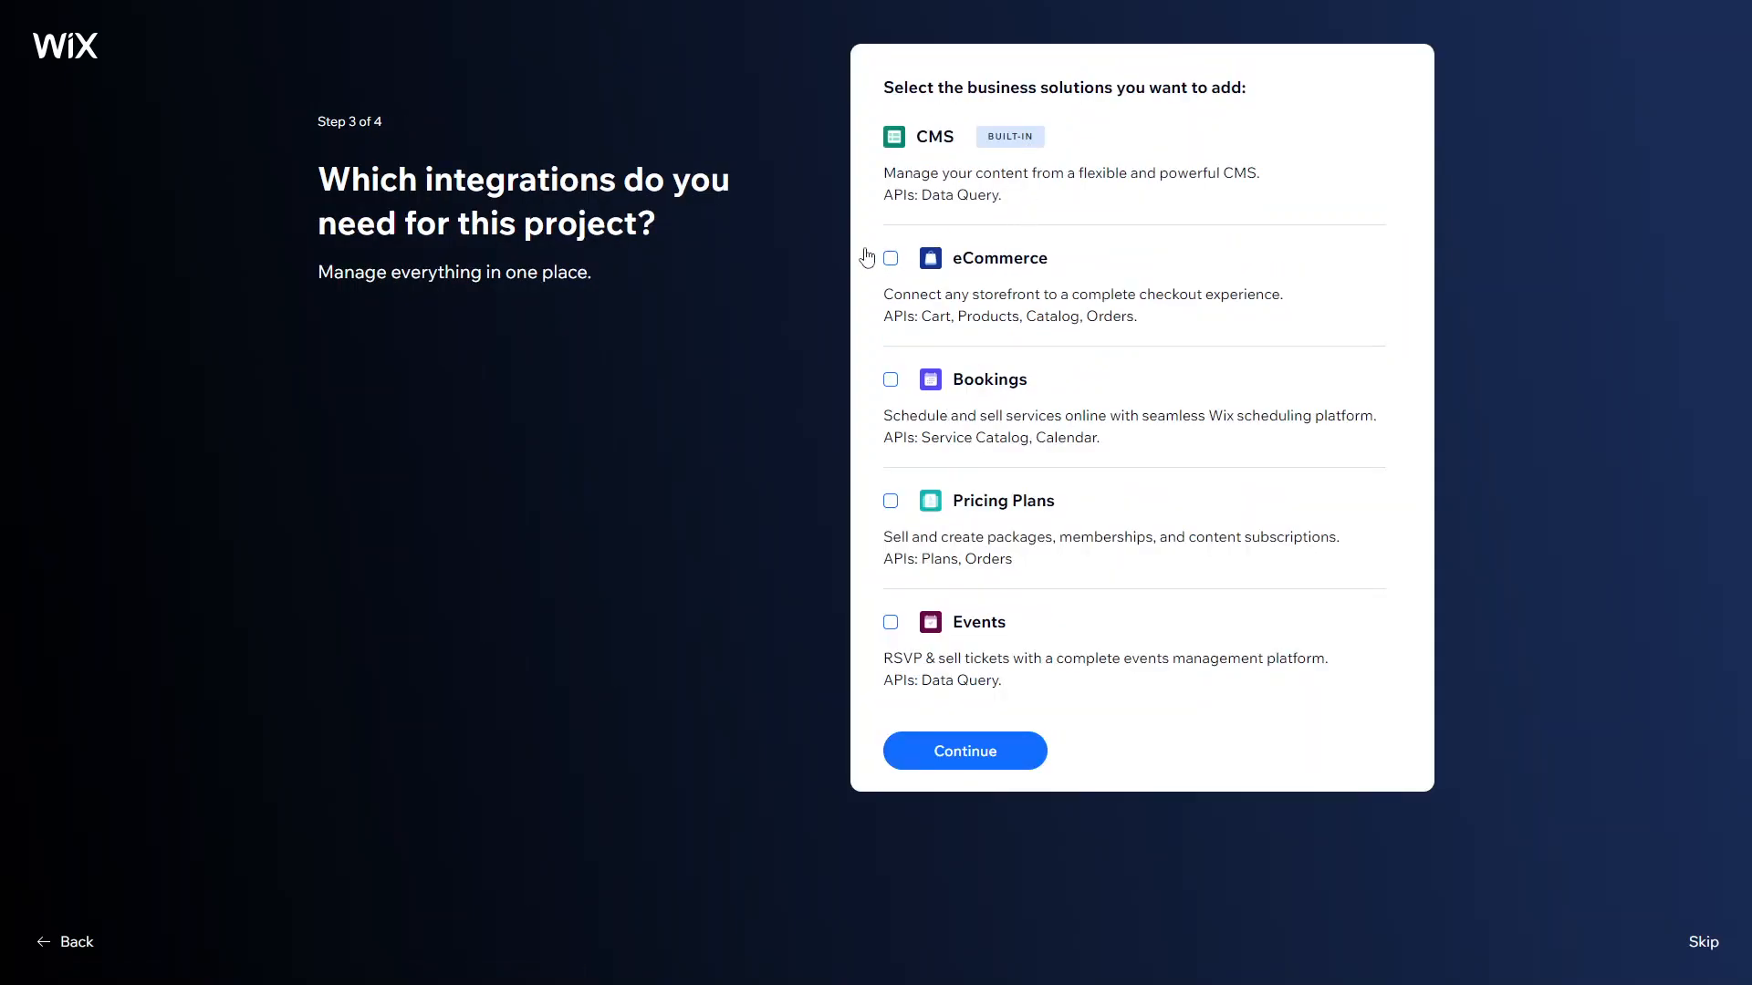
left_click(891, 258)
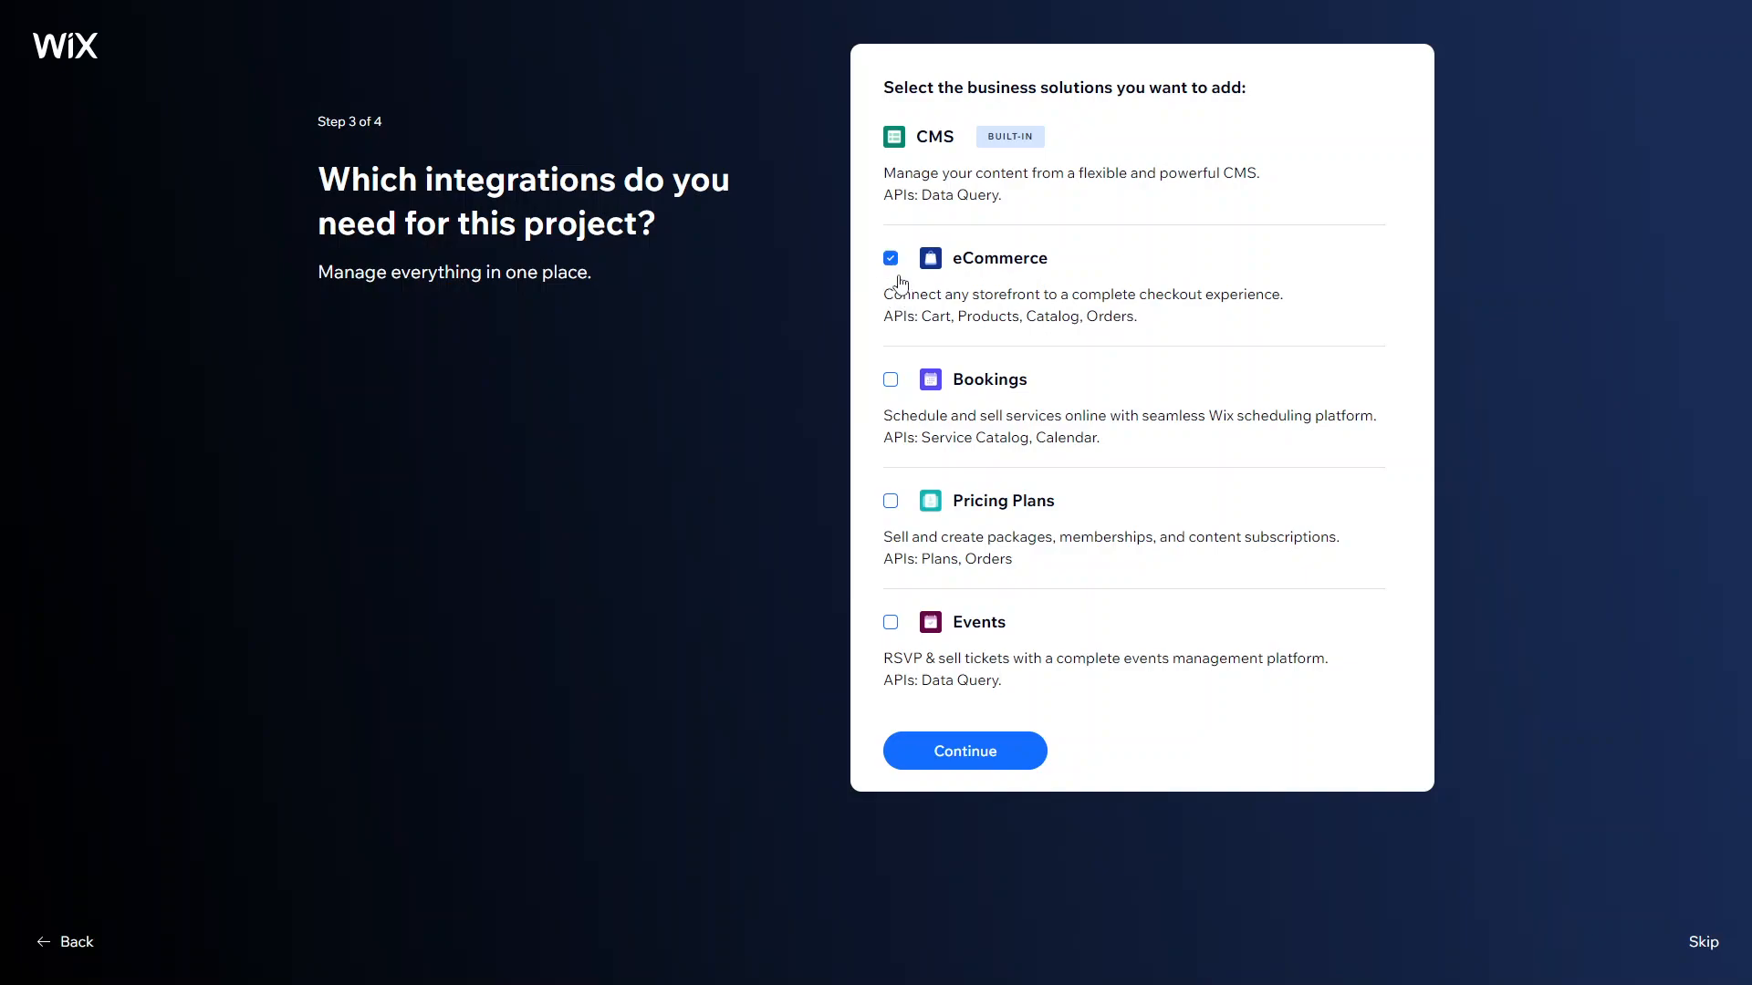
mouse_move(973, 182)
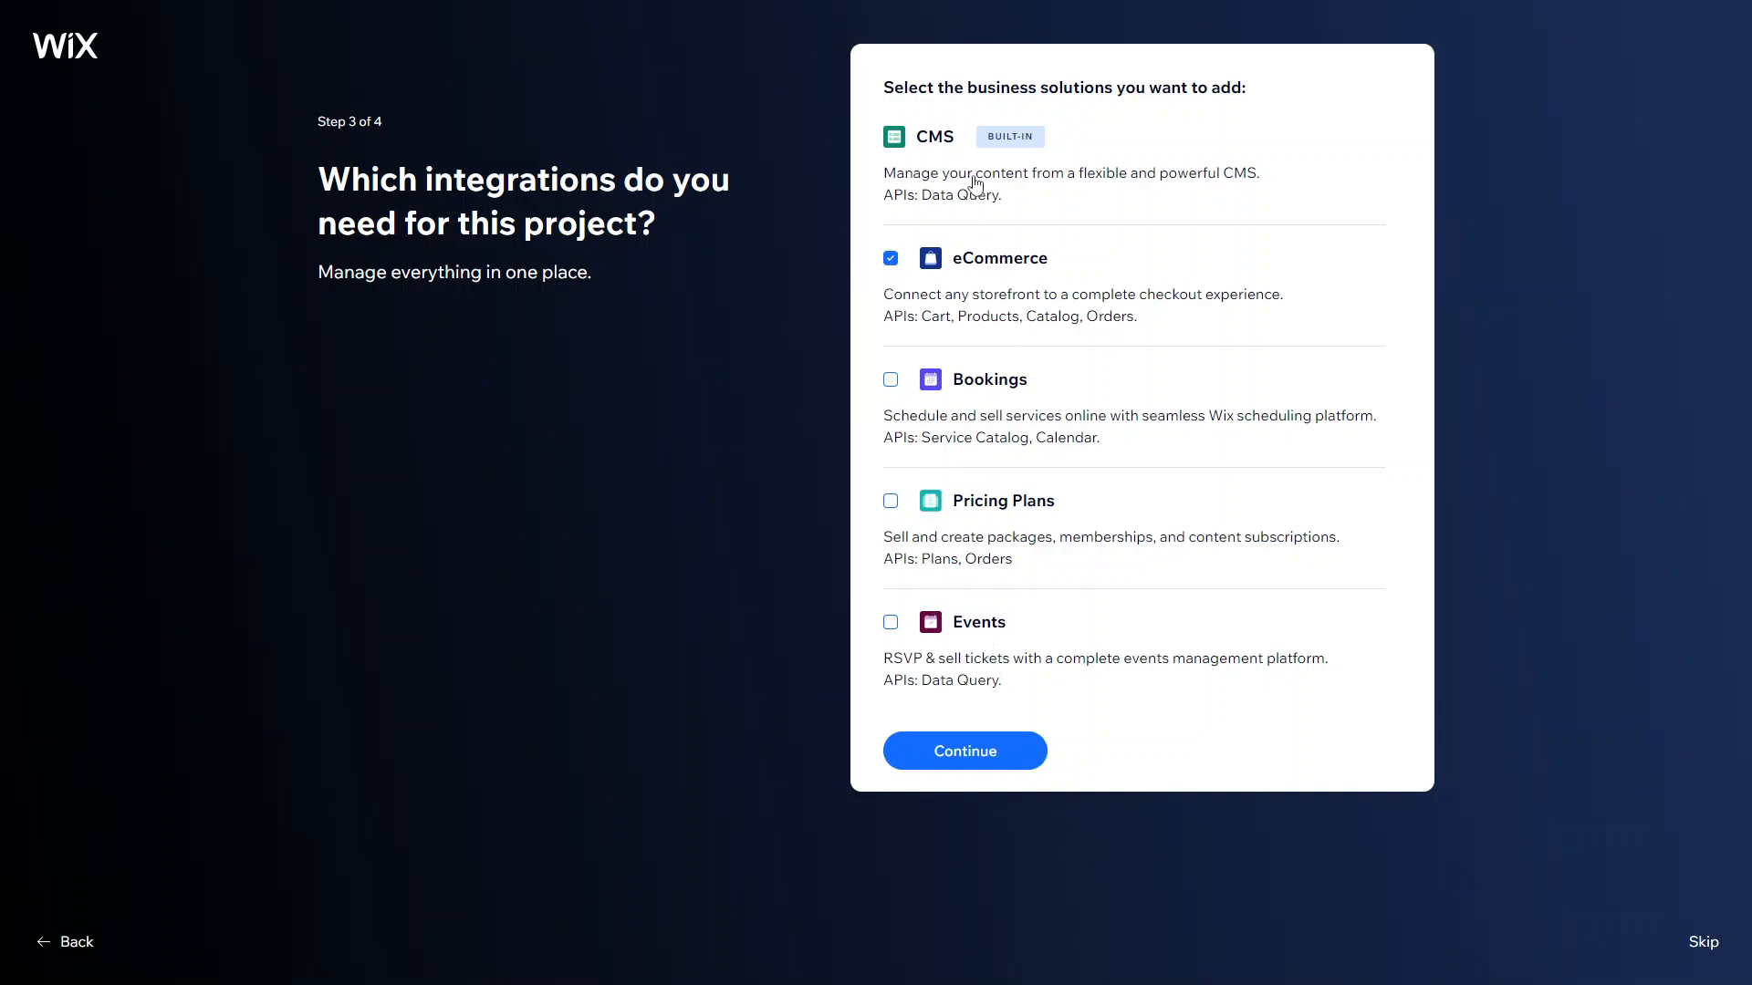
mouse_move(1011, 640)
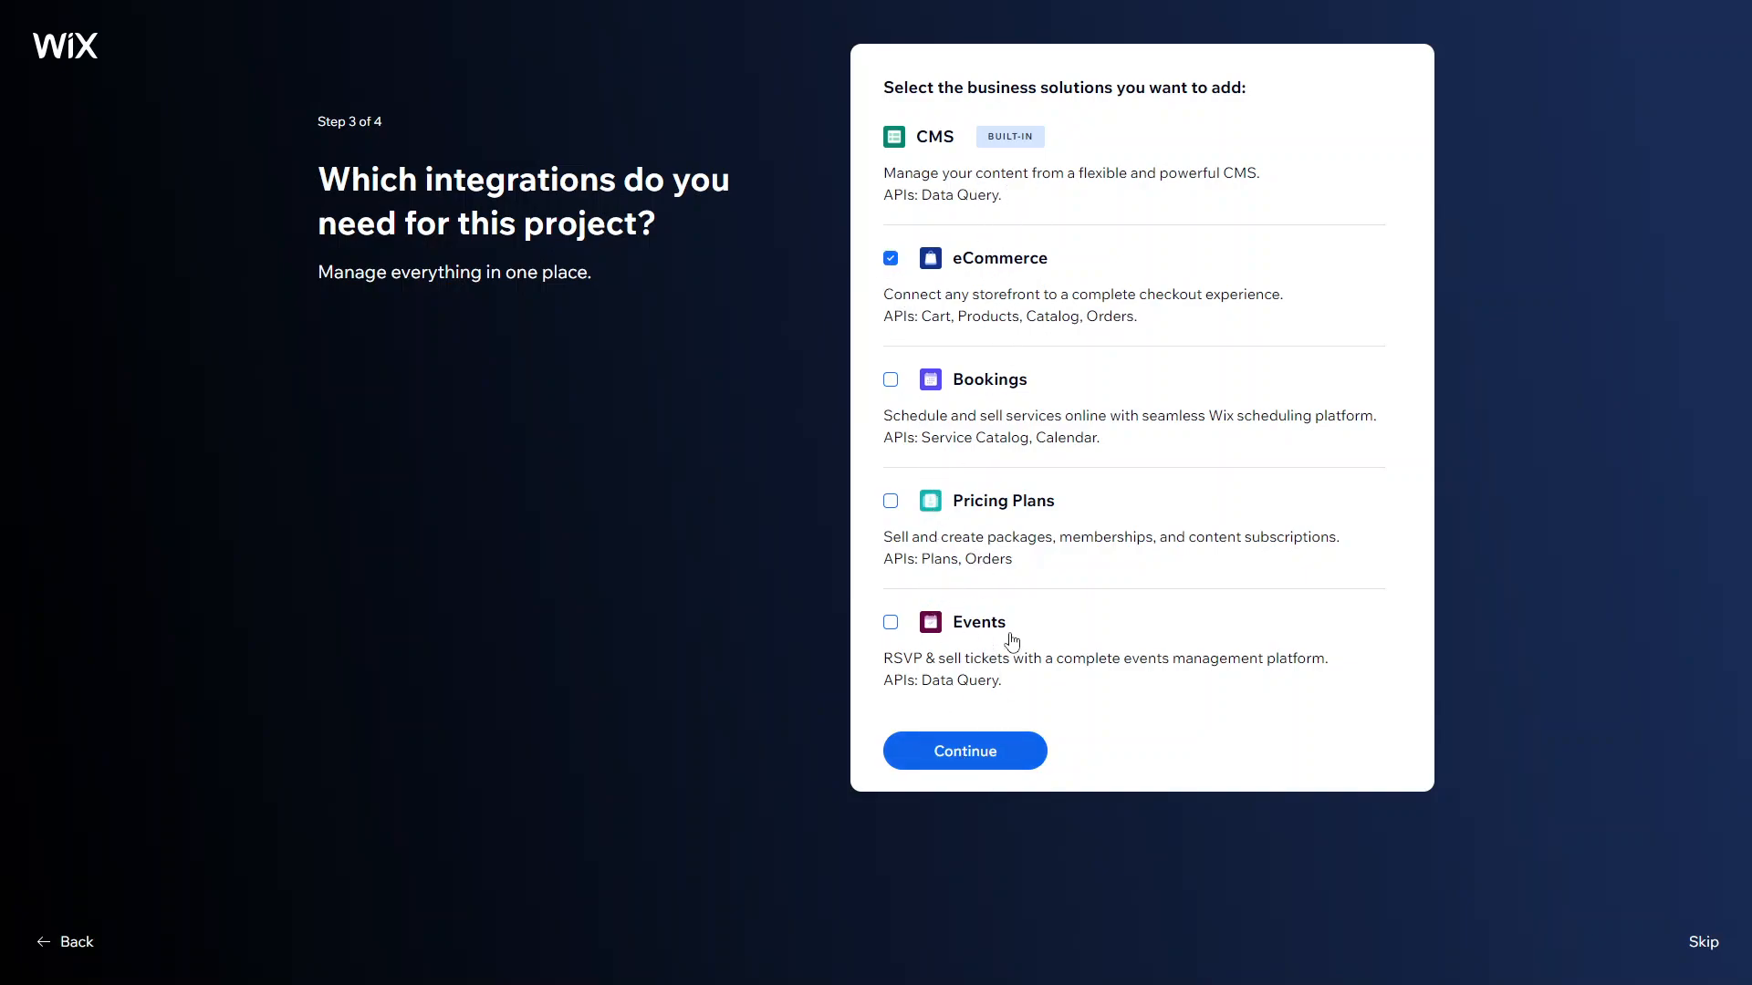
left_click(963, 749)
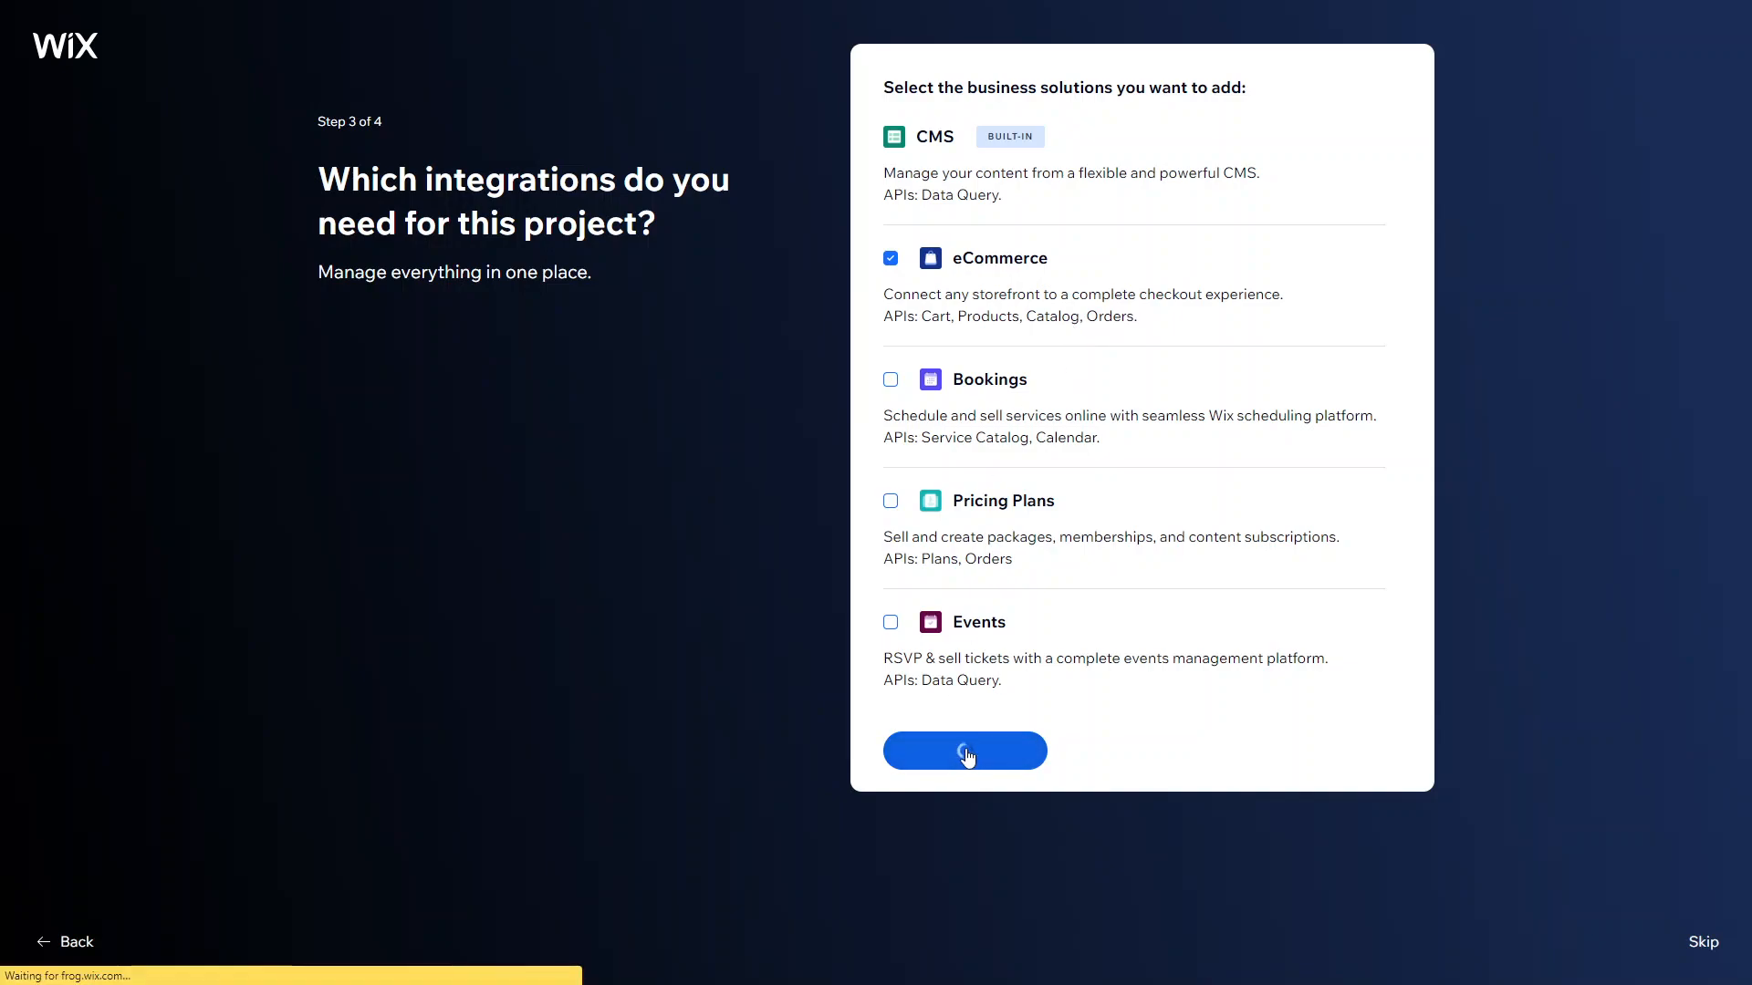
Step: Keep the default name 'Project 1' and create the project, reaching the 0/7 checklist dashboard
left_click(963, 750)
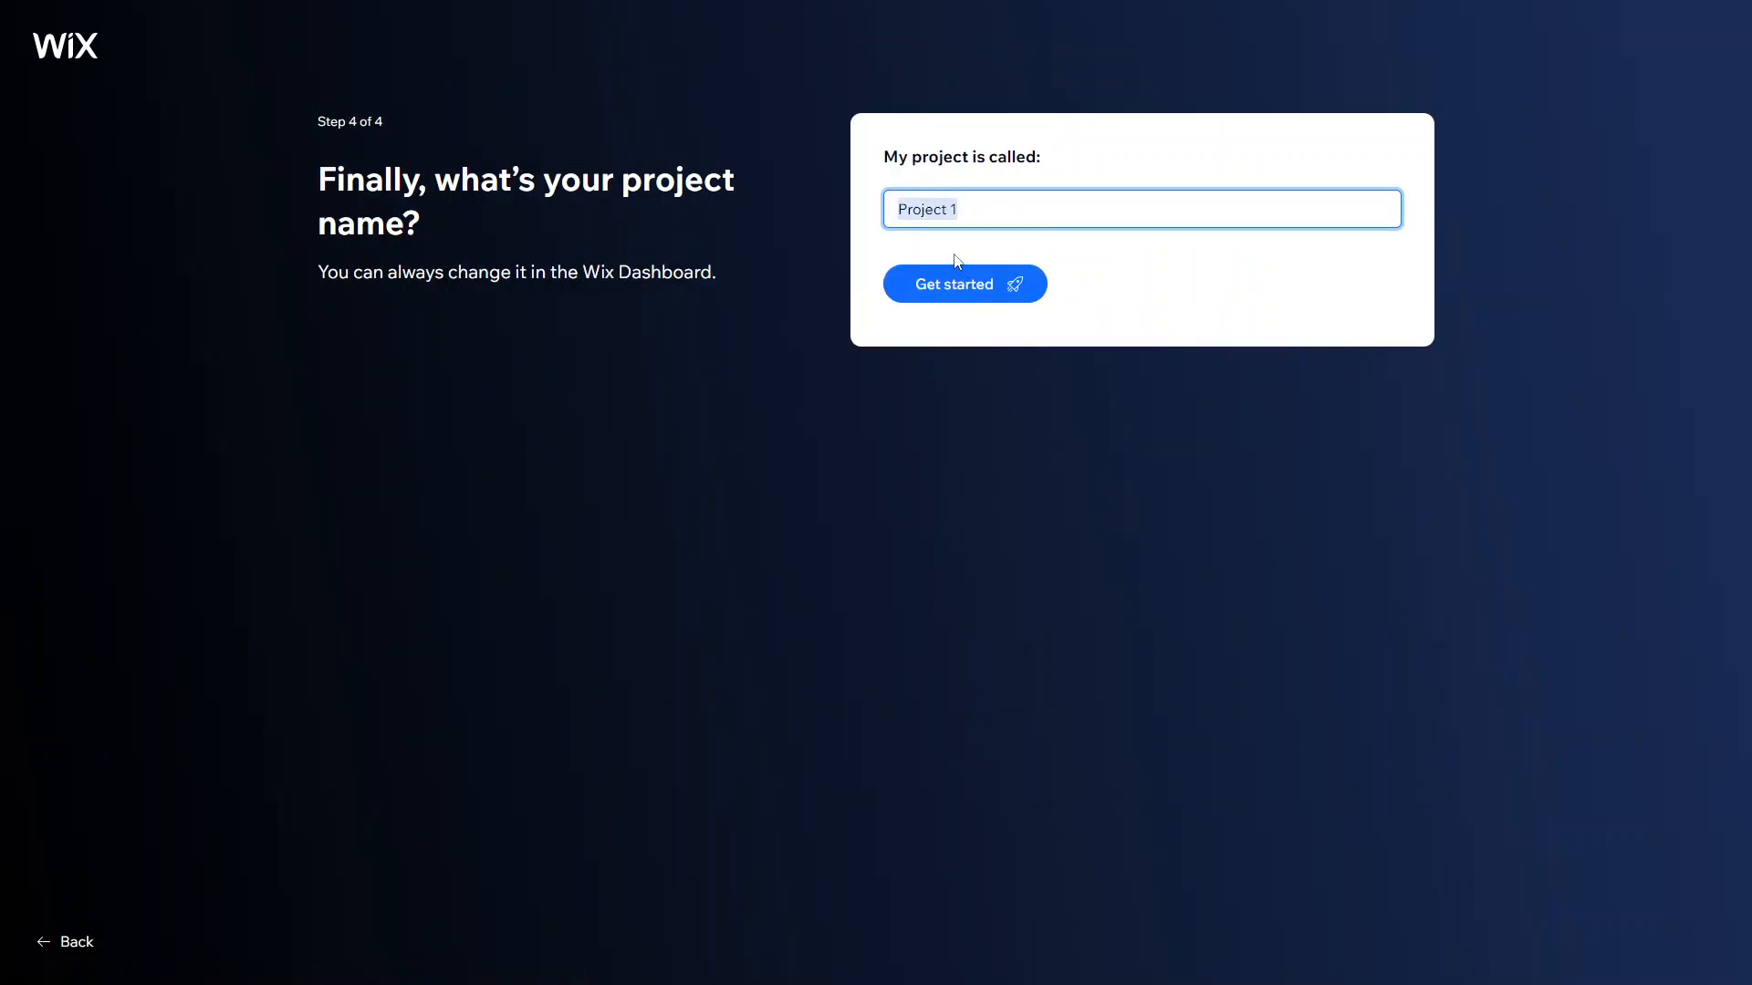
left_click(956, 284)
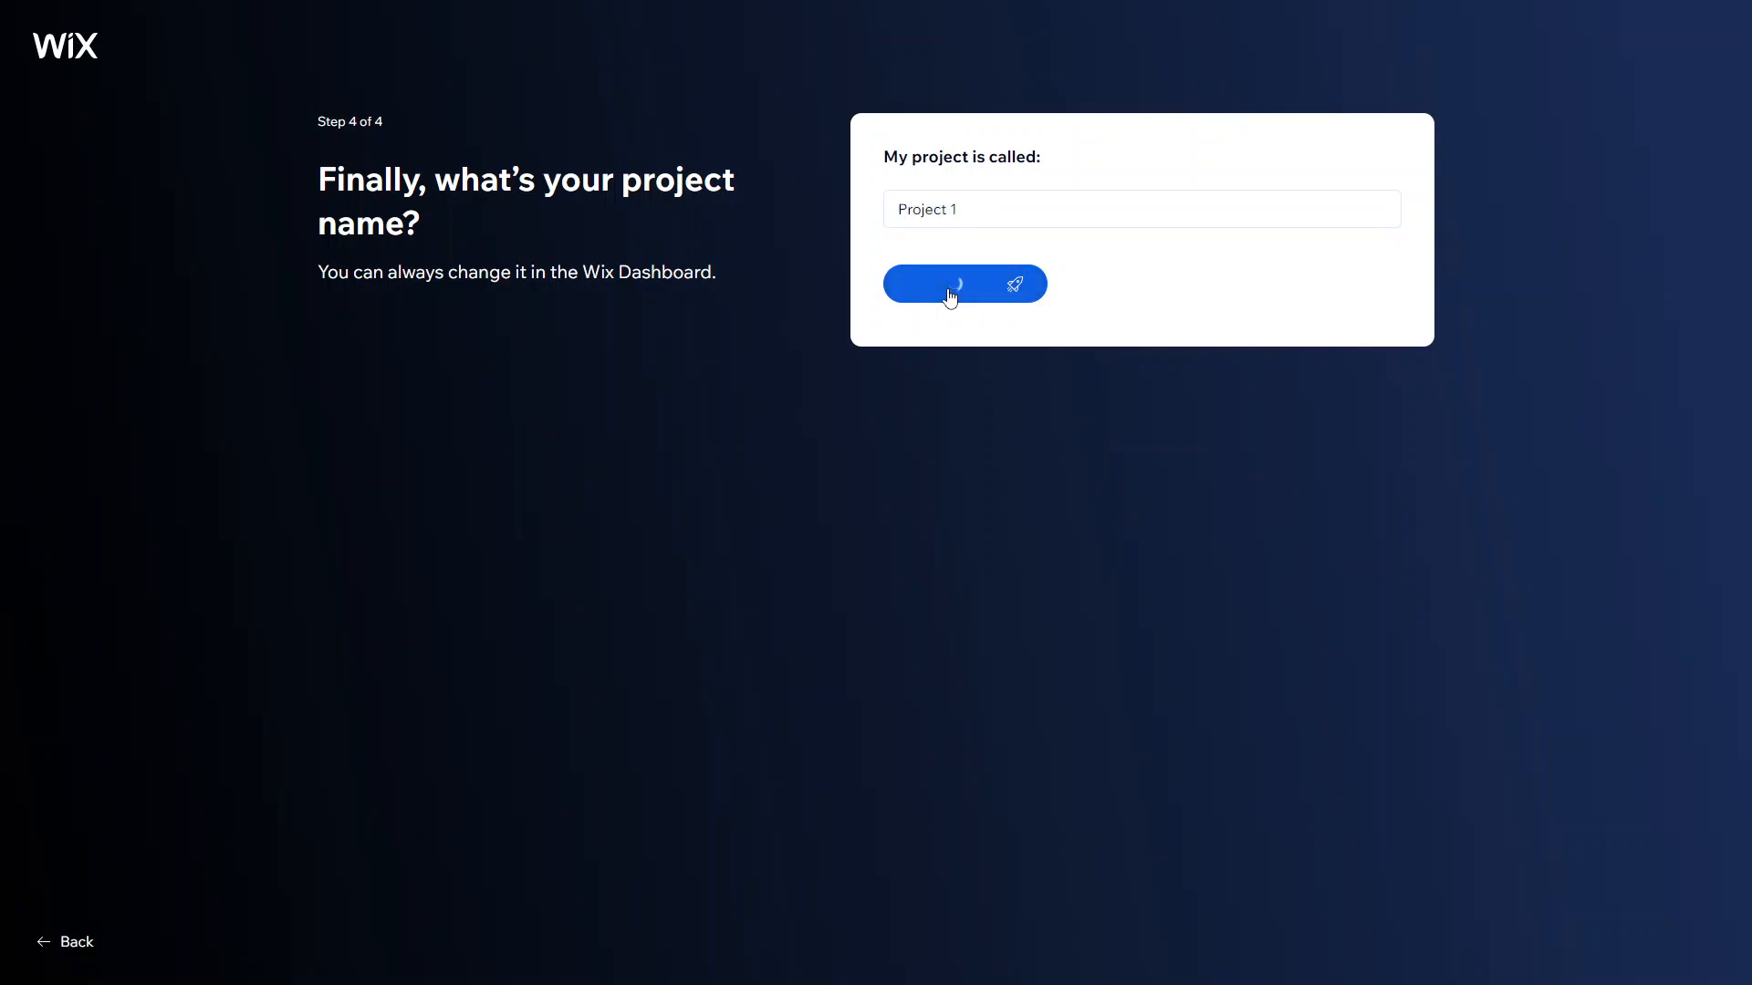
left_click(963, 283)
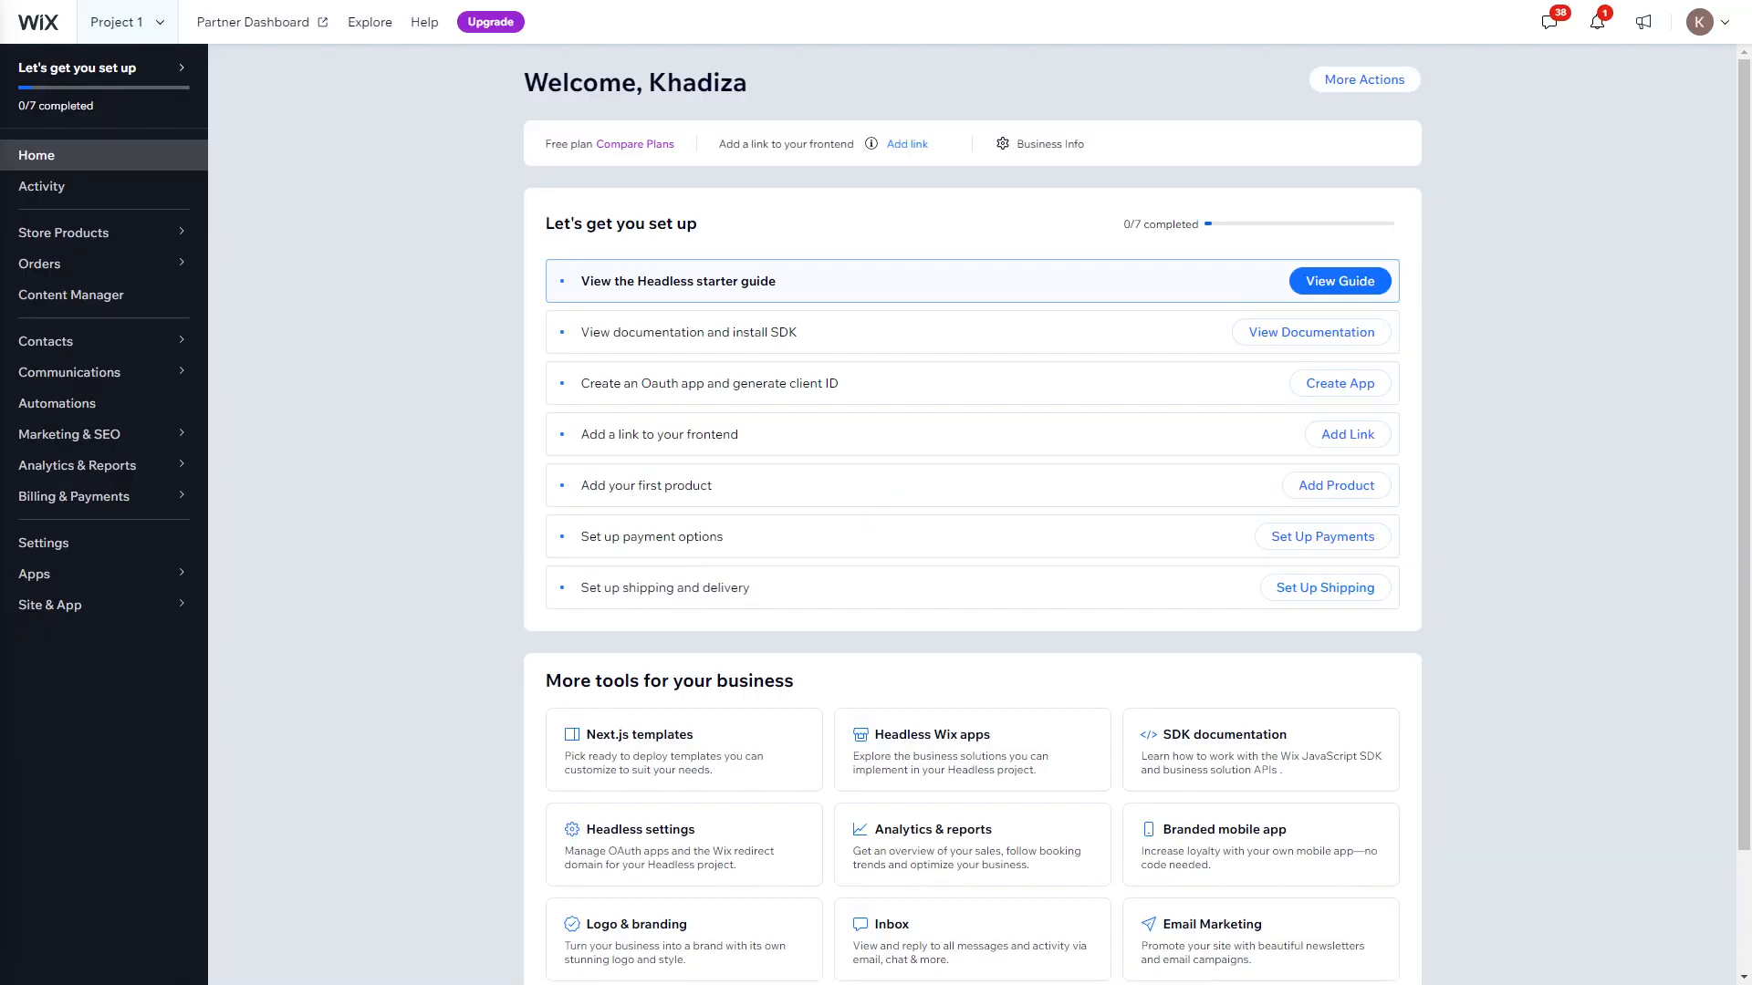
mouse_move(504, 498)
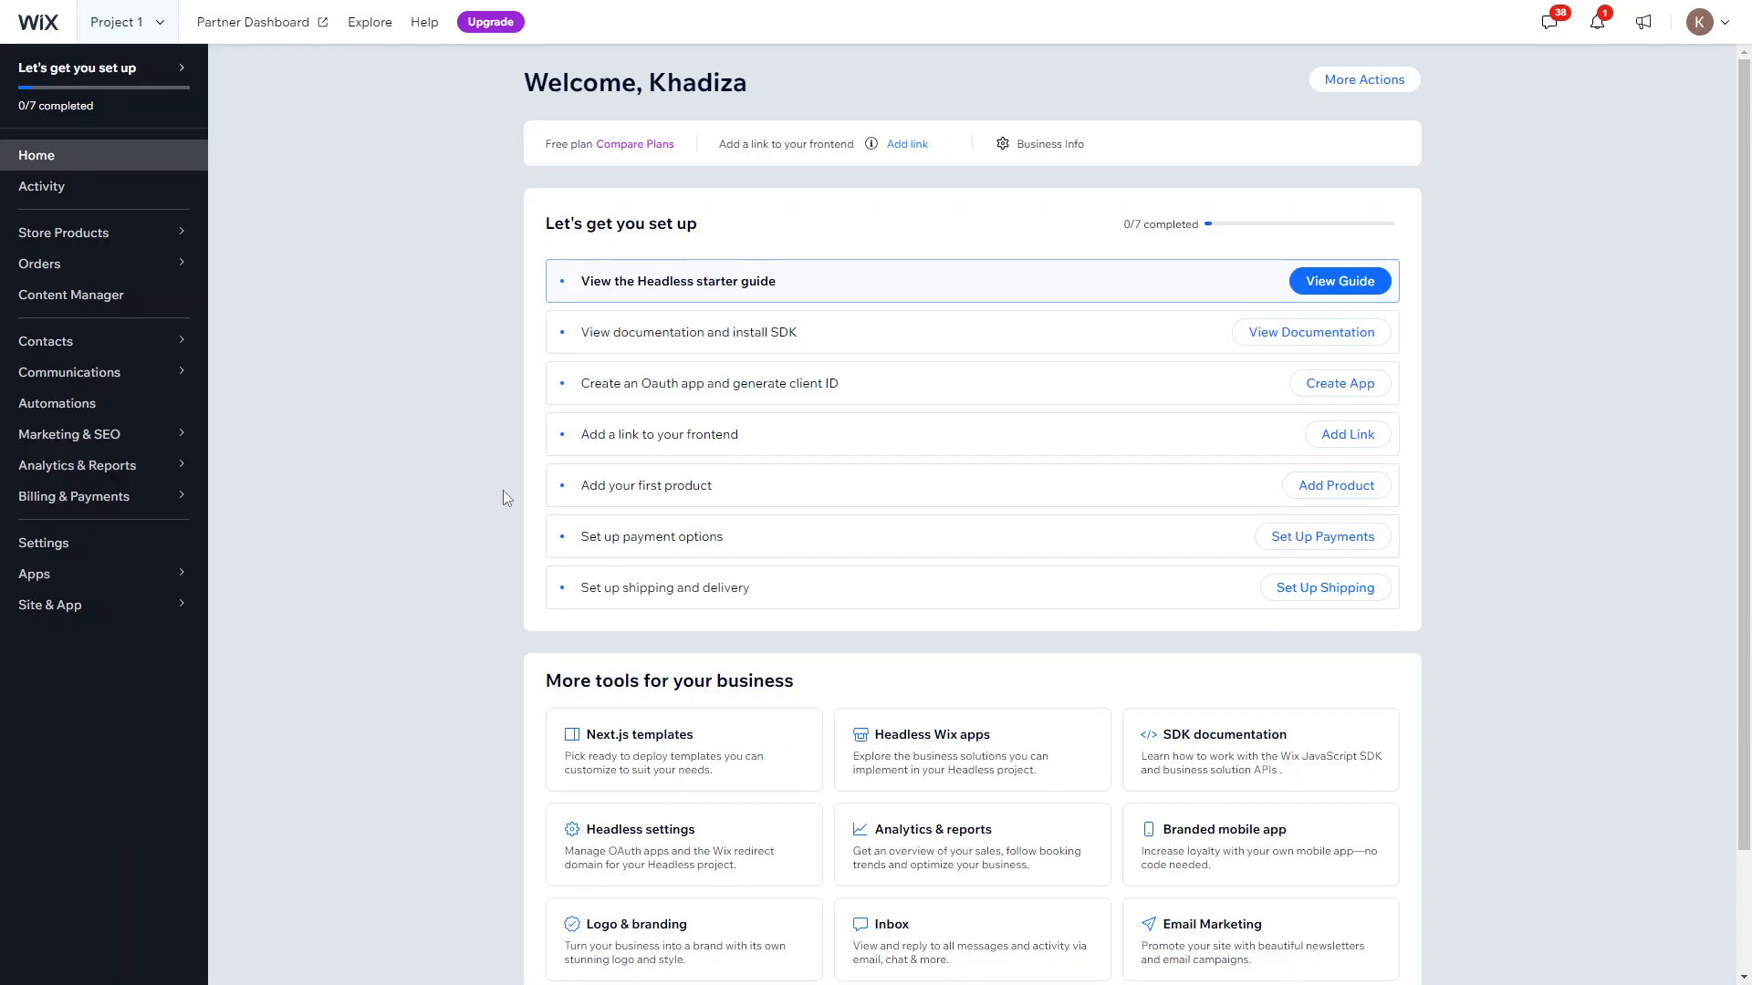
mouse_move(699, 258)
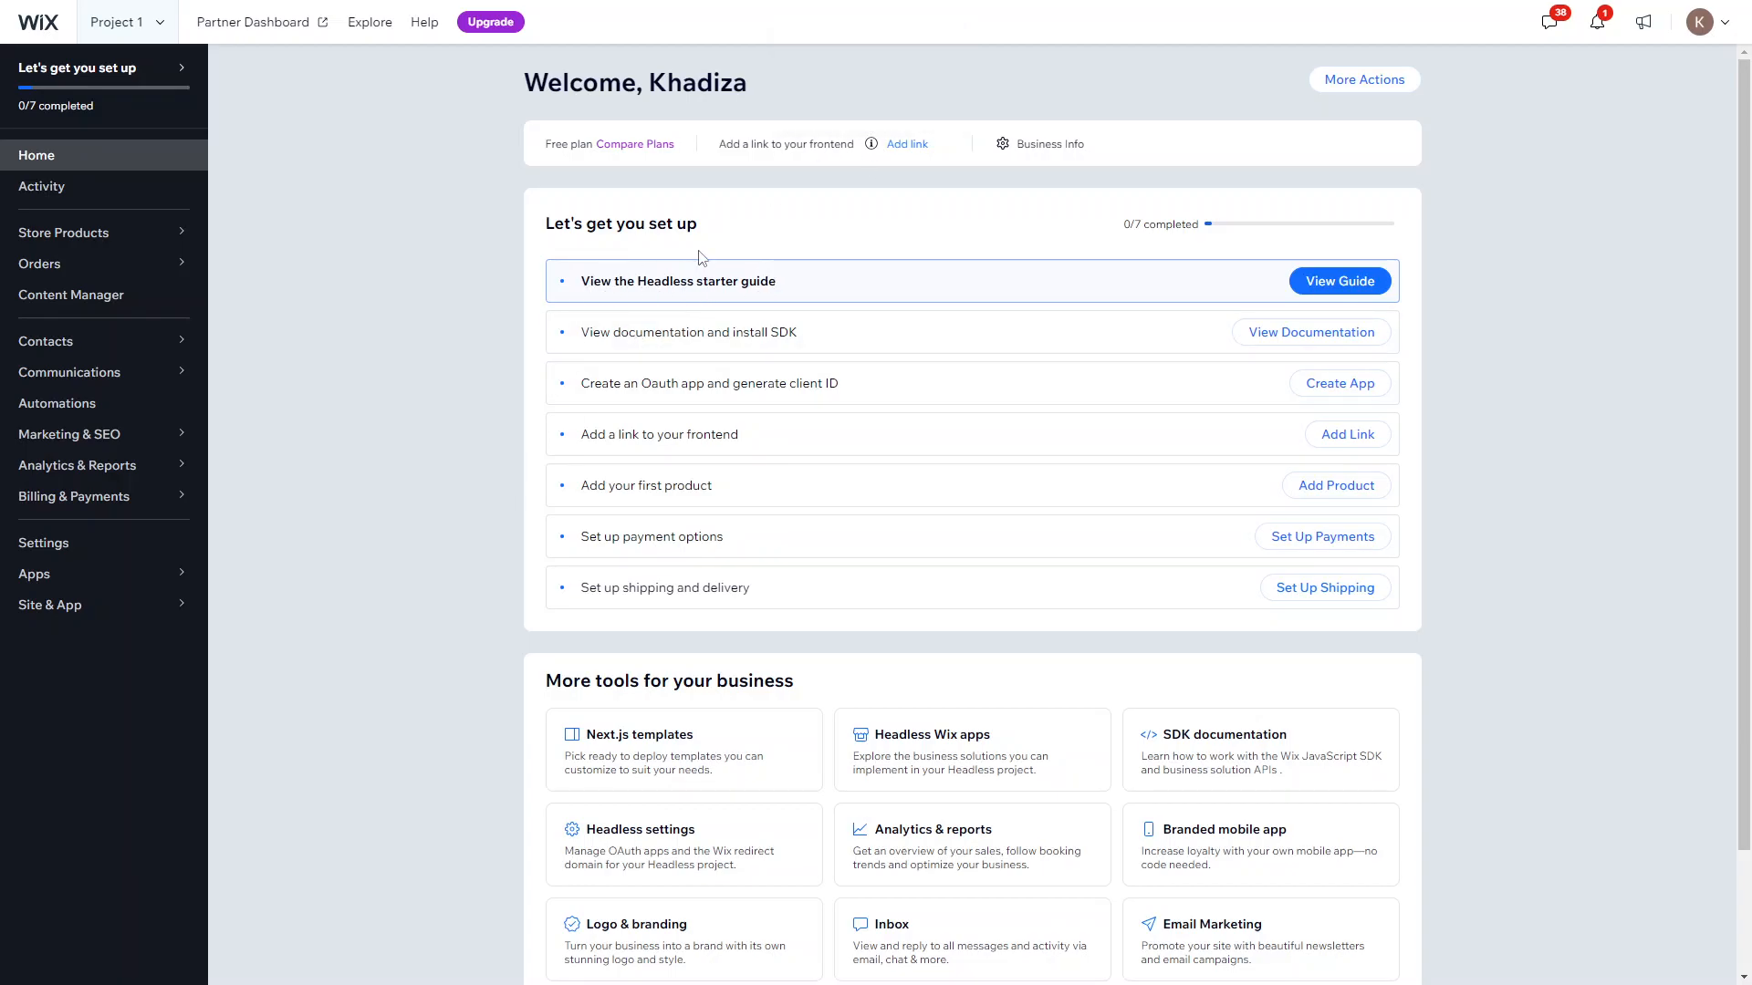
mouse_move(766, 292)
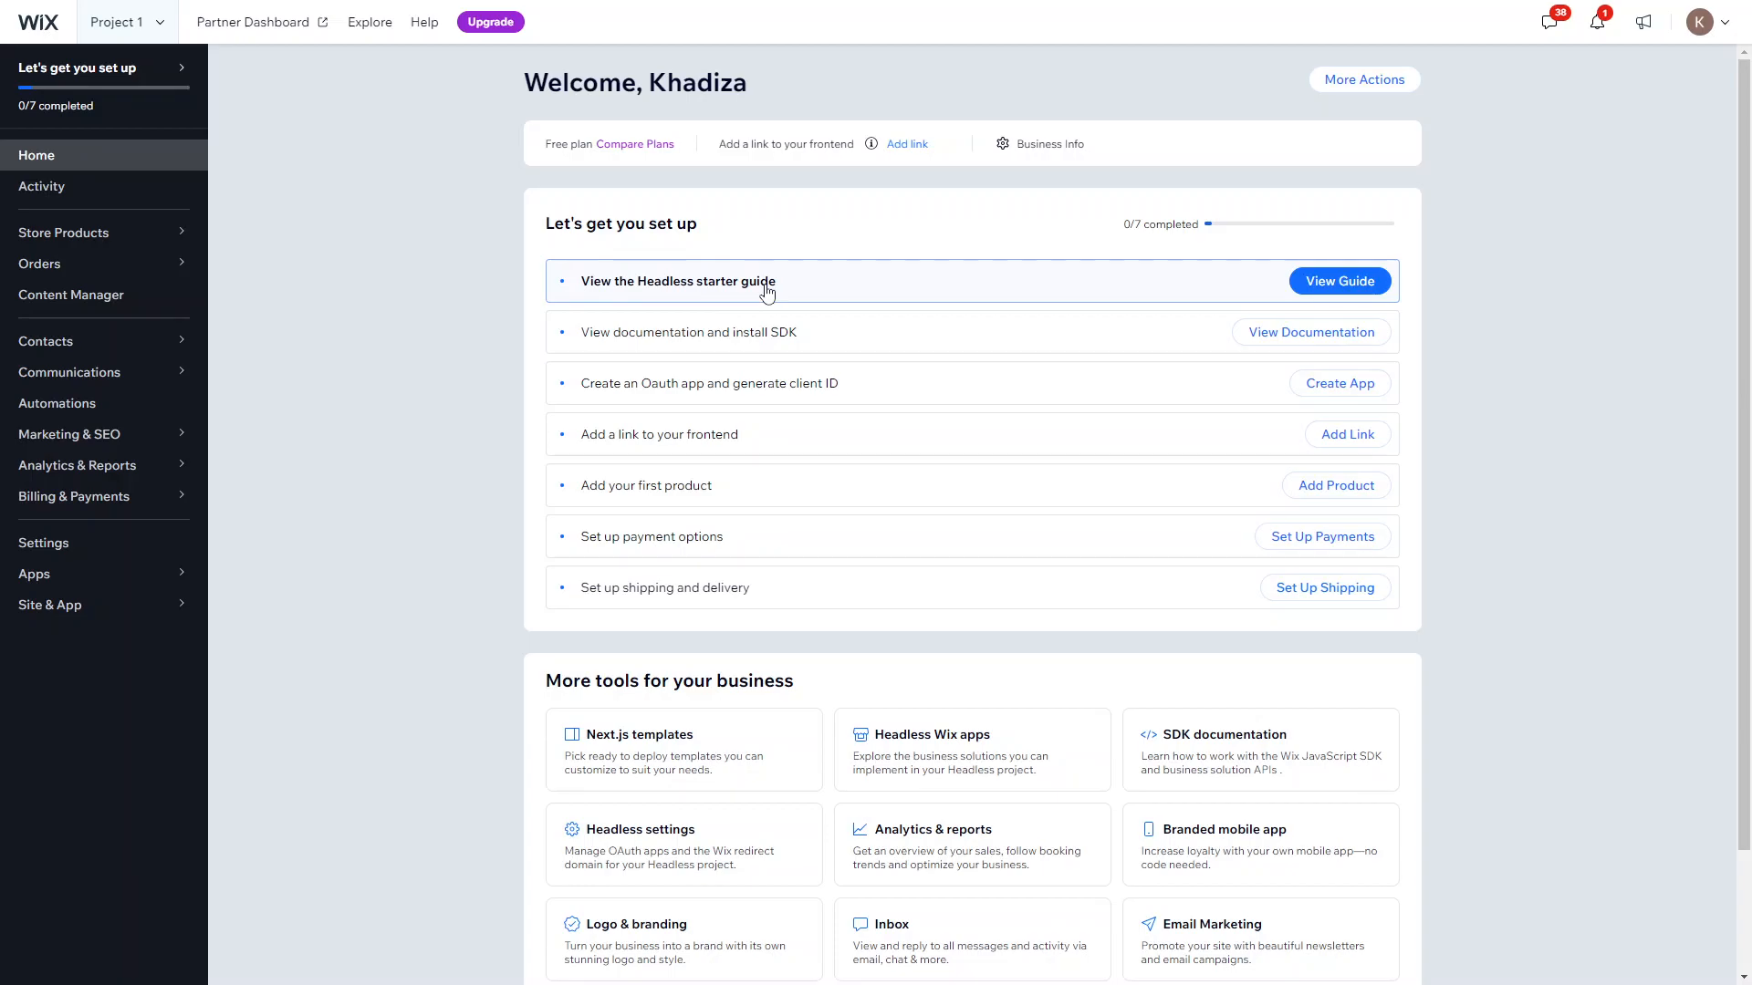
mouse_move(831, 636)
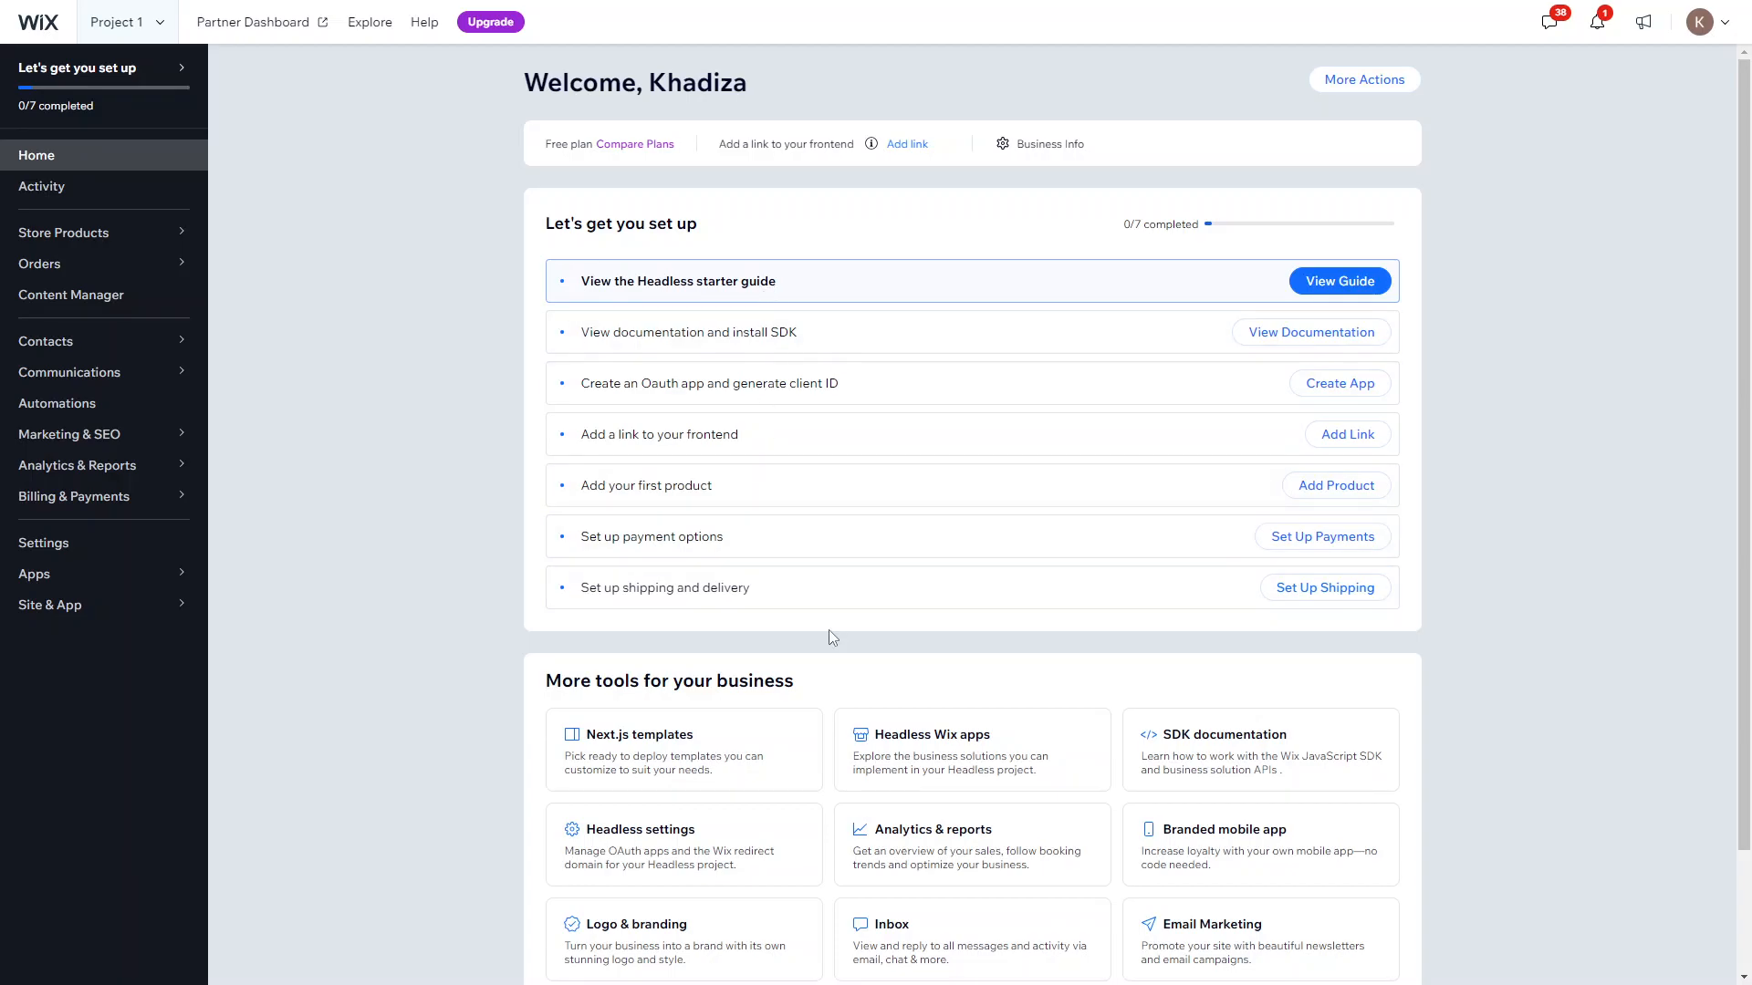
mouse_move(1261, 292)
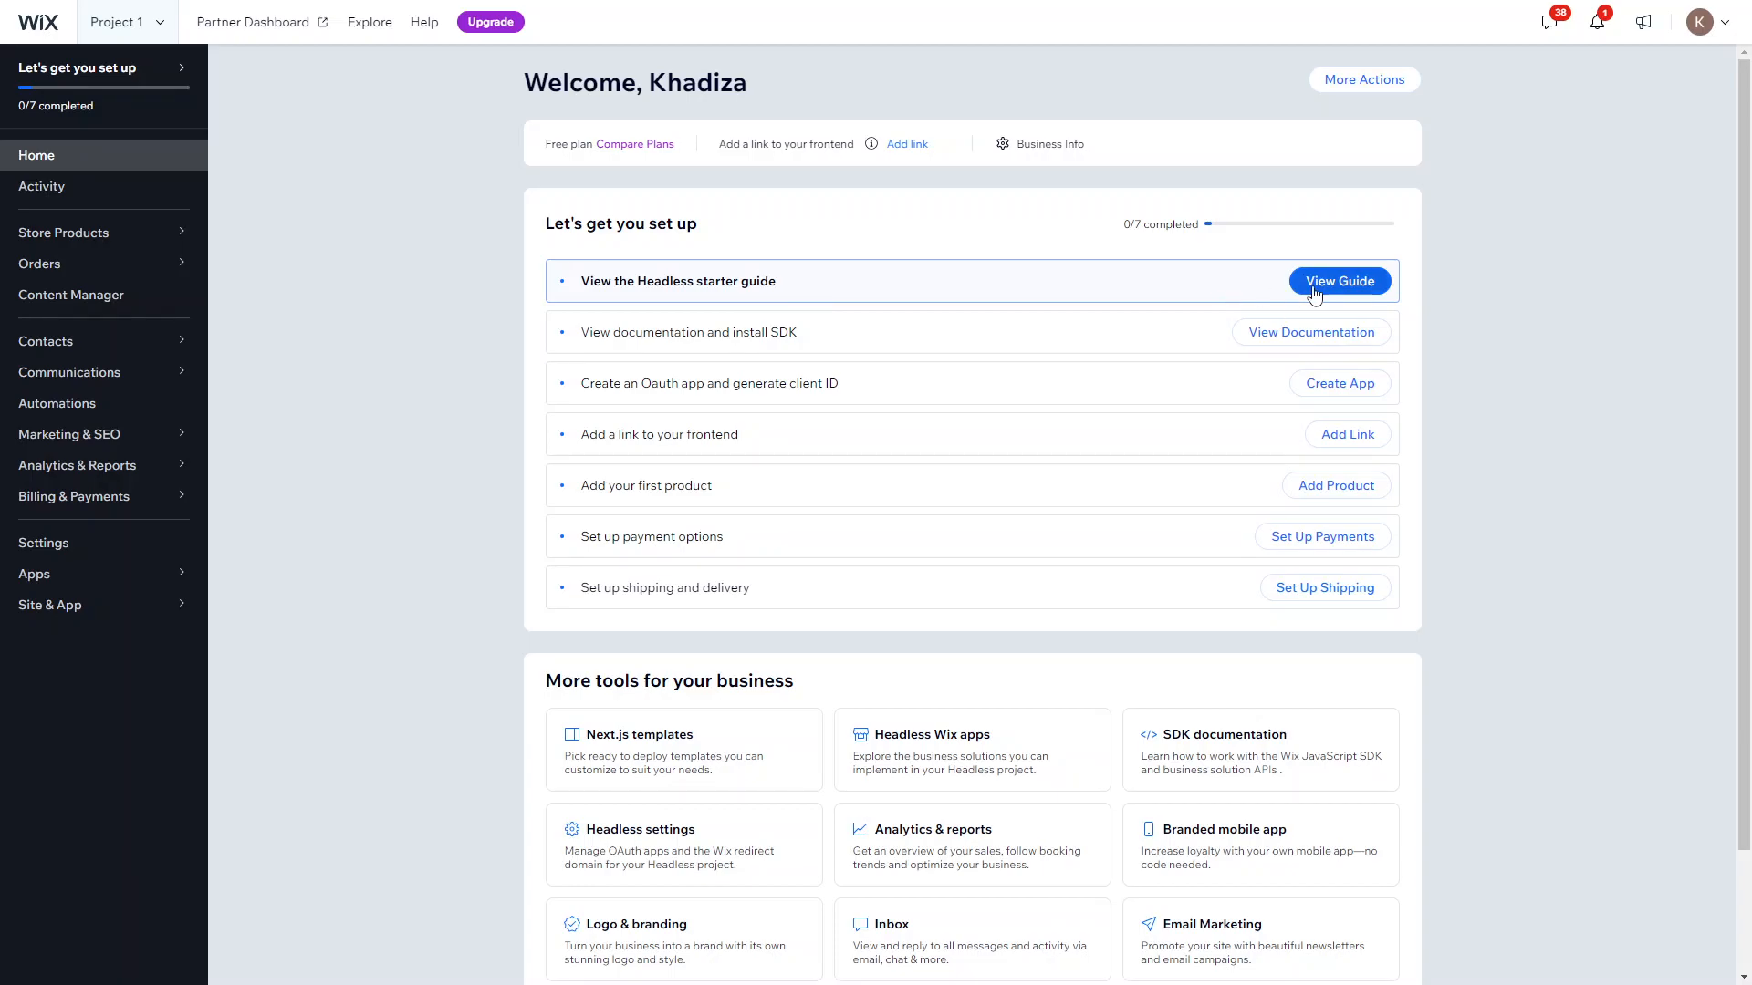
Step: Read the SDK 'Get Started' article through its seven steps, then return to the top
left_click(1338, 280)
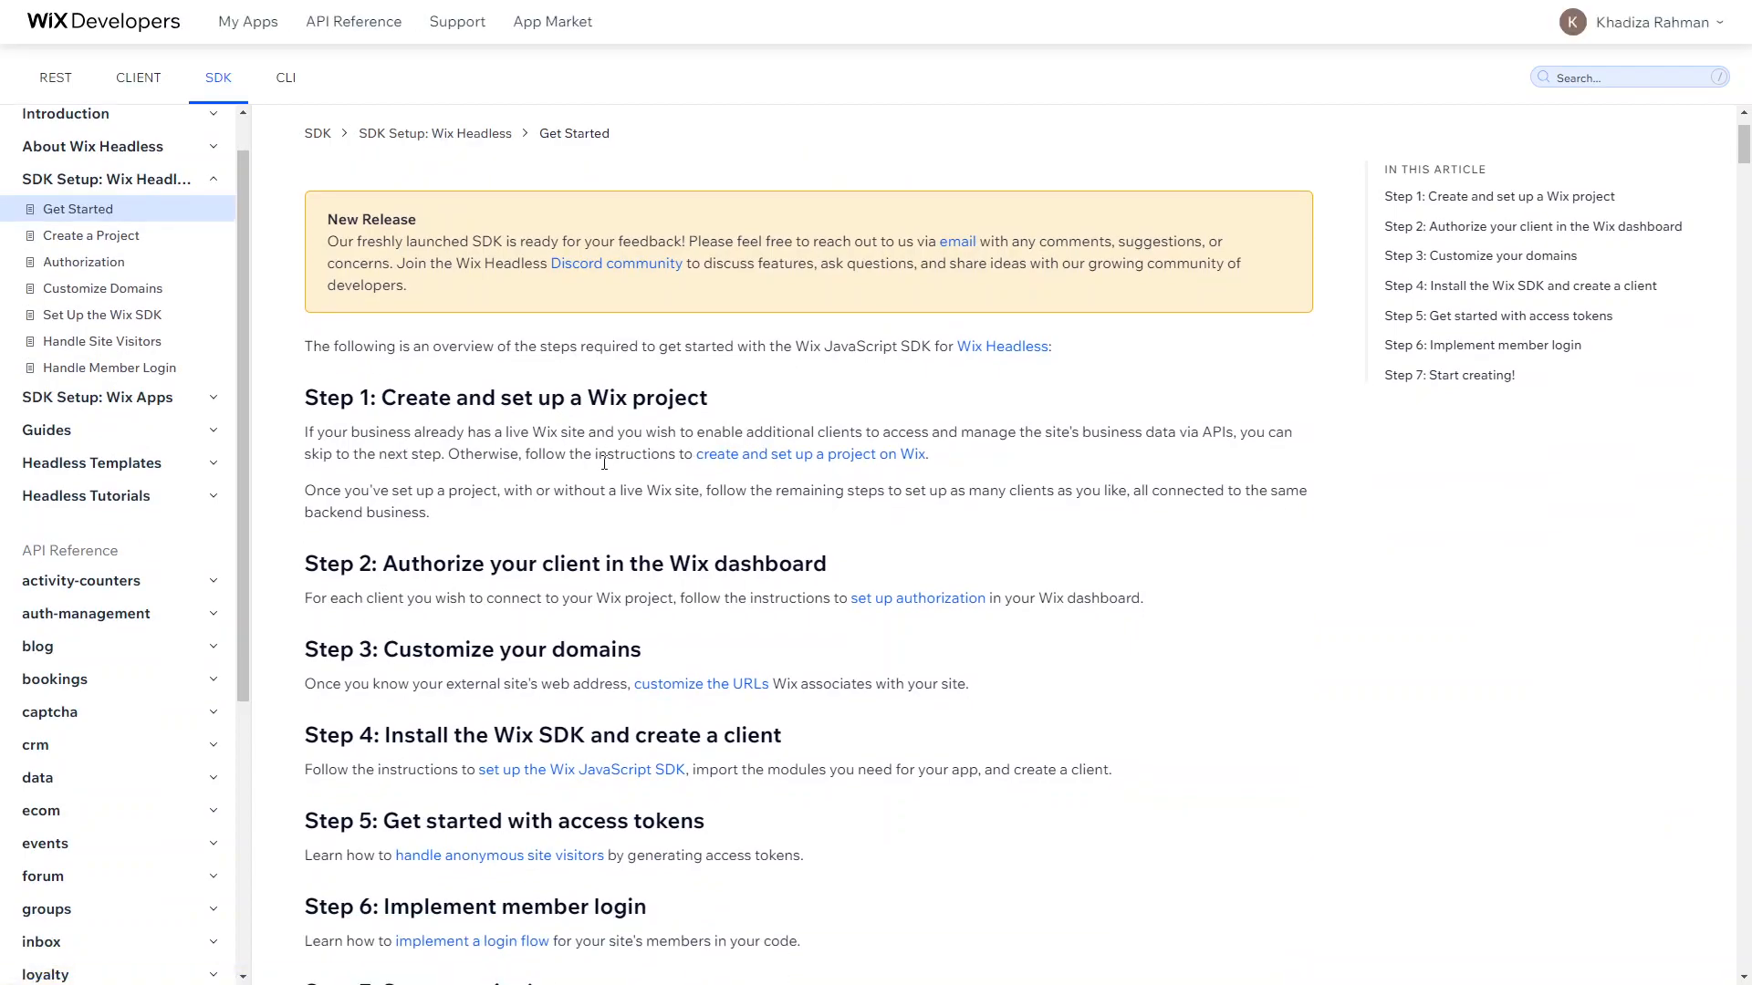
scroll("down", 3)
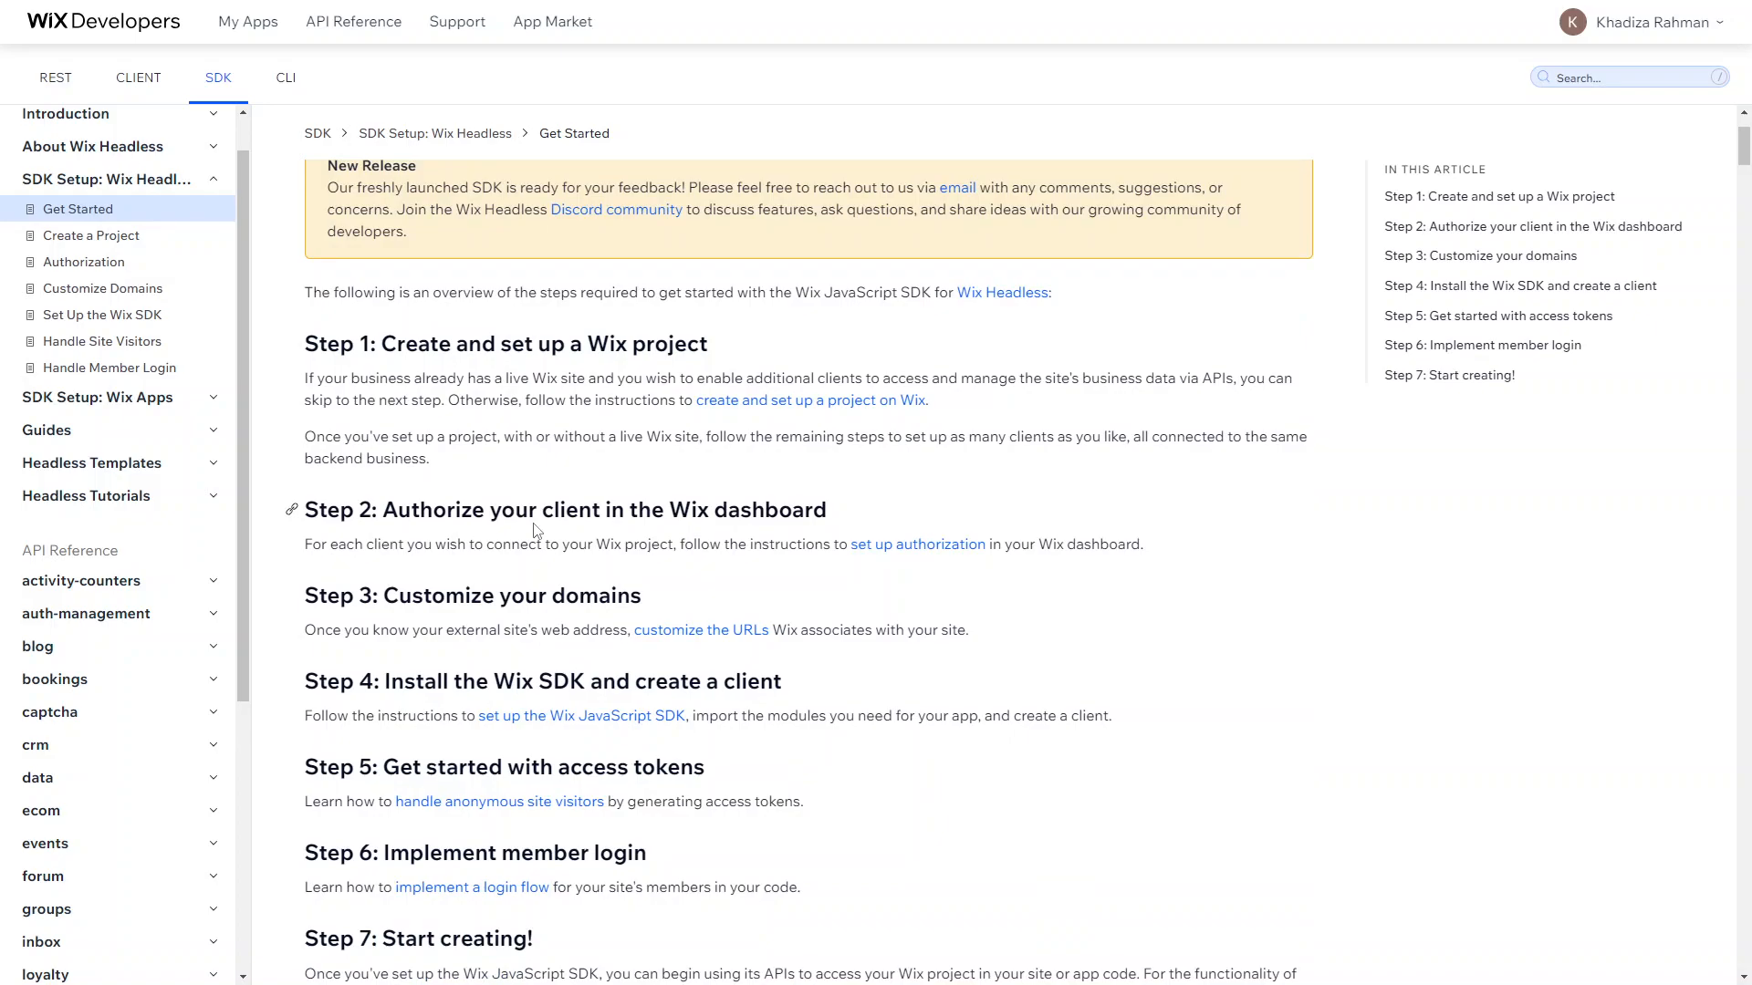
scroll("down", 3)
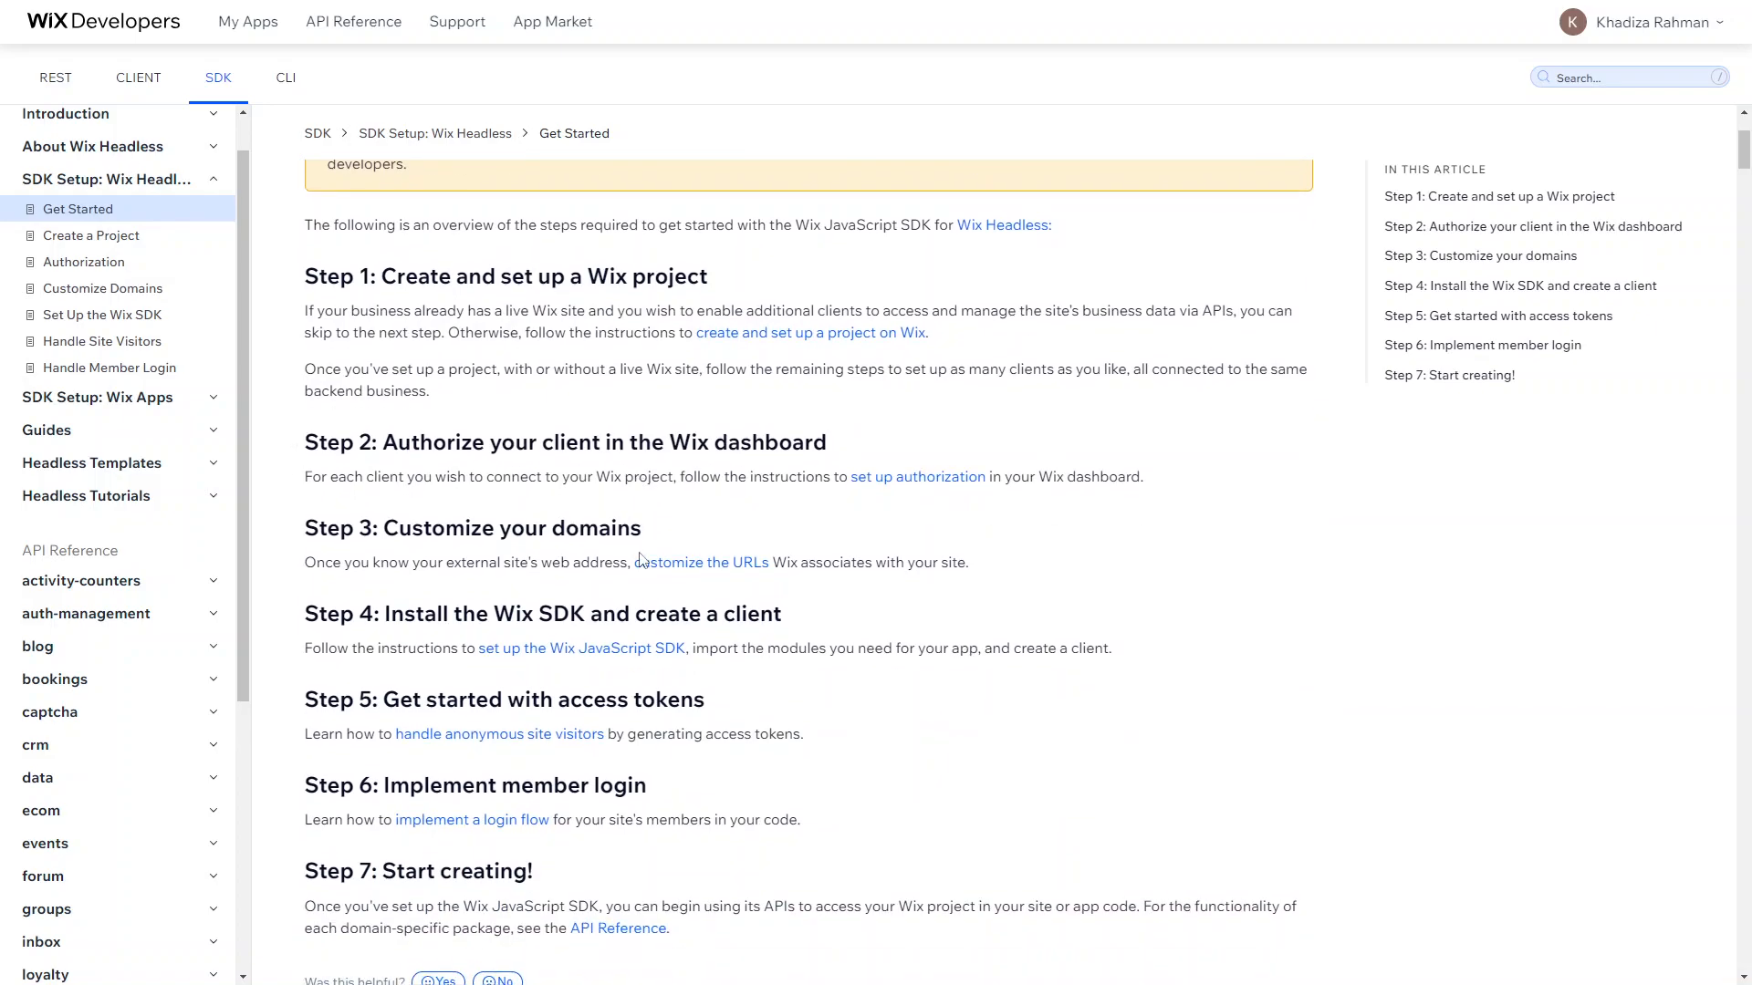
scroll("down", 3)
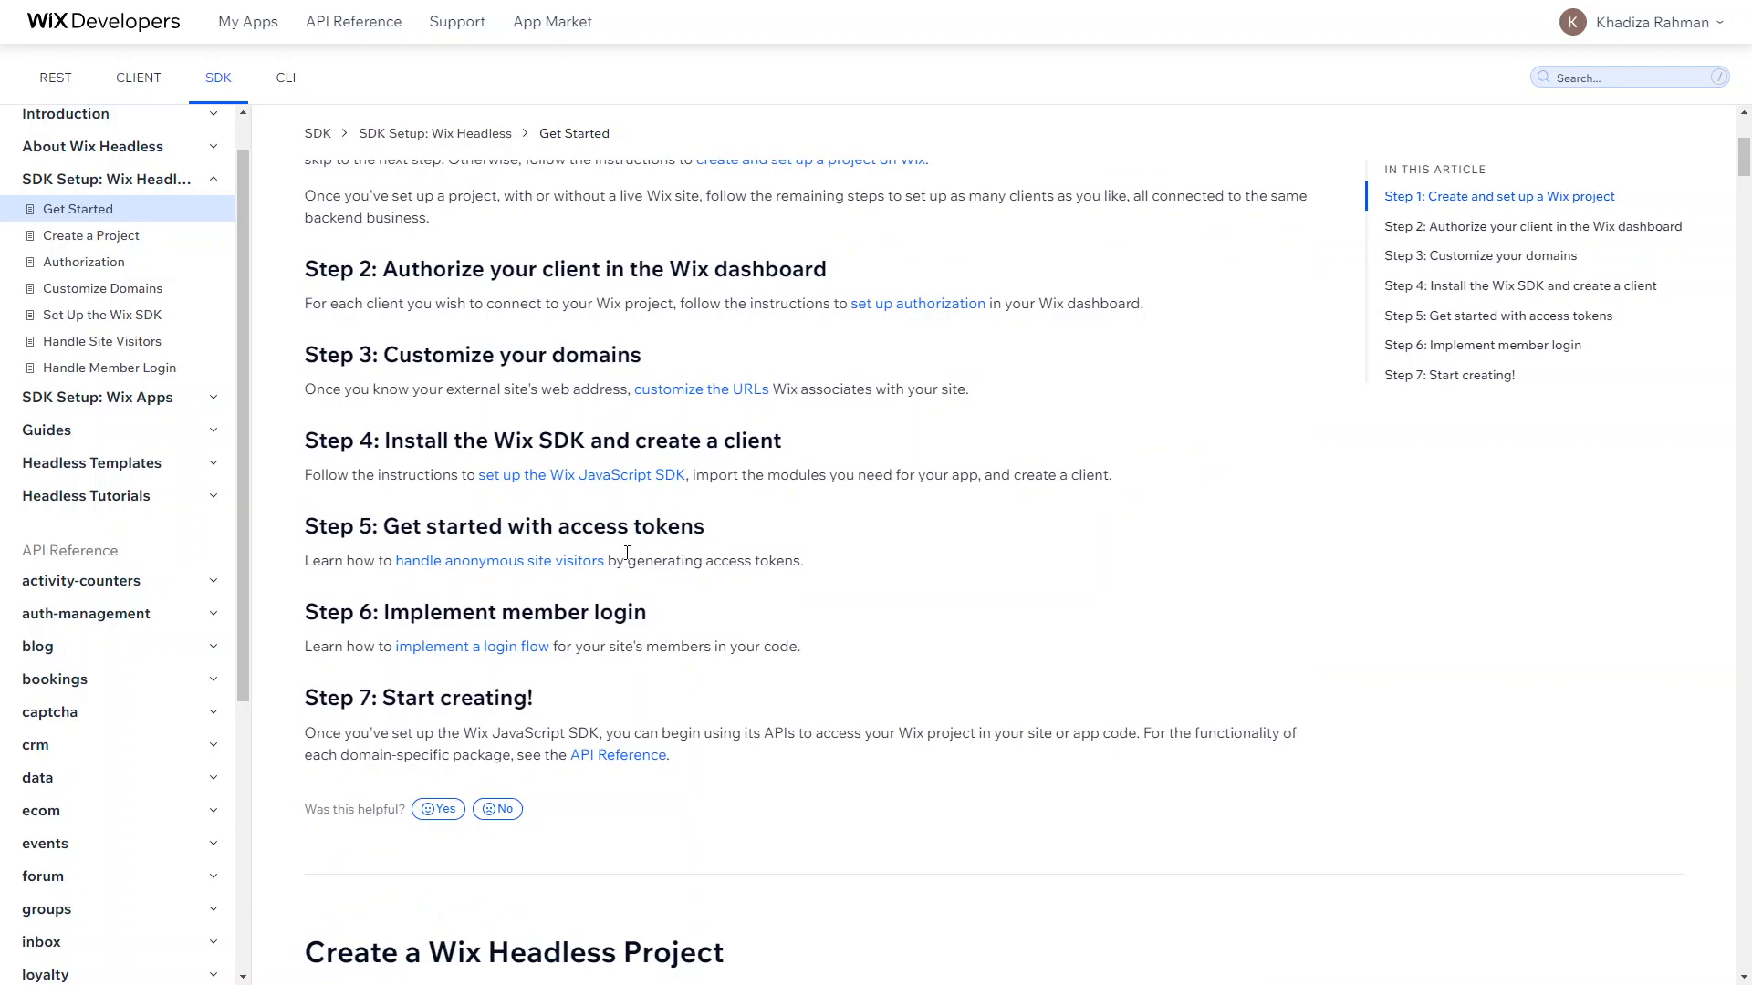
scroll("up", 3)
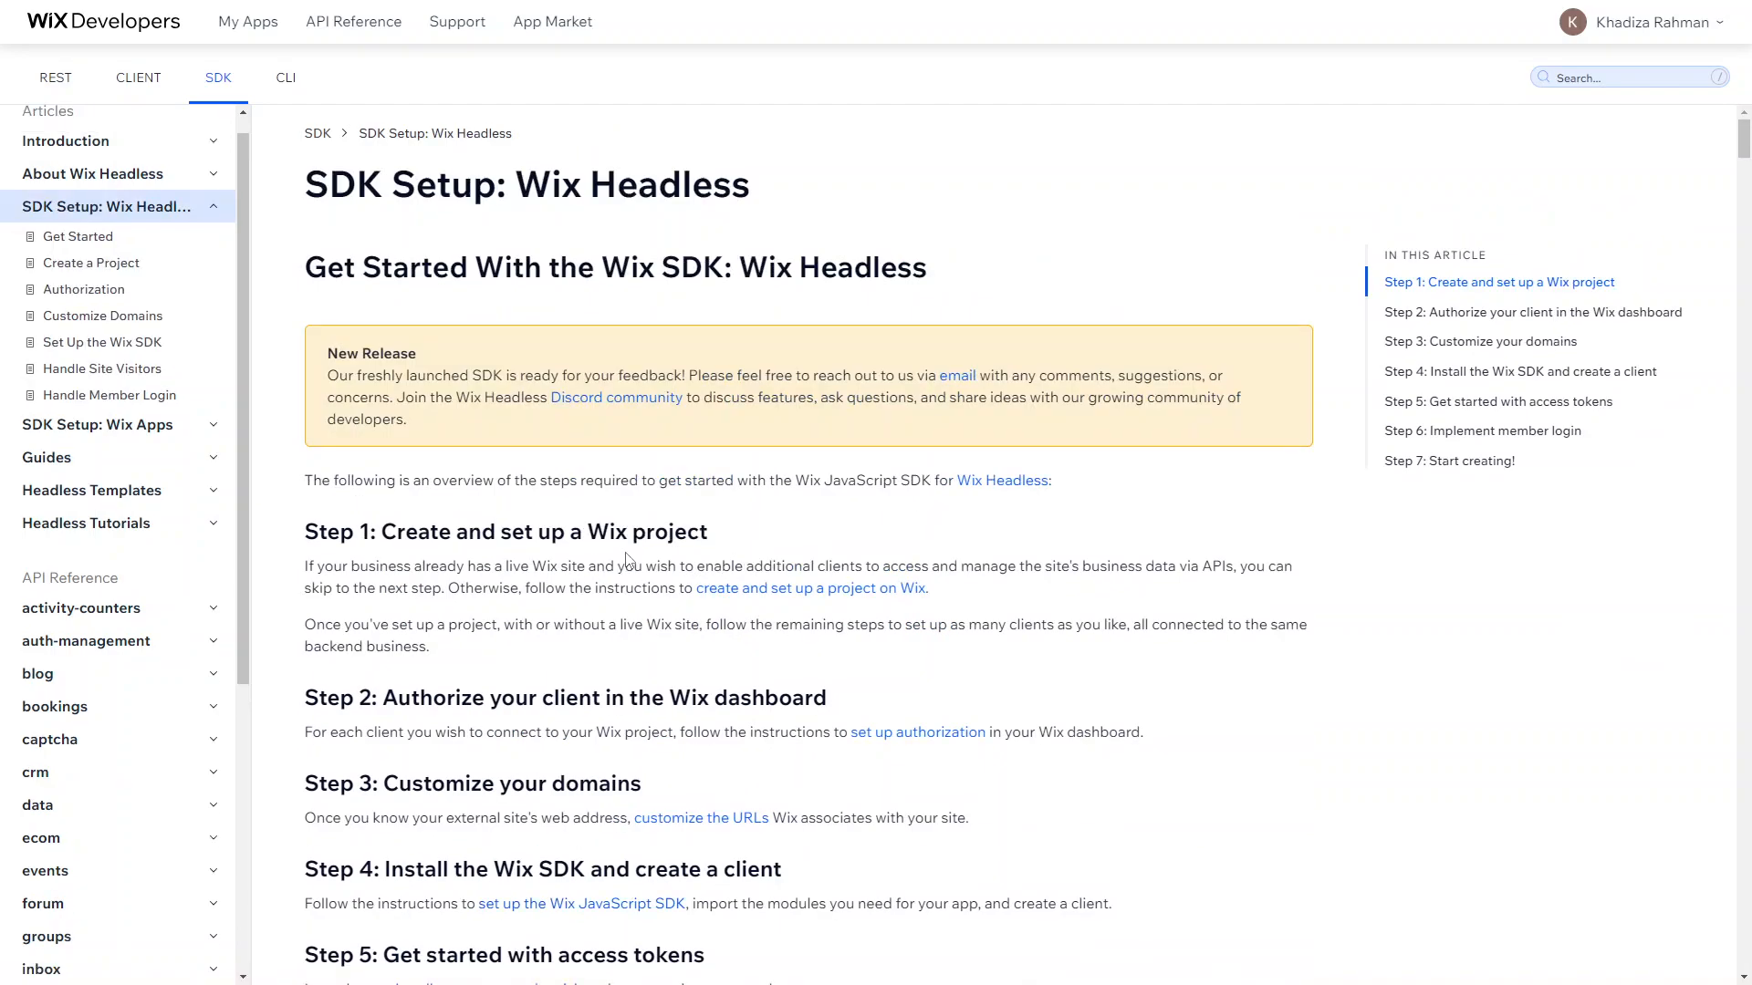
mouse_move(627, 560)
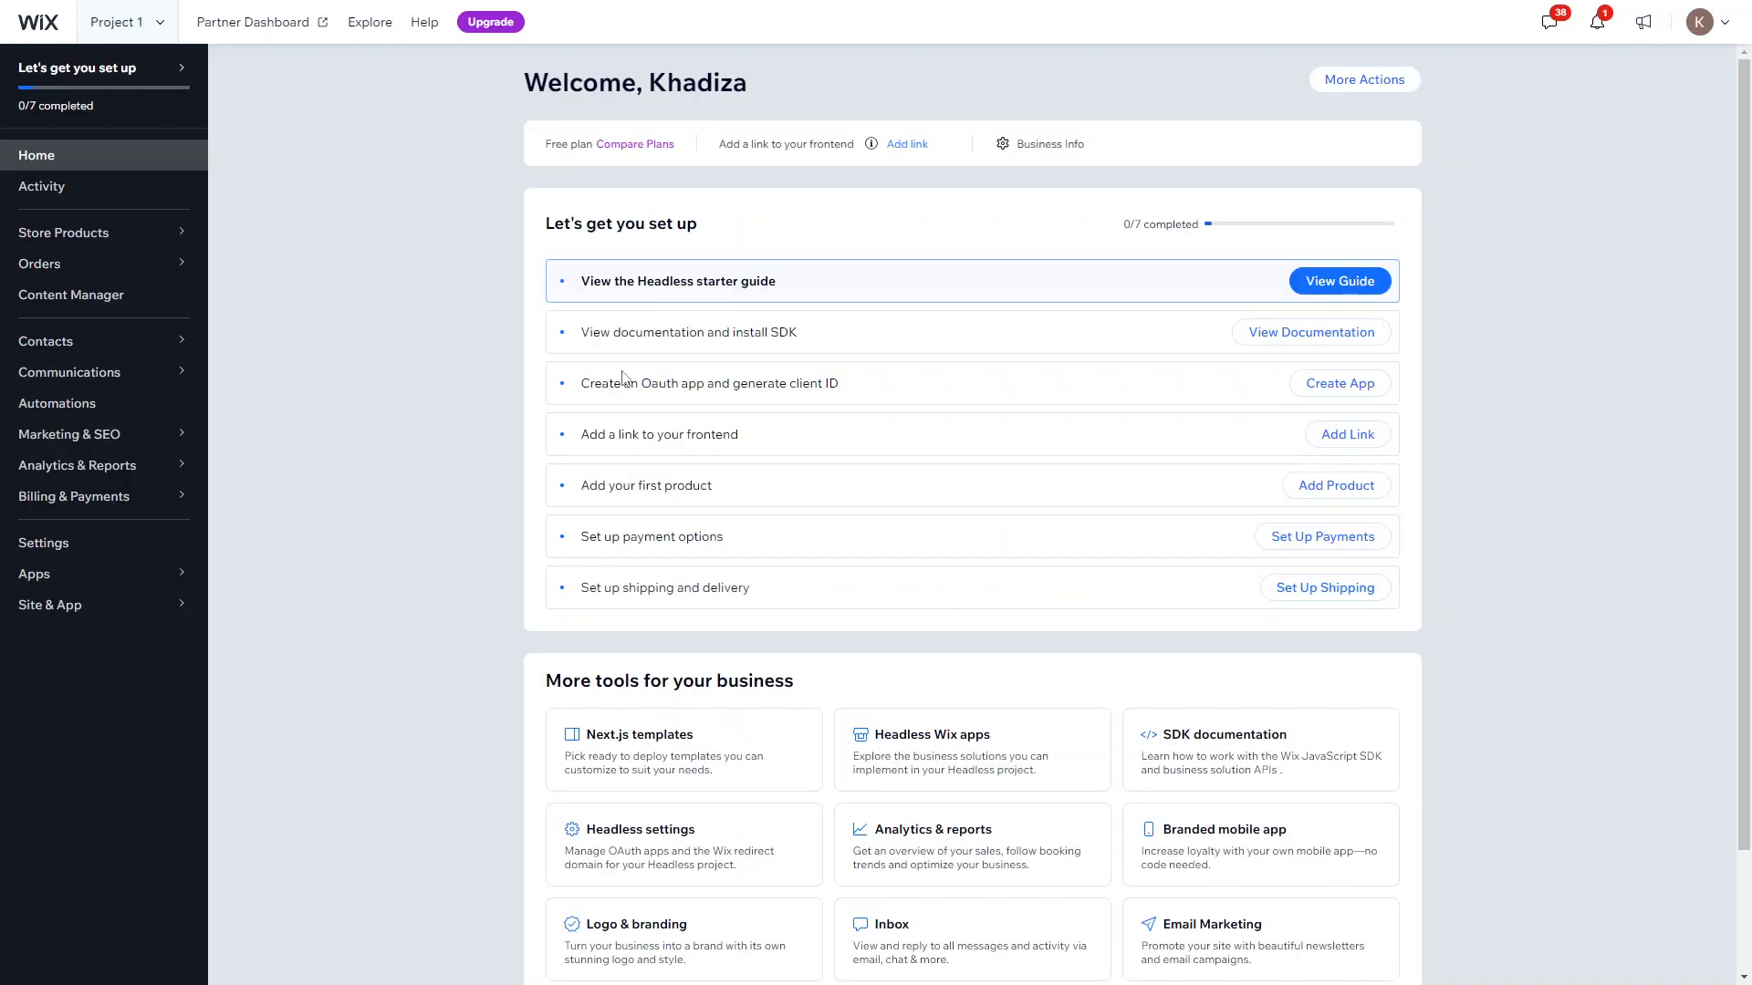
mouse_move(1310, 332)
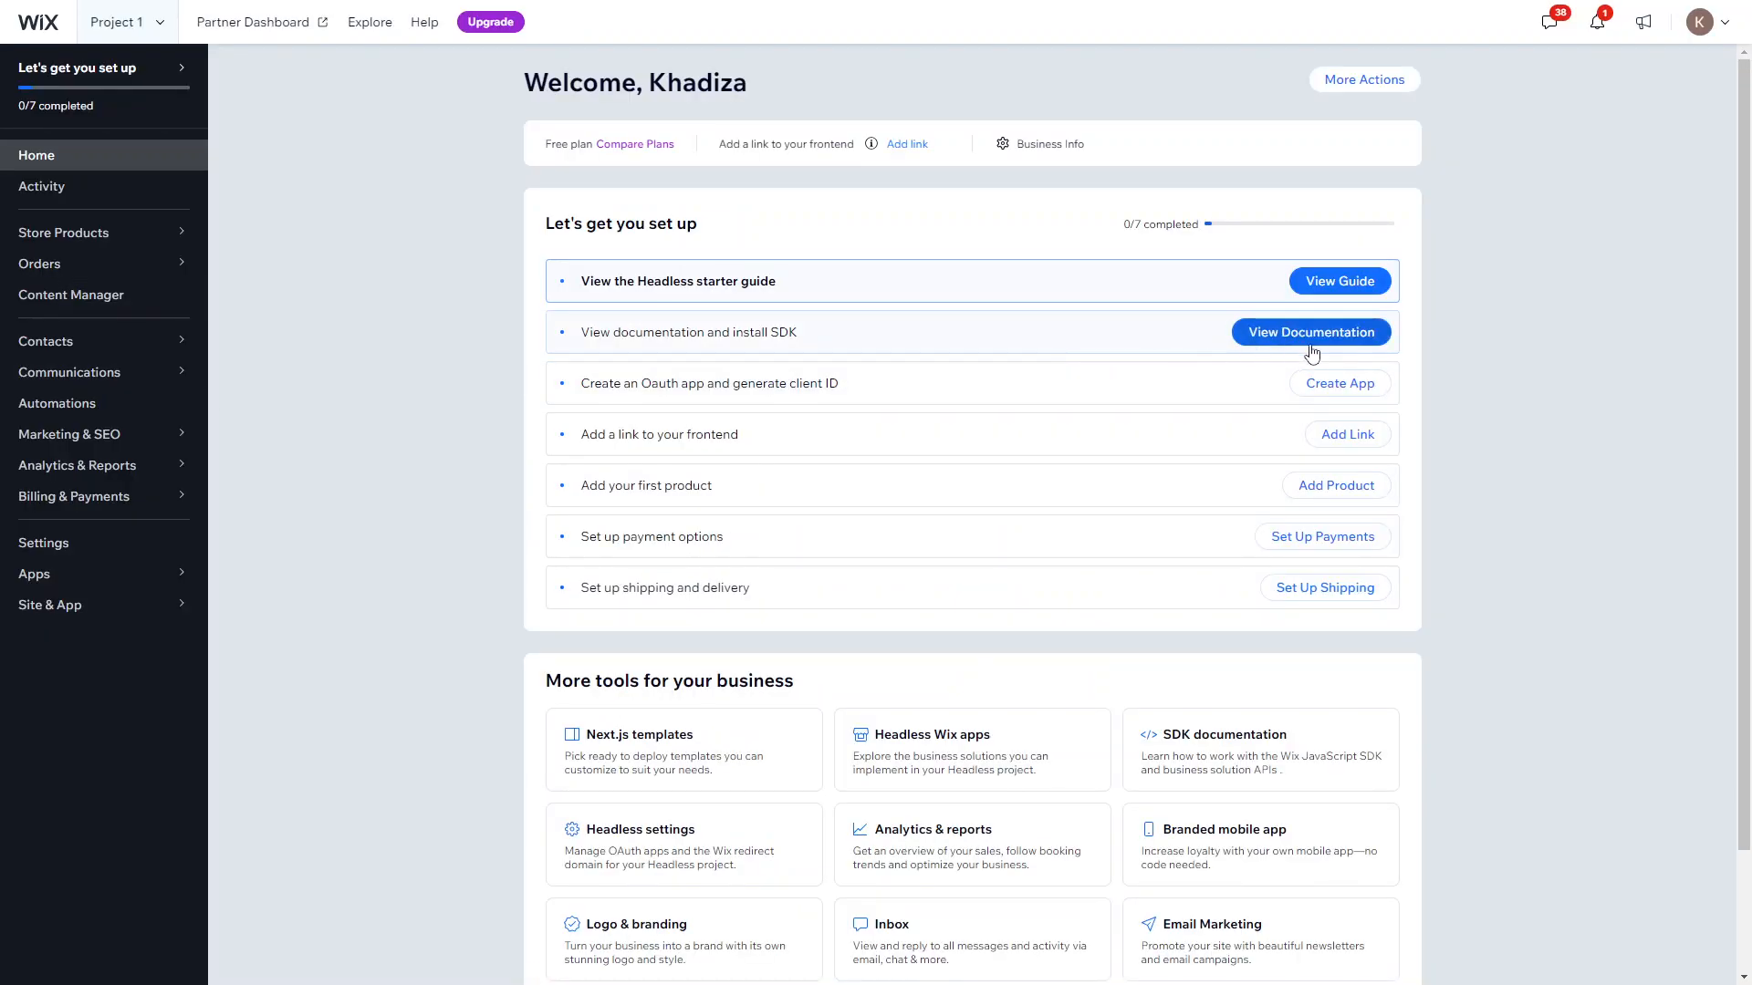
Step: Read 'Set Up the Wix SDK' through installing packages, importing modules and creating a client
left_click(1309, 332)
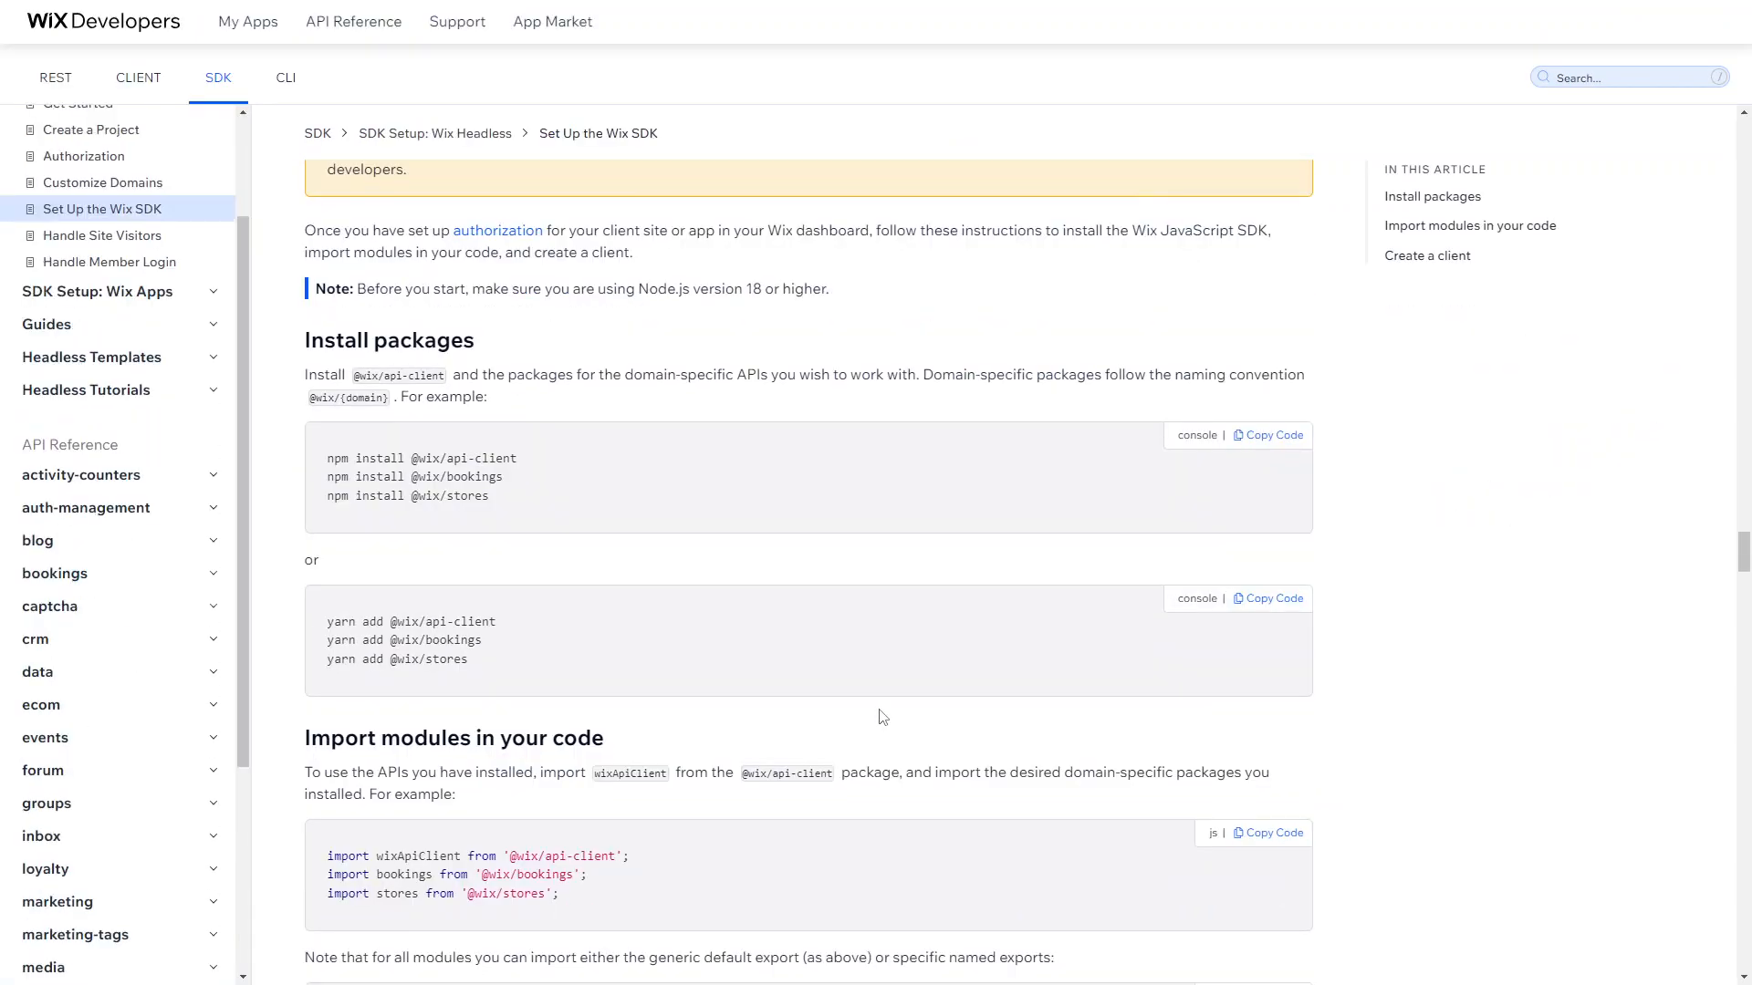
scroll("down", 3)
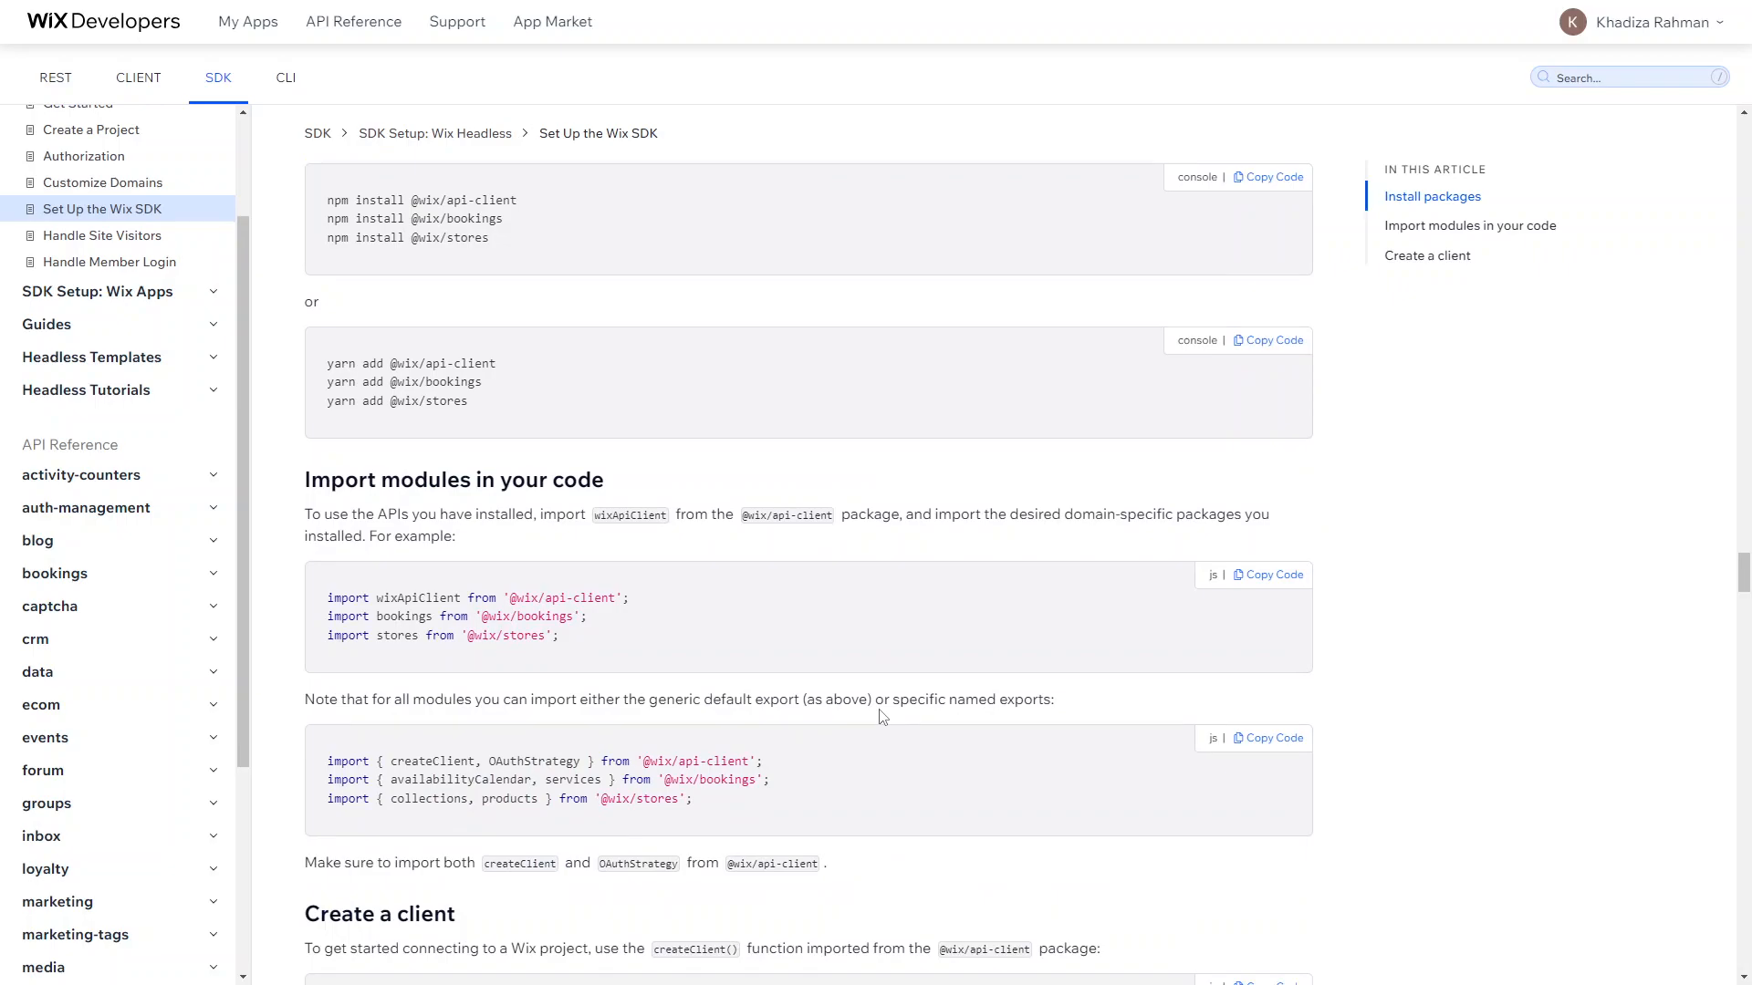
scroll("down", 3)
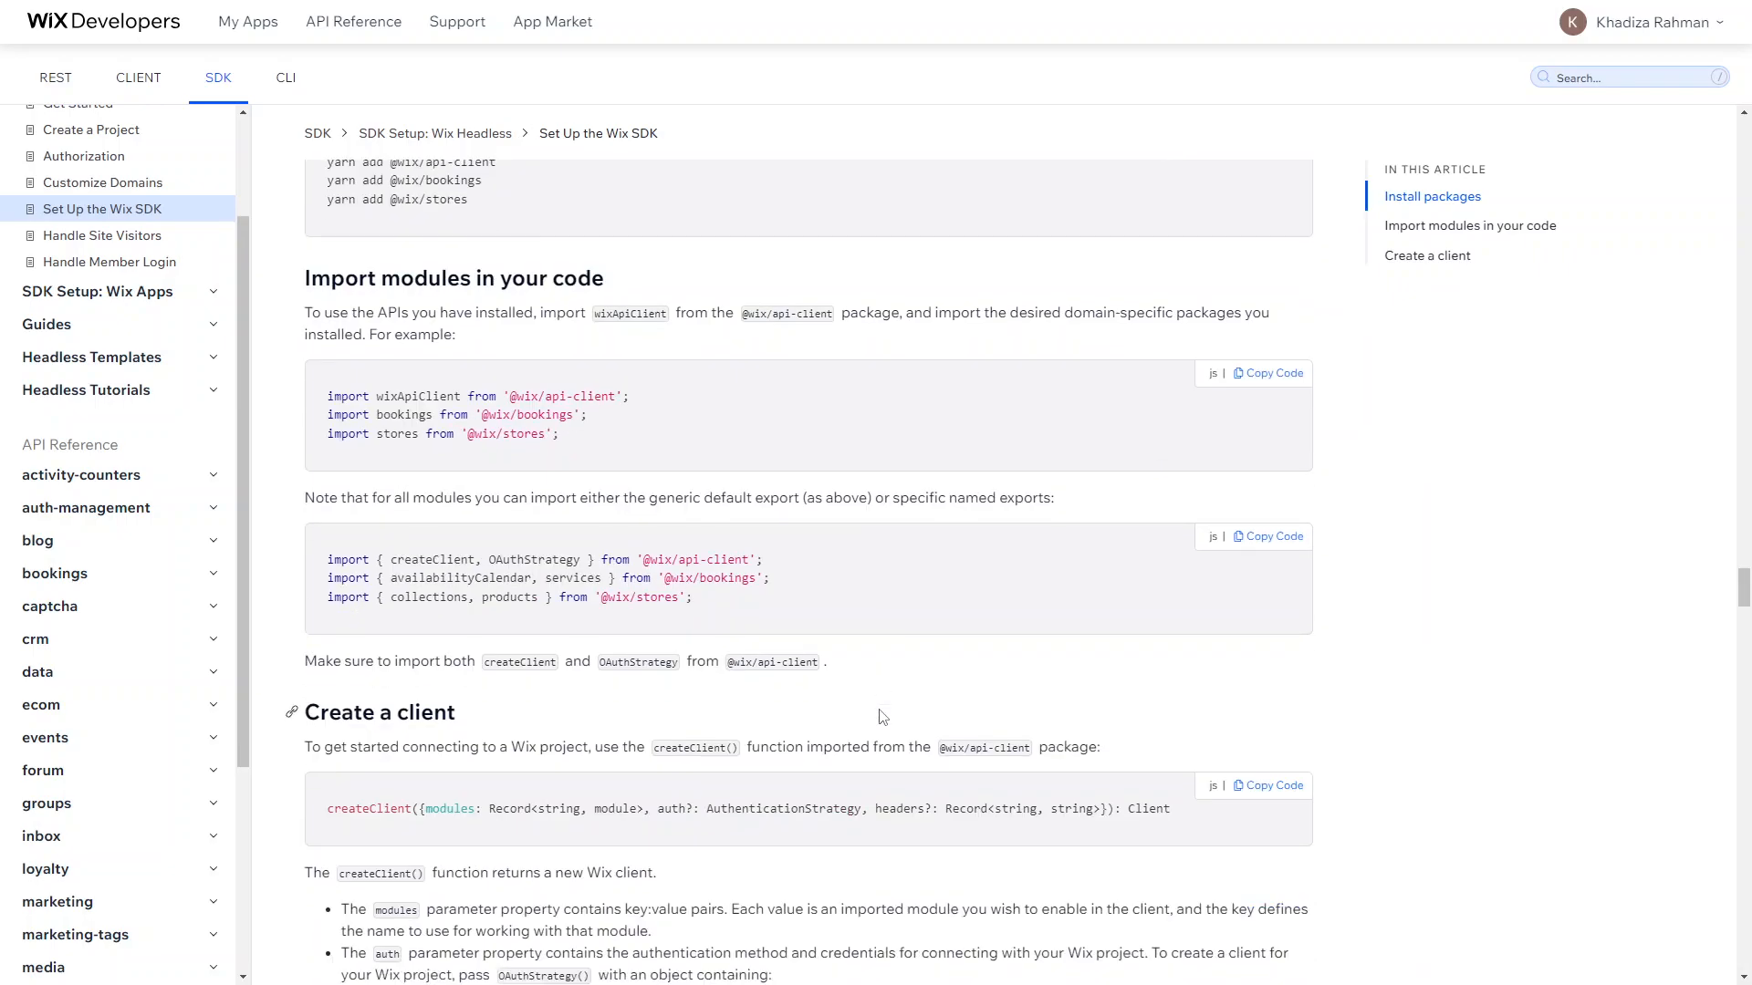
scroll("down", 3)
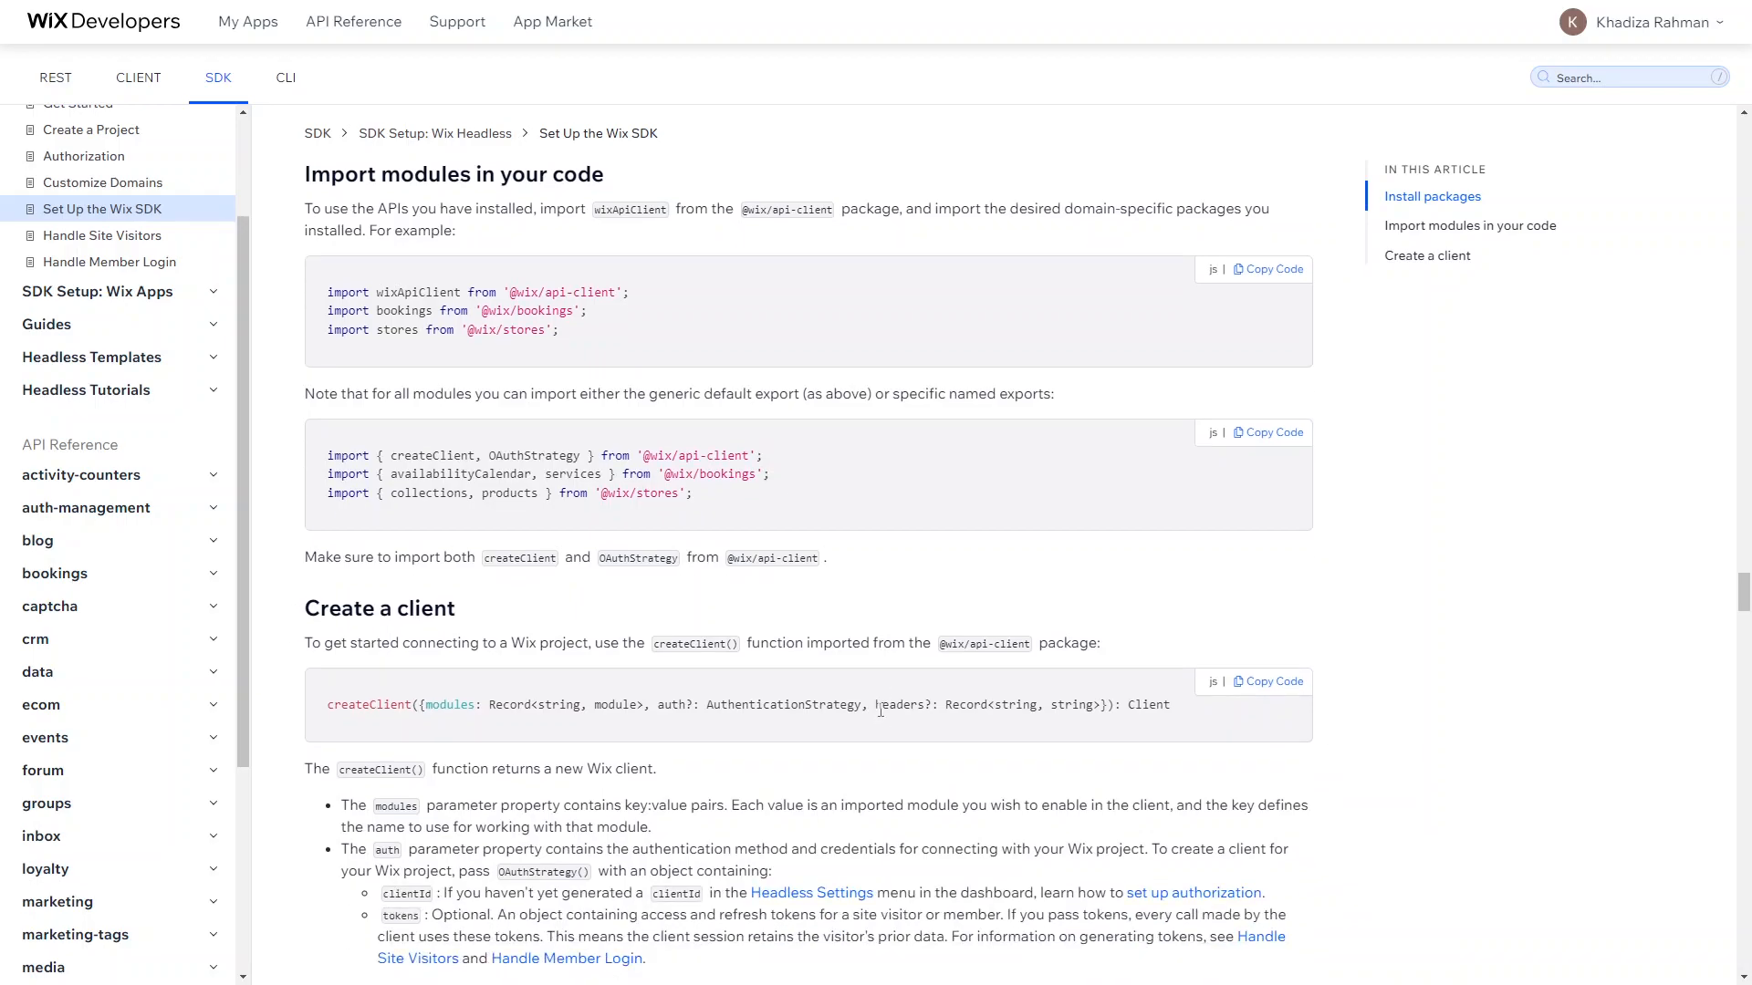
scroll("down", 3)
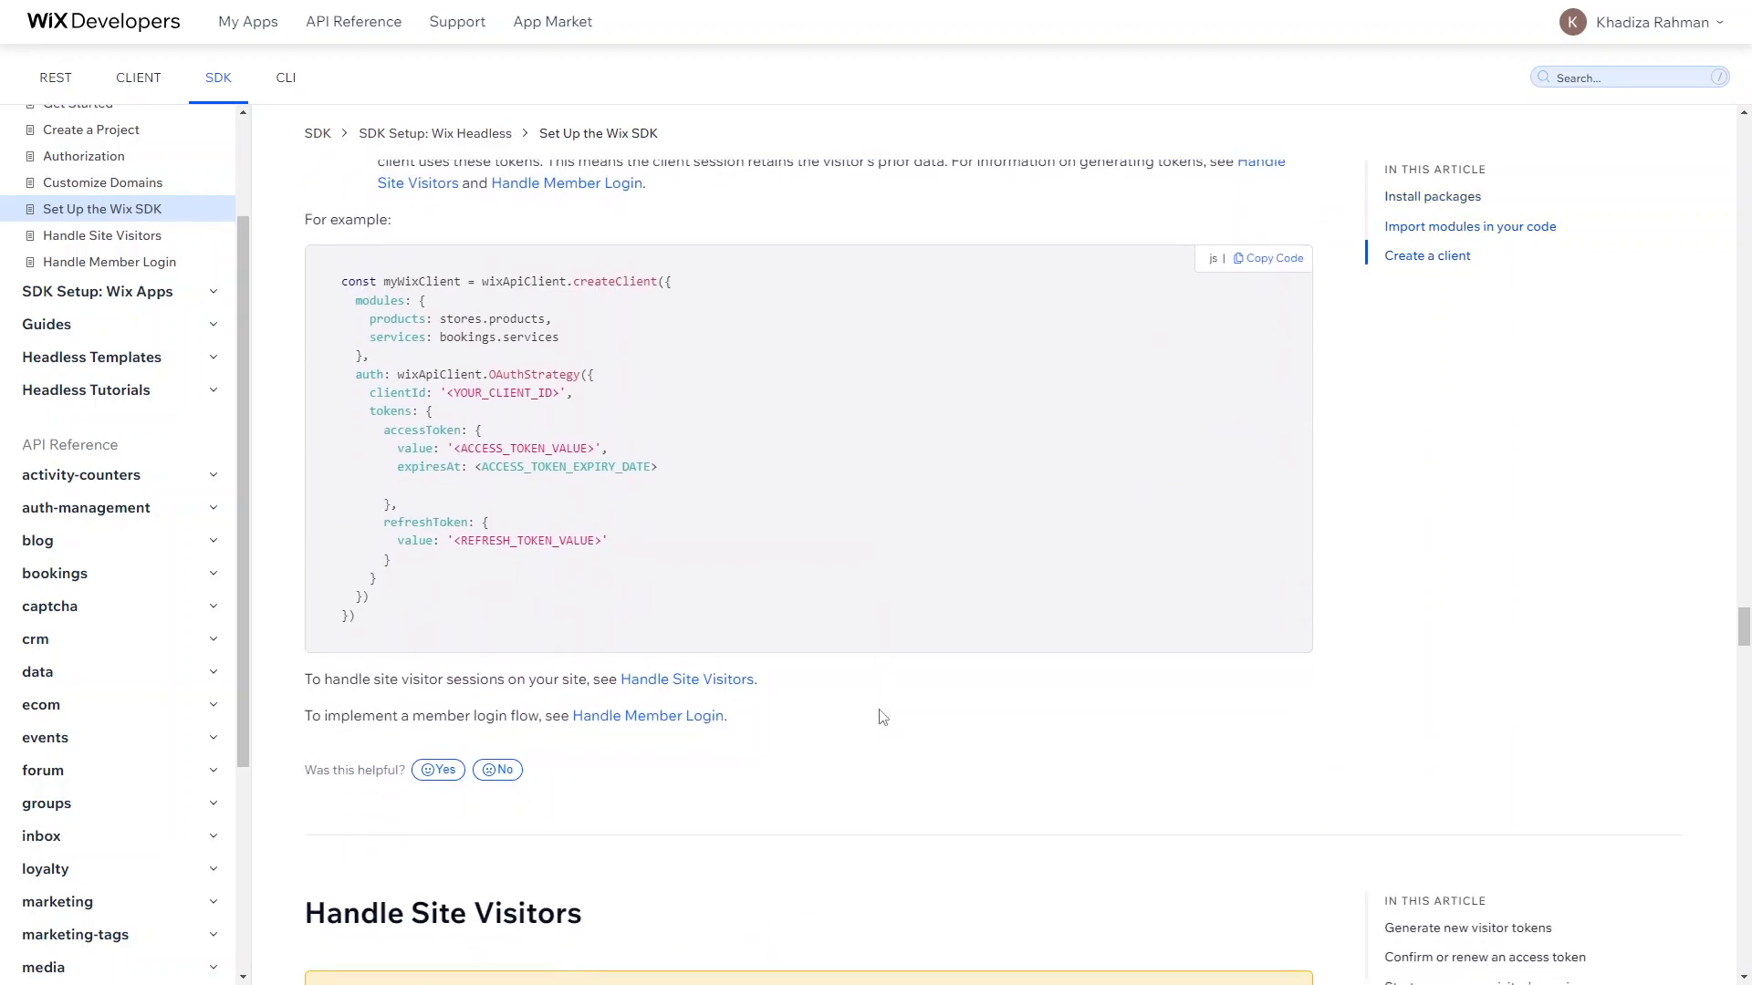
scroll("down", 3)
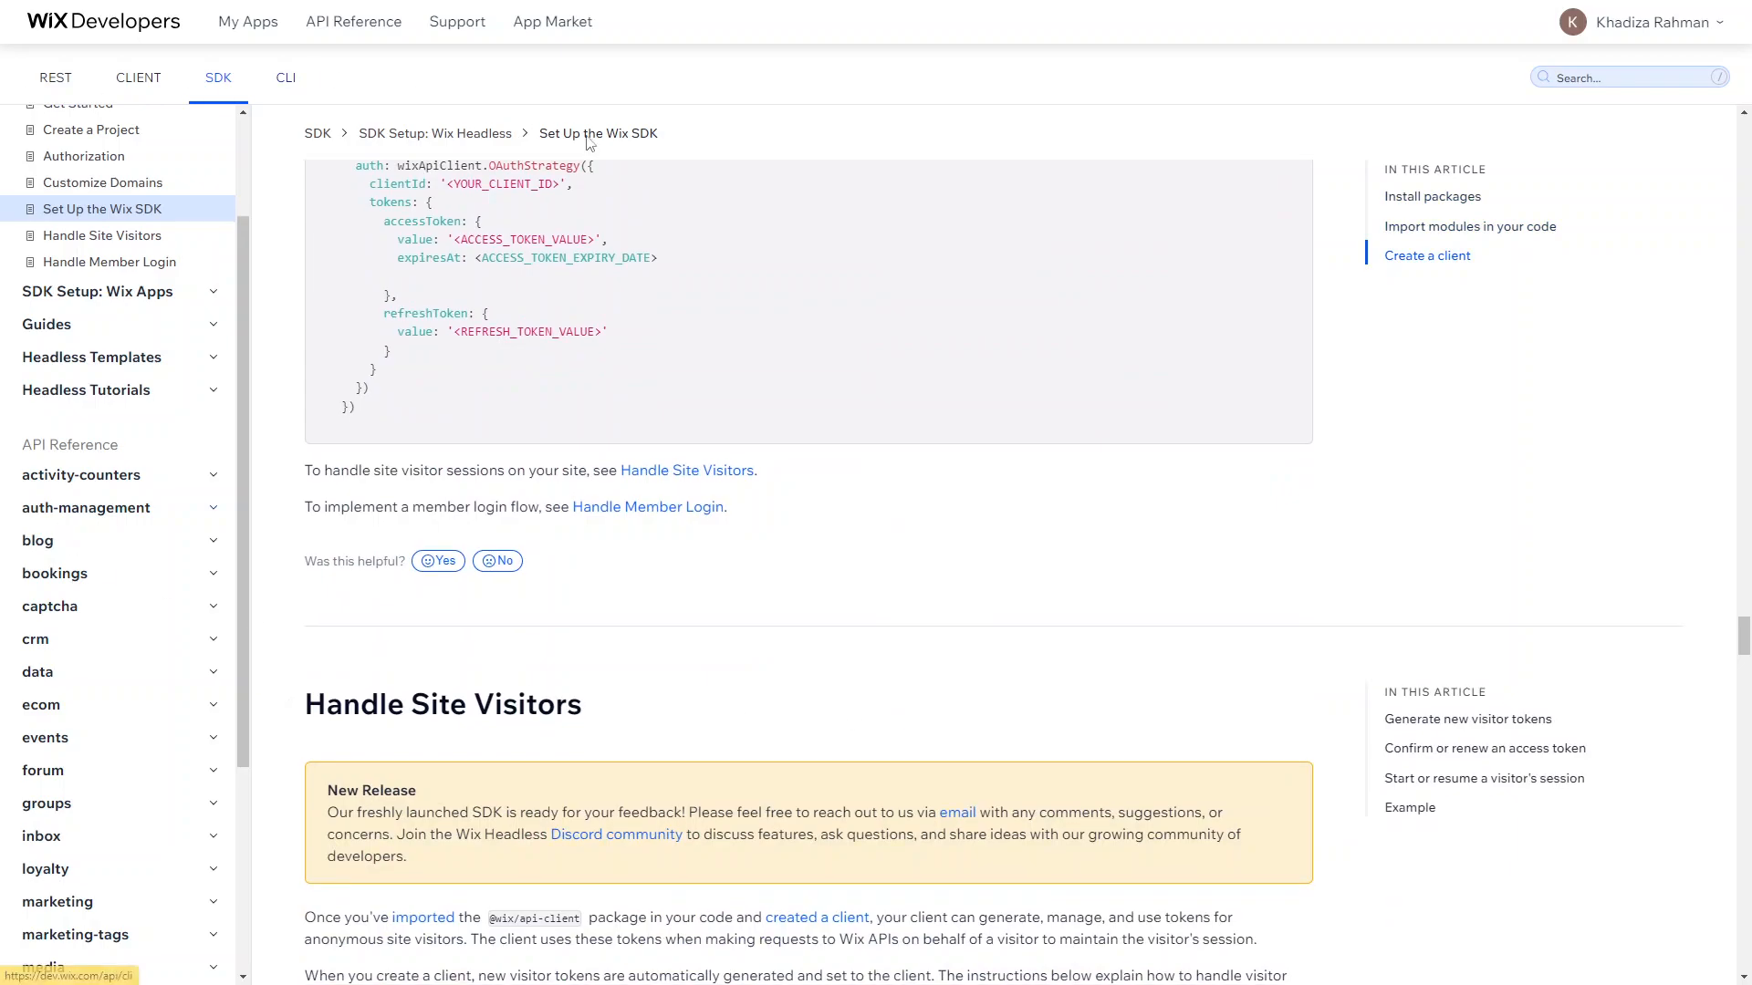
scroll("down", 3)
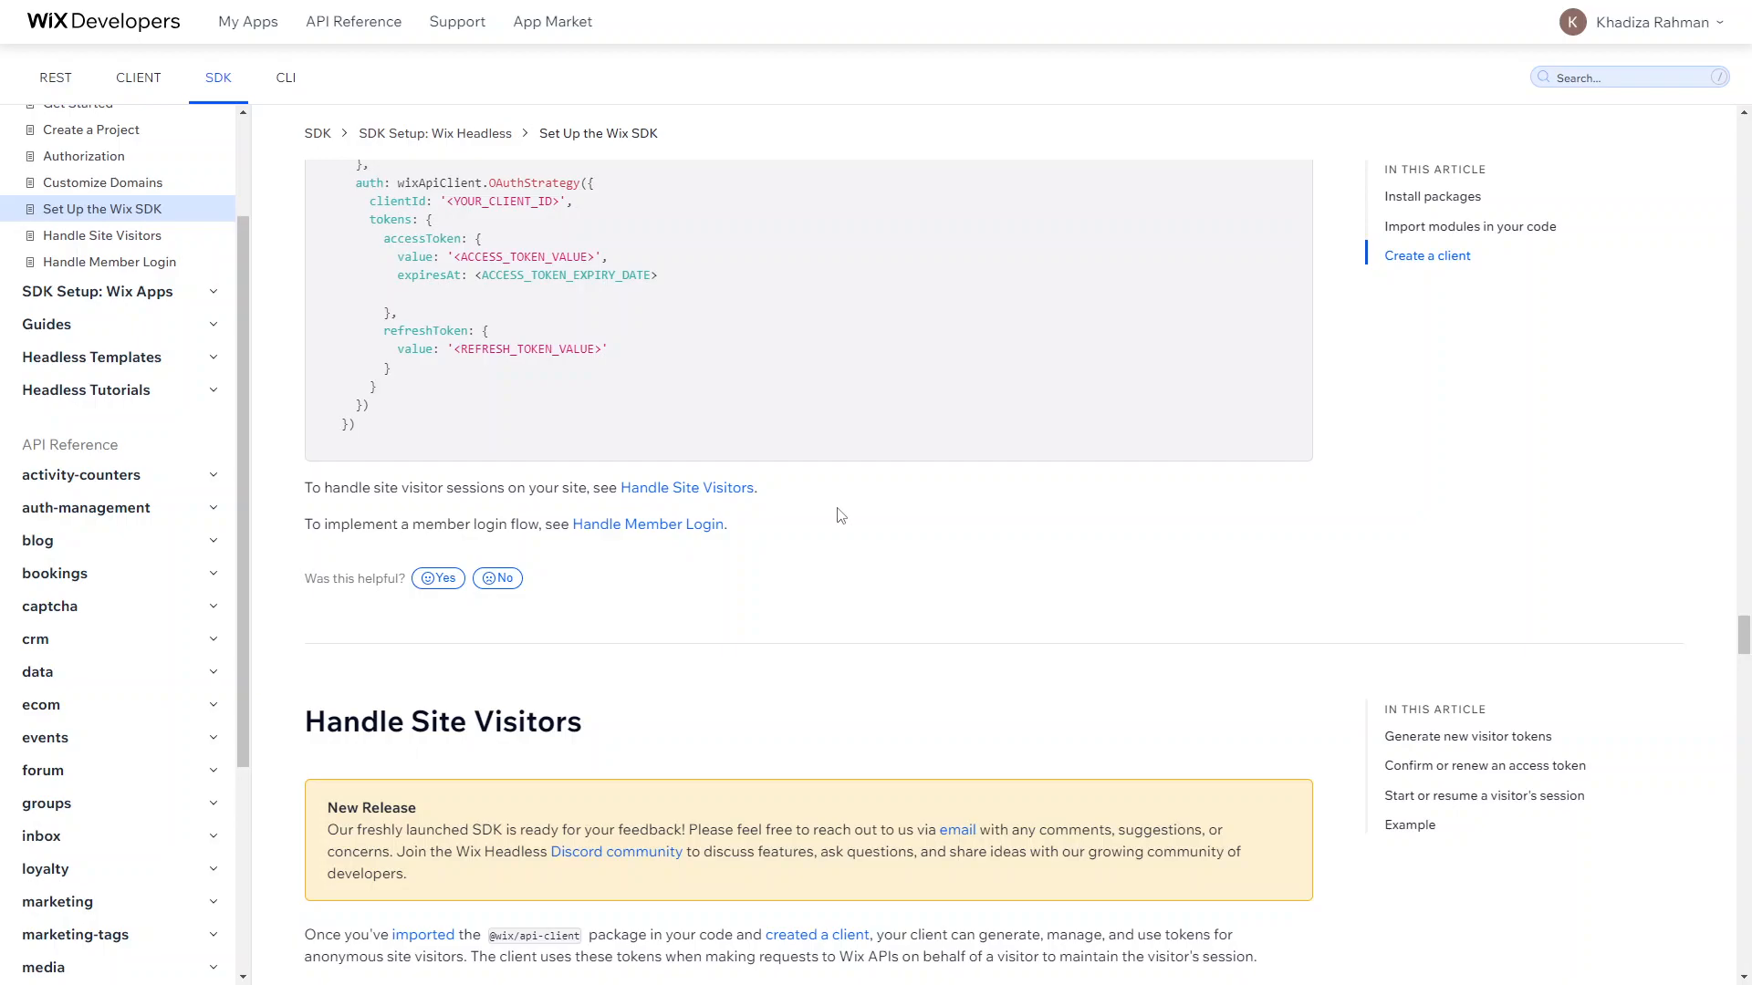
scroll("up", 3)
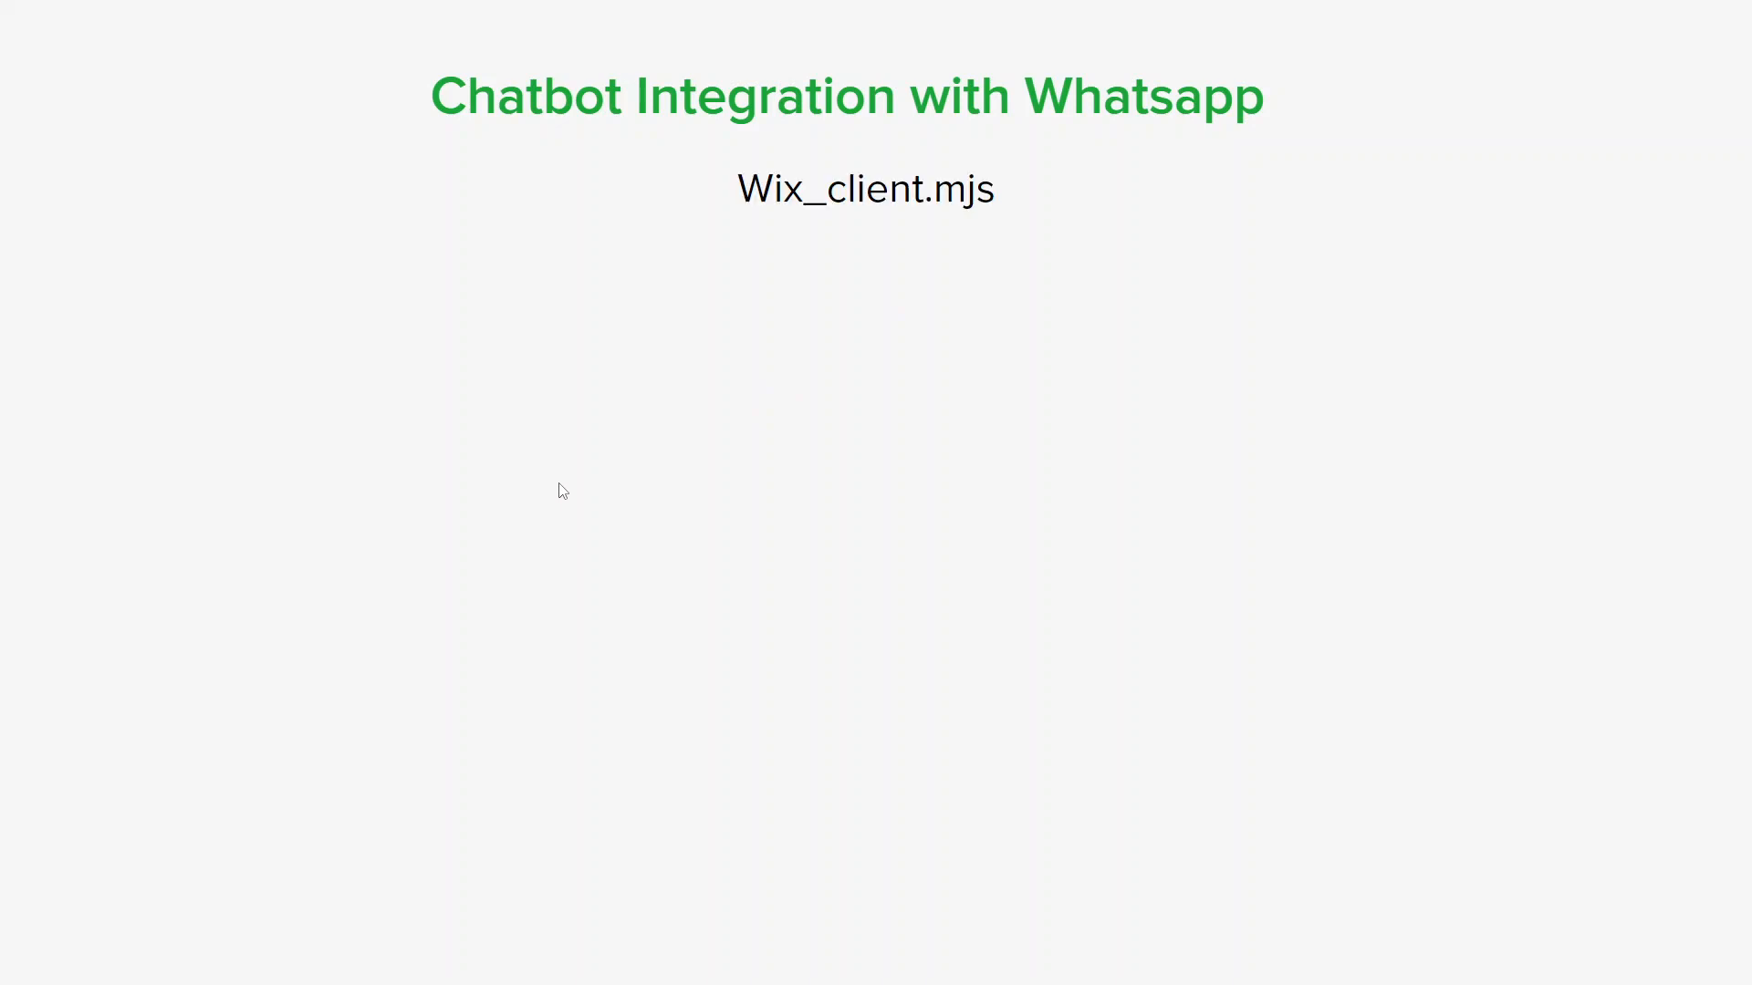
mouse_move(1263, 668)
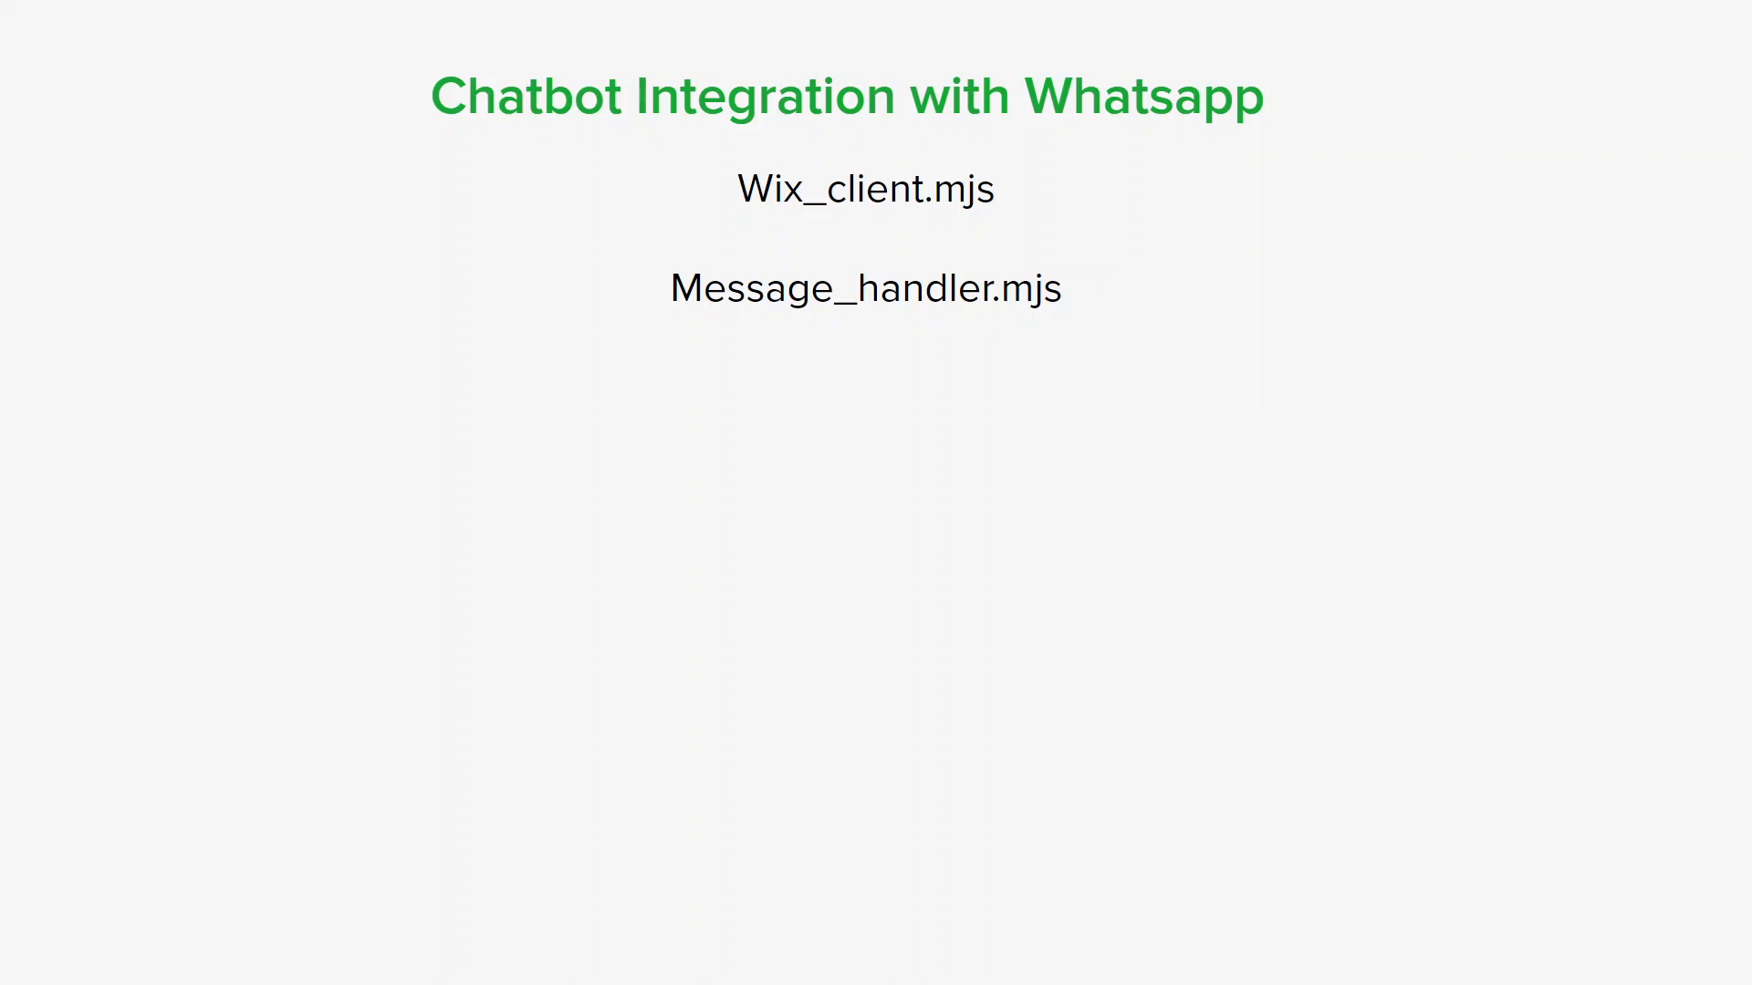
left_click(865, 188)
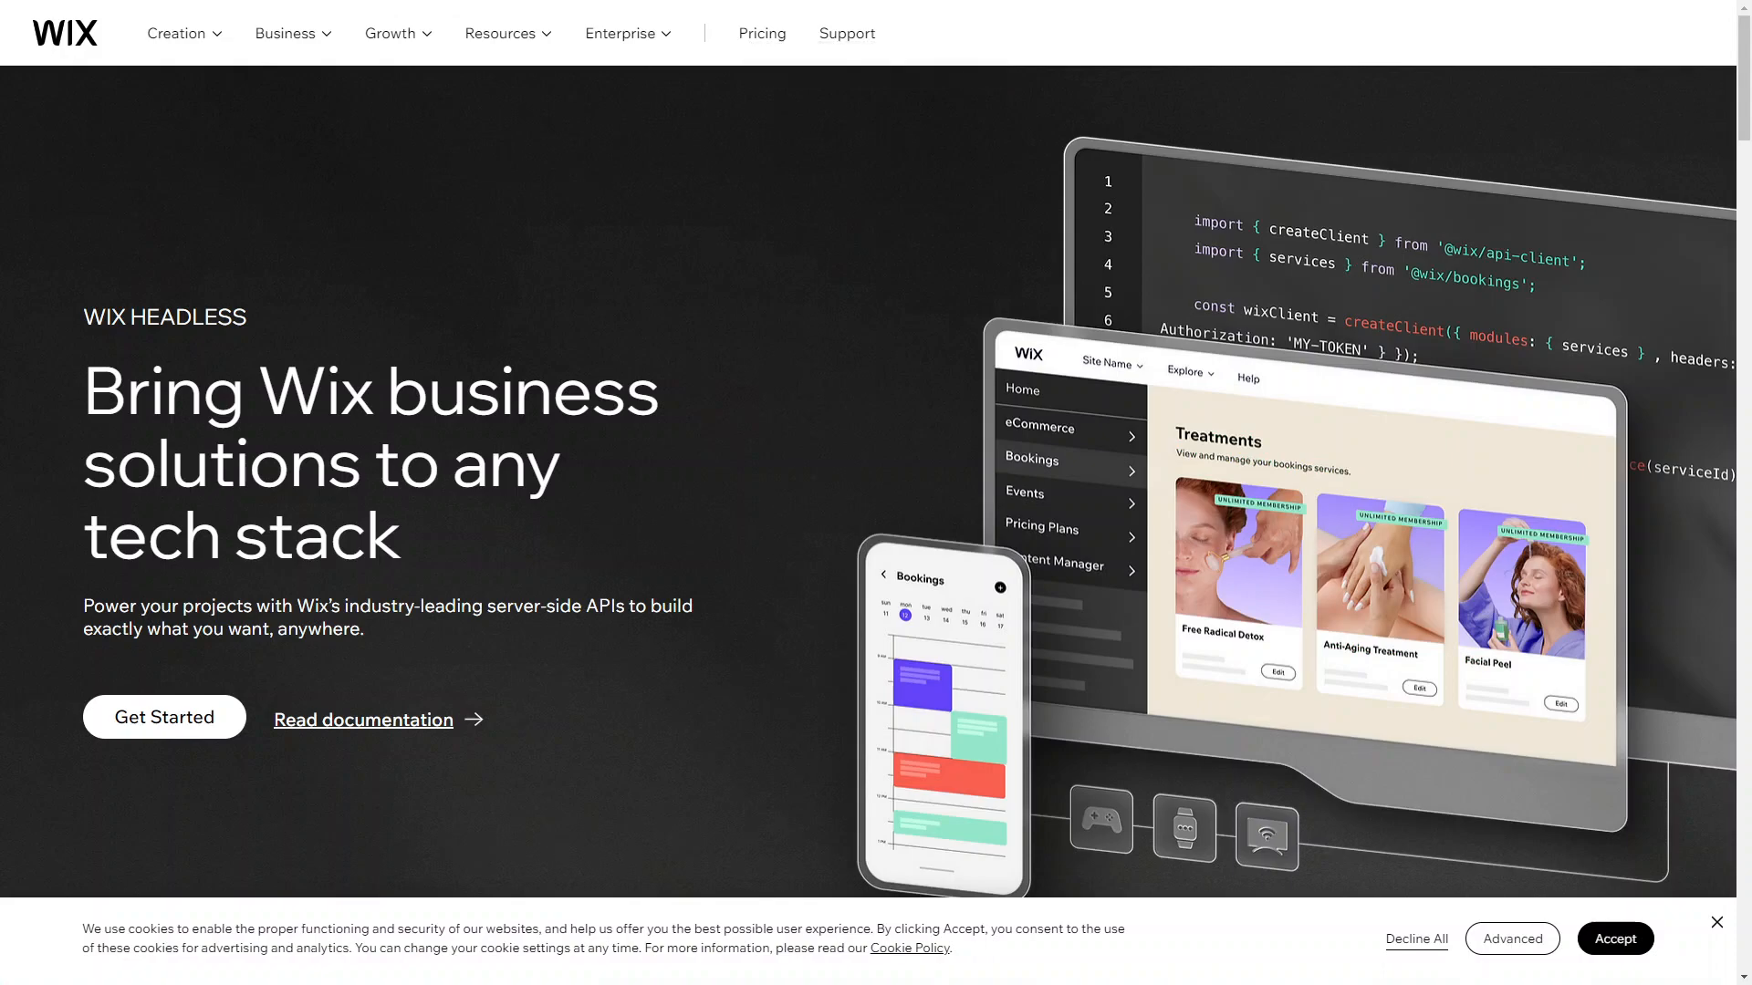